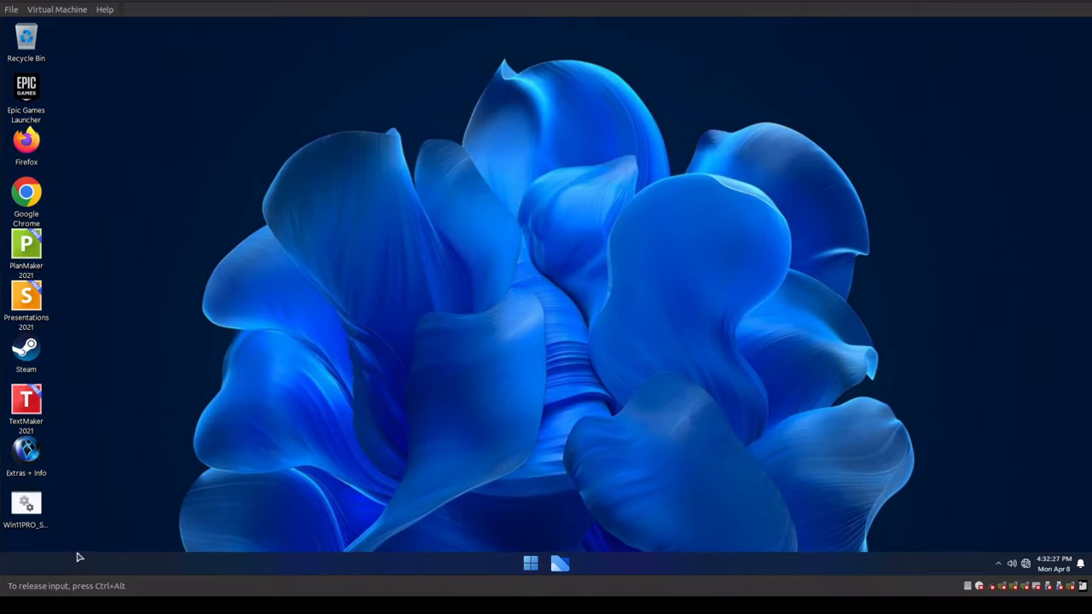
mouse_move(401, 417)
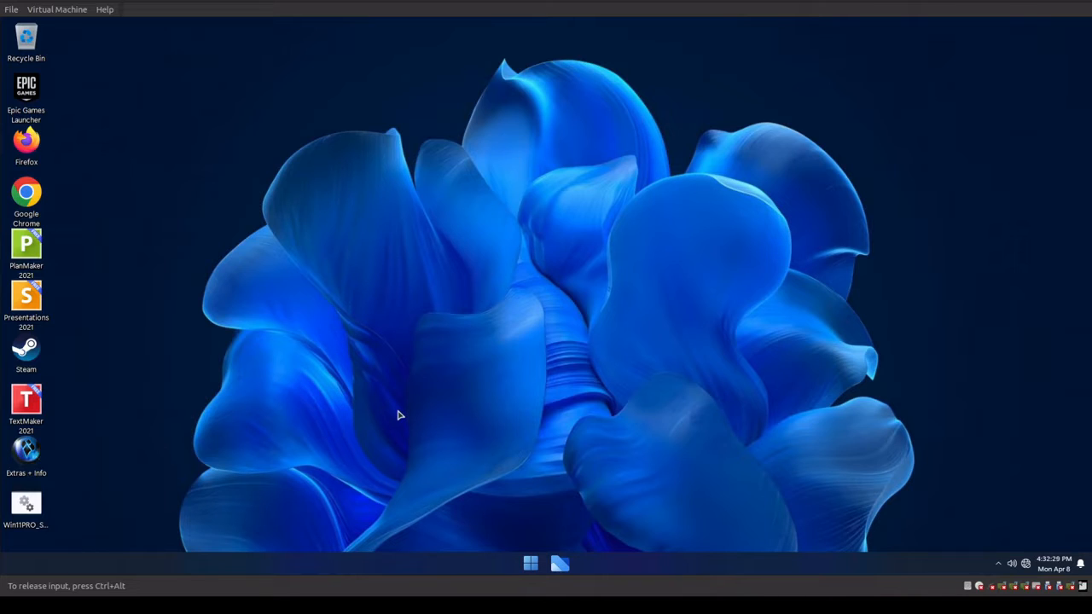
mouse_move(365, 410)
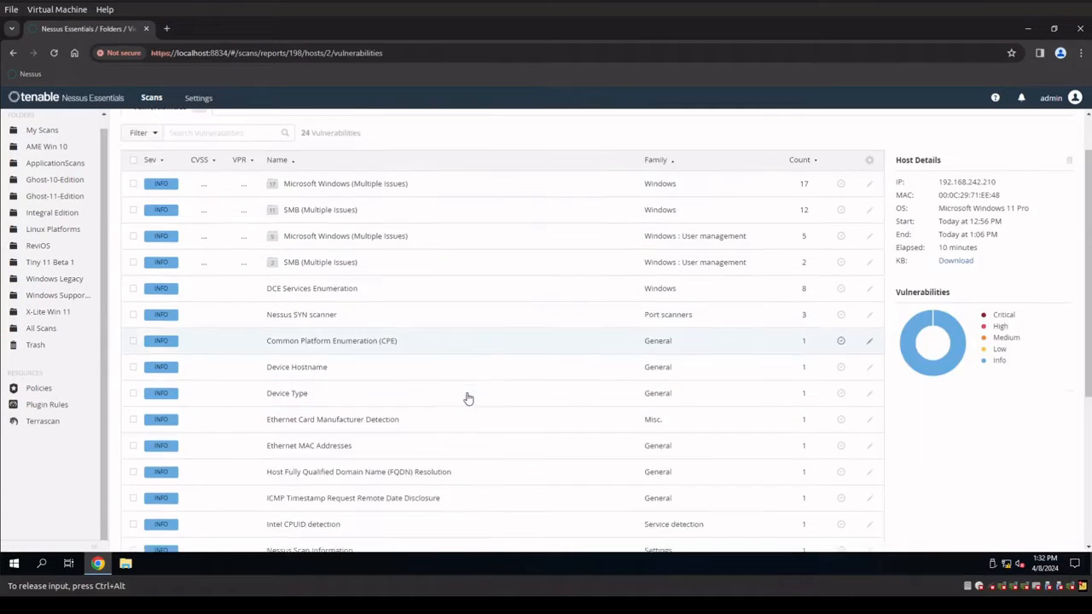
- Open the Microsoft Windows (Multiple Issues) user-management group with its 5 local findings
scroll(down, 3)
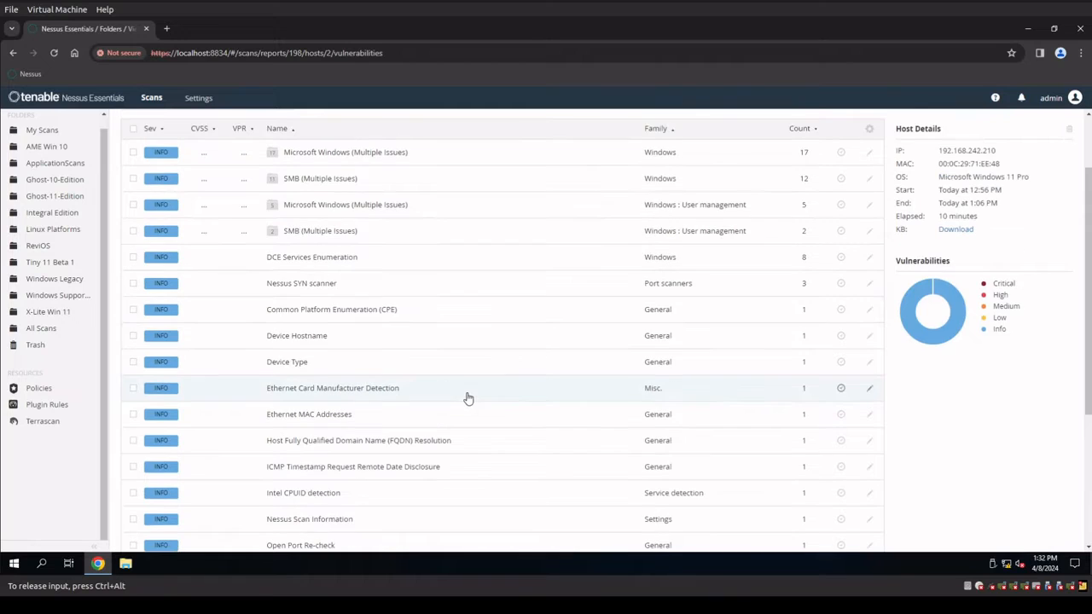
scroll(down, 3)
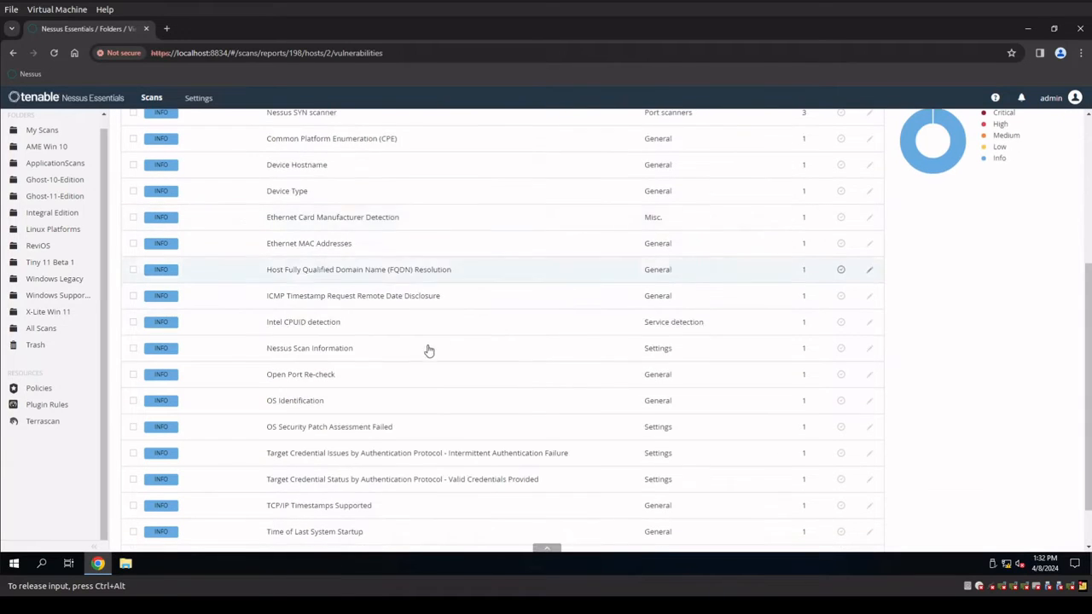
mouse_move(427, 333)
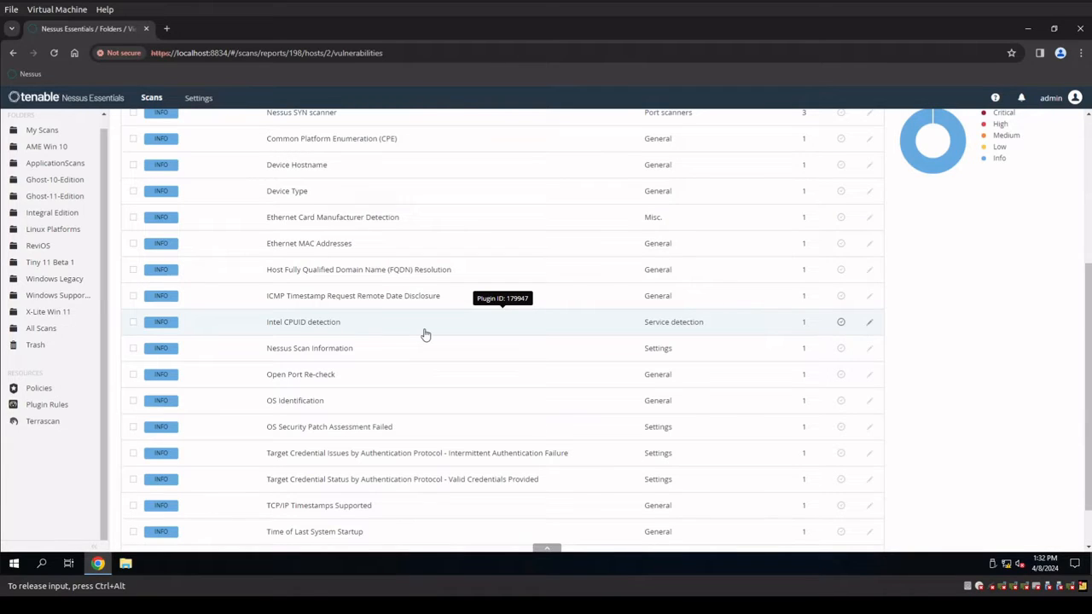
mouse_move(478, 201)
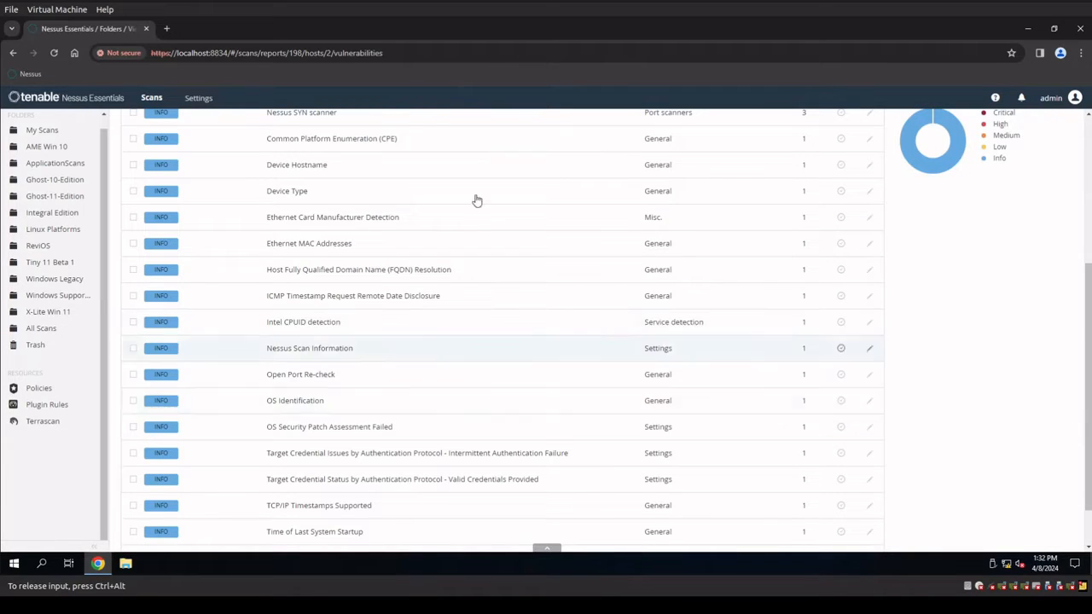
mouse_move(519, 418)
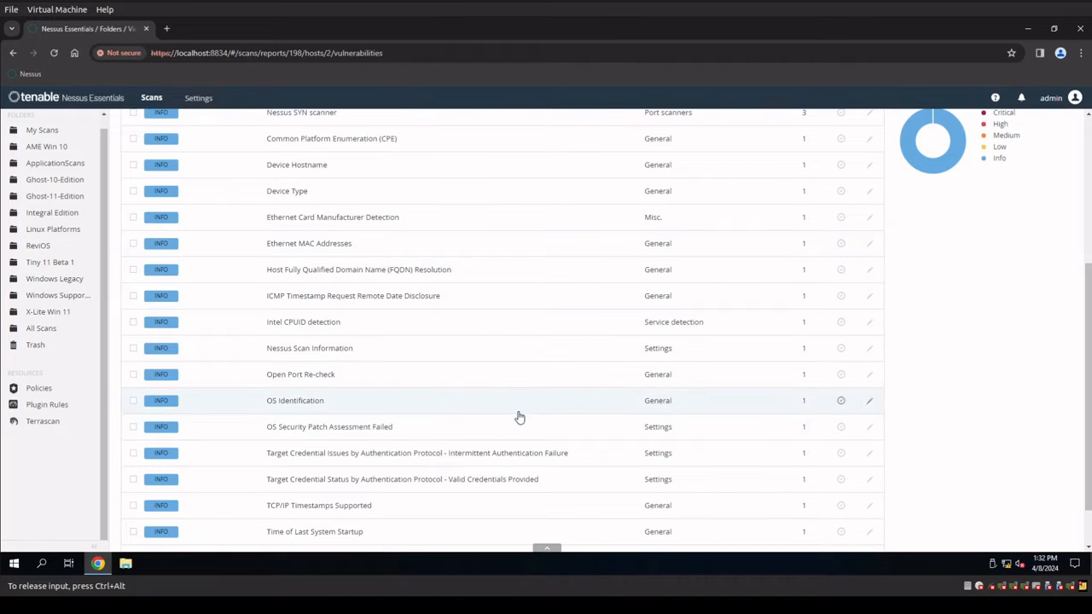
mouse_move(519, 416)
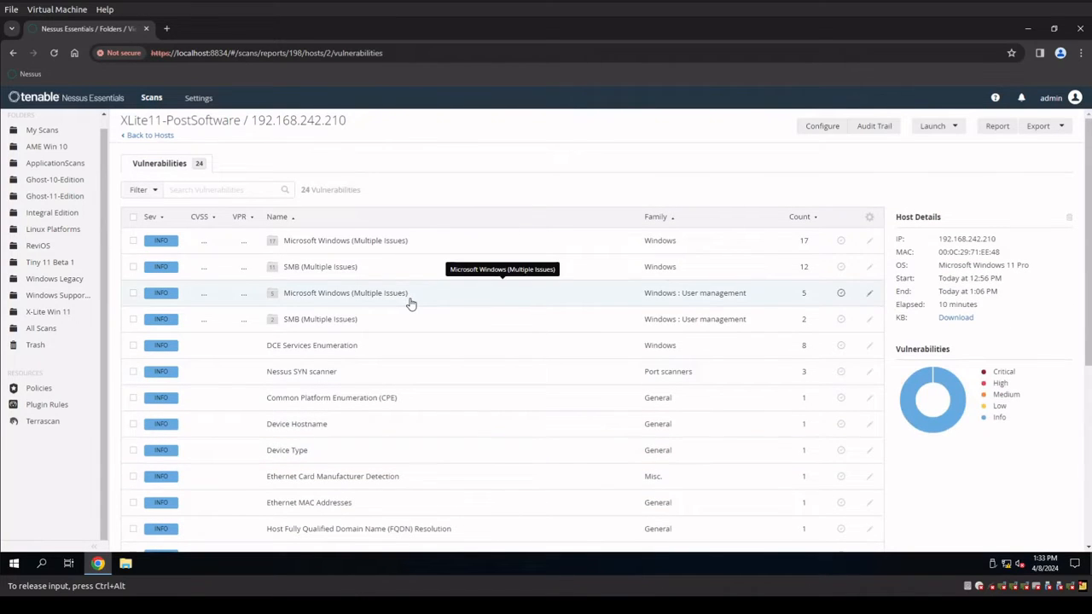
click(344, 238)
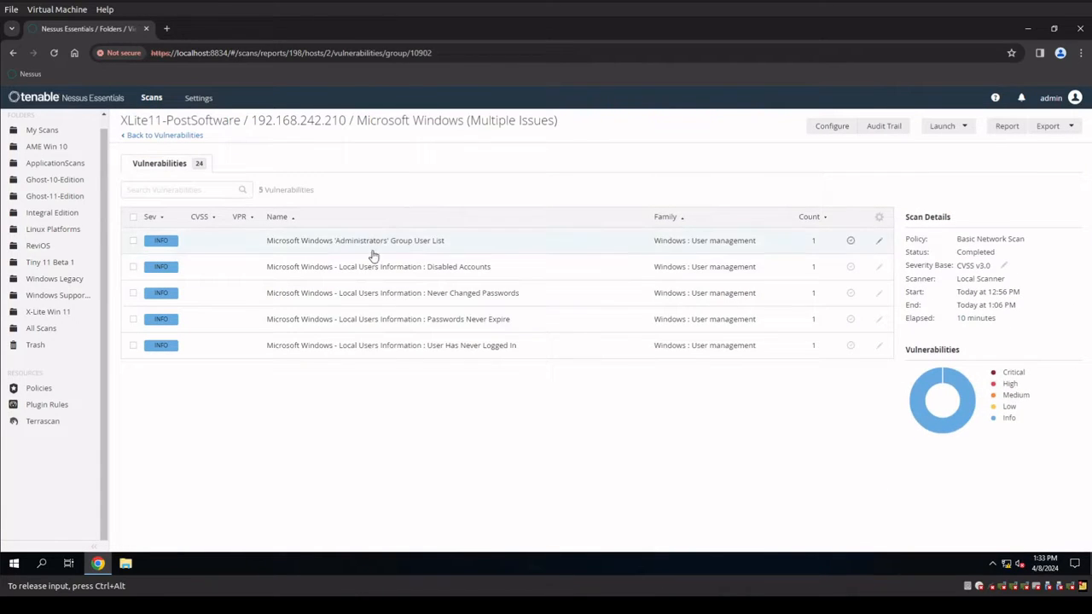
mouse_move(385, 415)
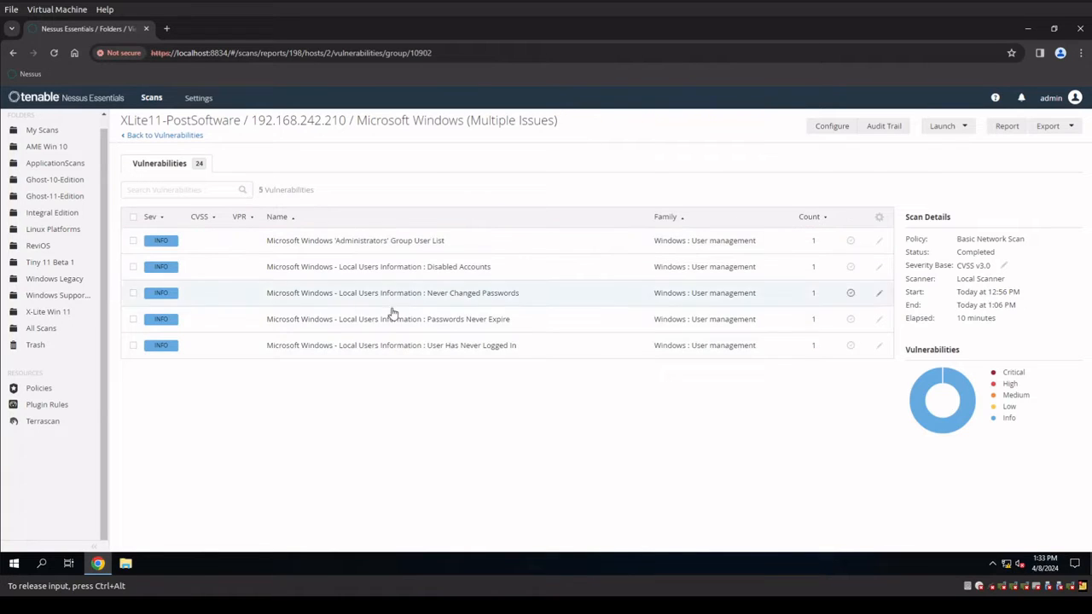
mouse_move(502, 249)
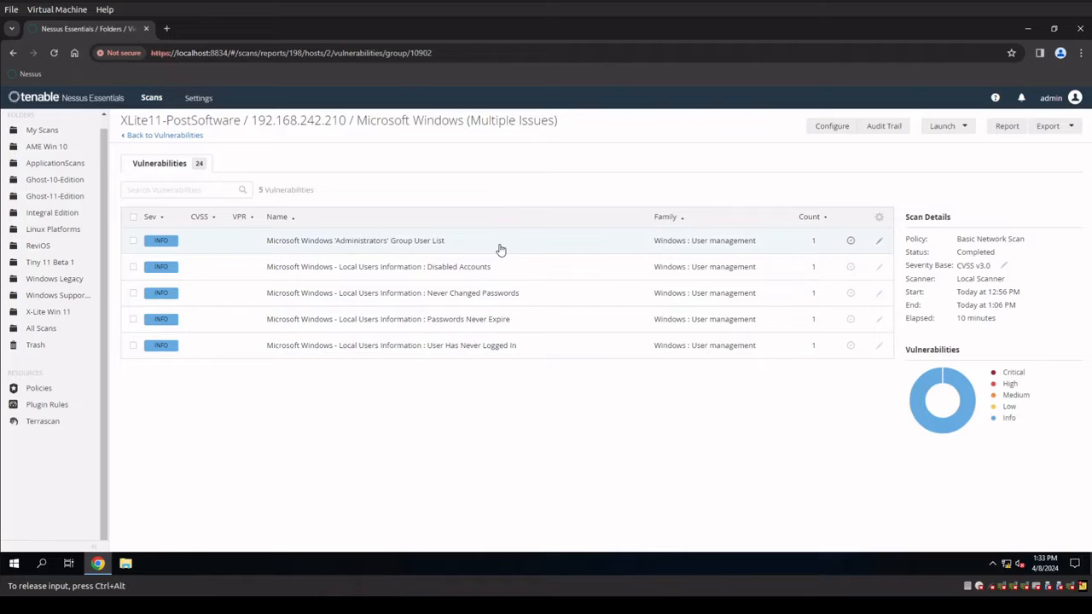
mouse_move(478, 464)
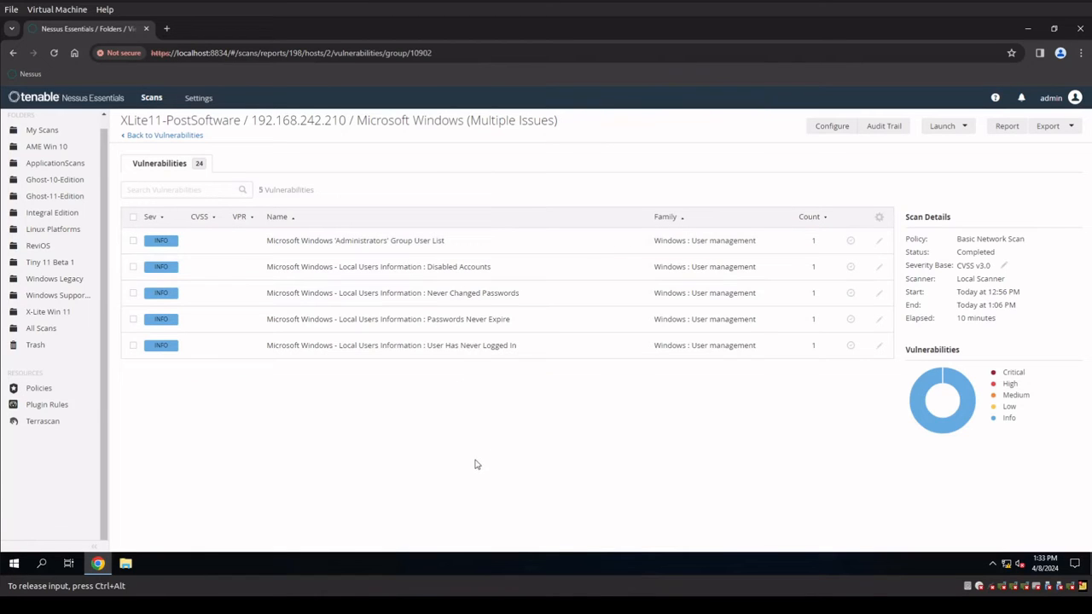
mouse_move(350, 229)
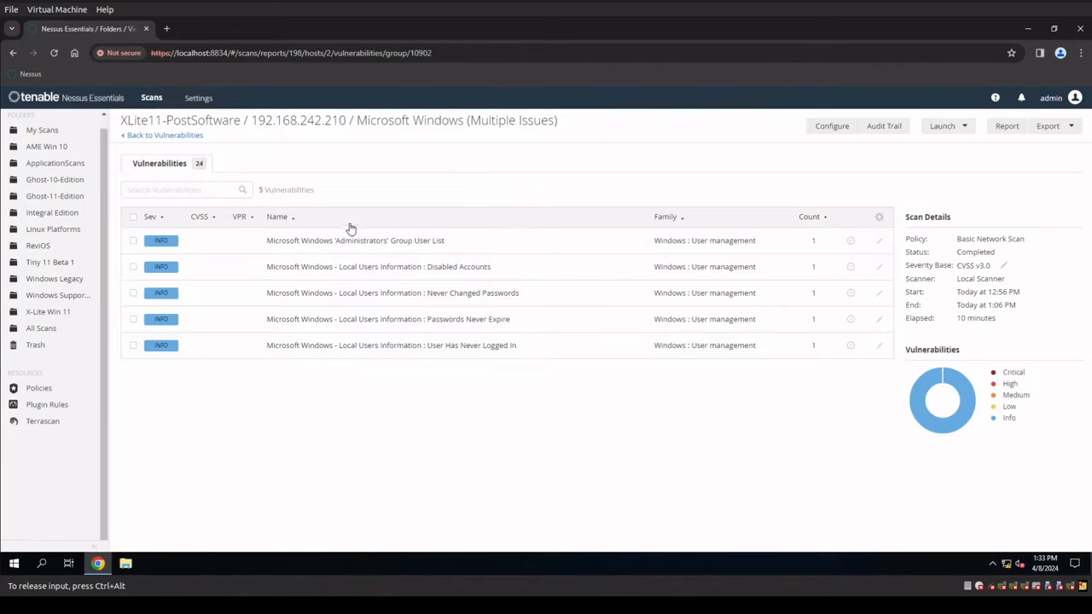
mouse_move(188, 435)
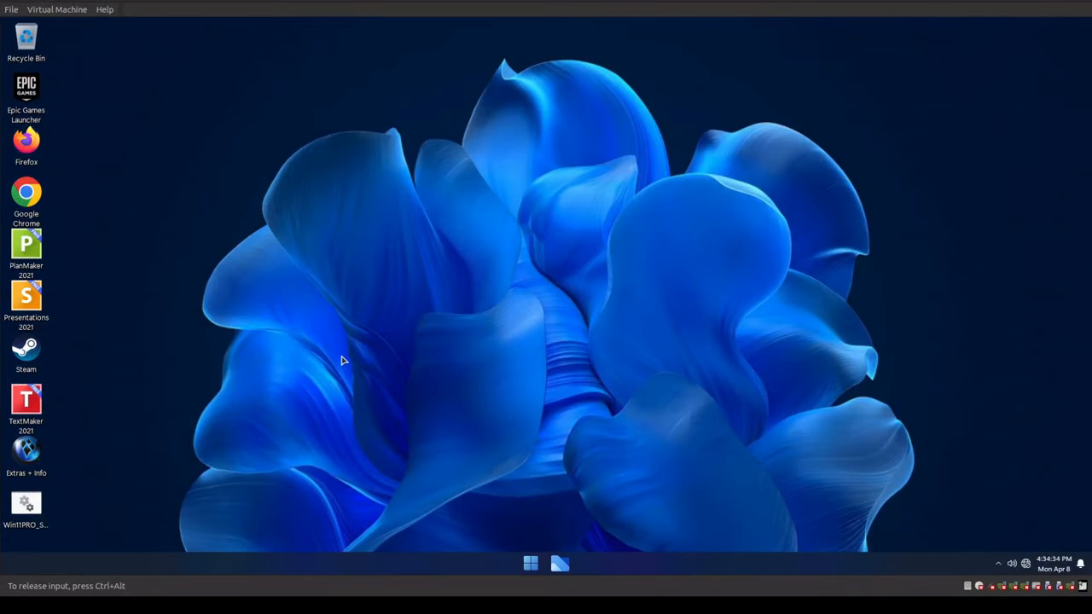
- Launch Computer Management from the Start button's Win+X menu
right_click(529, 563)
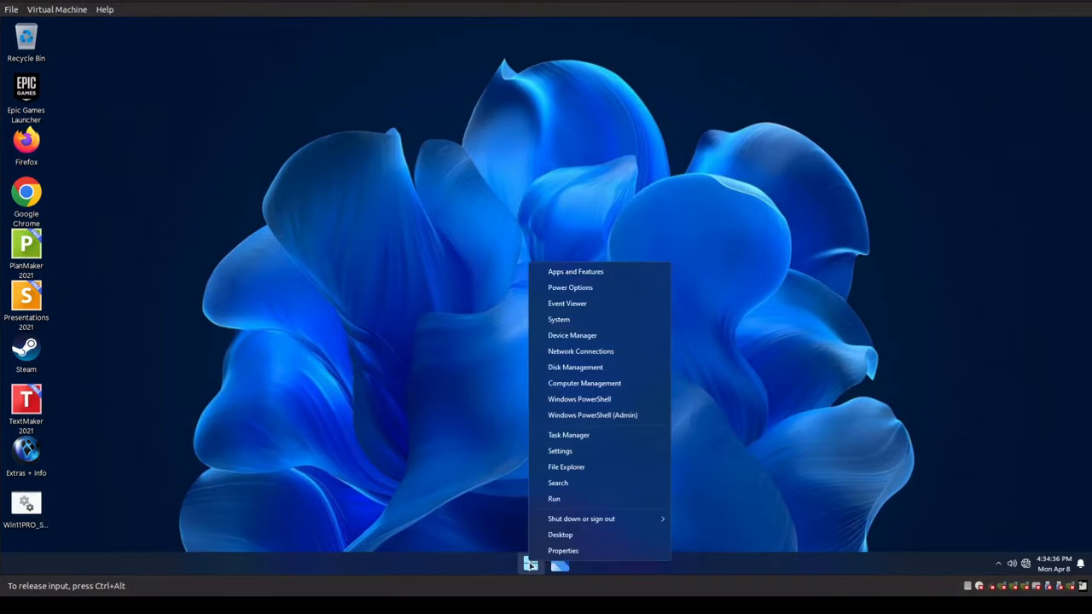
mouse_move(583, 382)
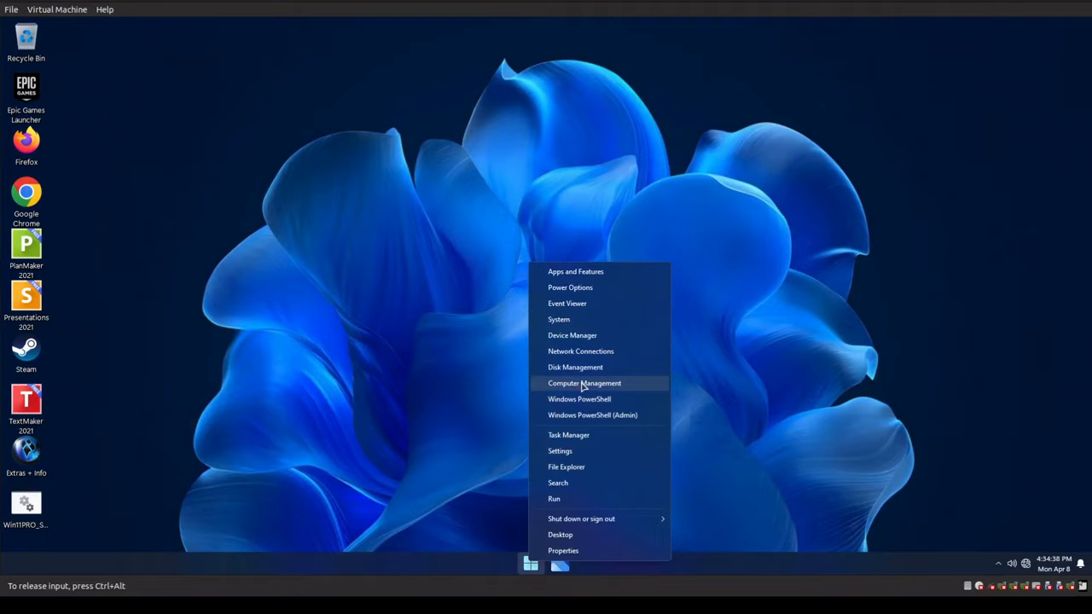
click(247, 319)
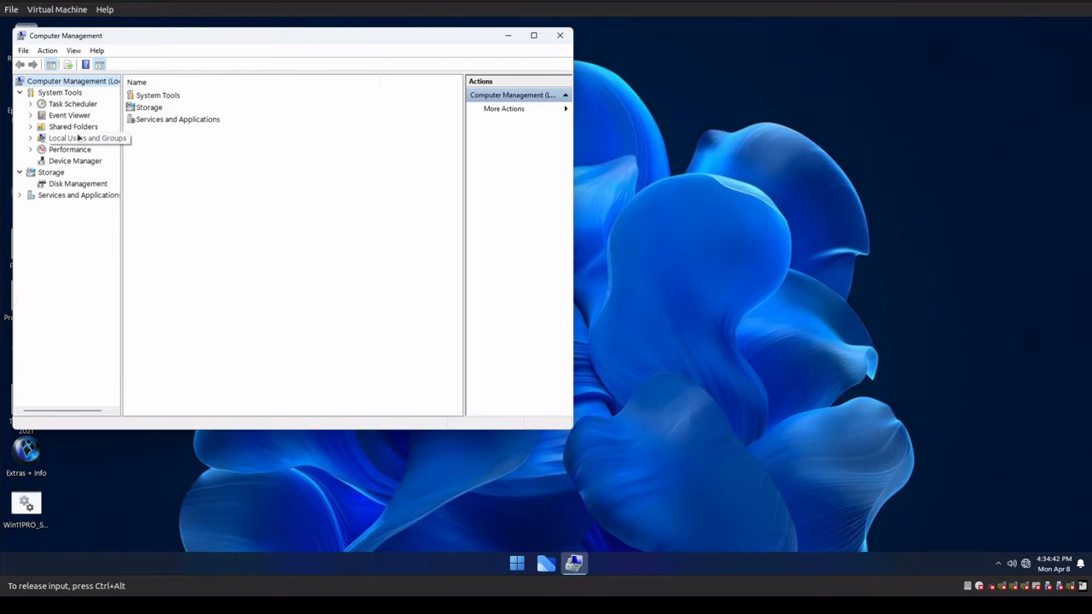
- Show the local Users list and view the toor account's Member Of groups (Administrators)
click(89, 136)
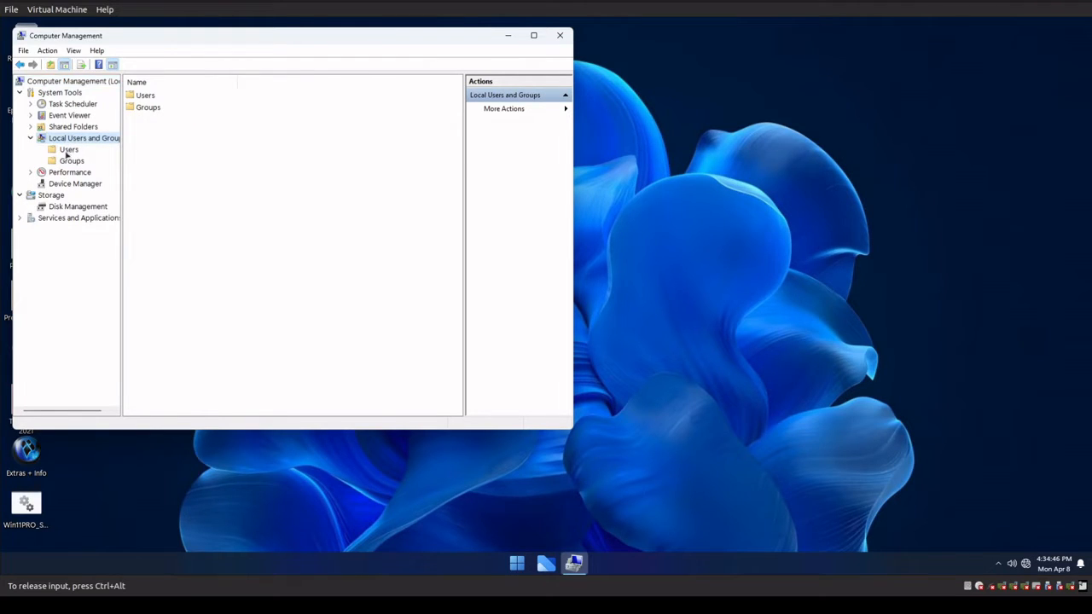
click(68, 150)
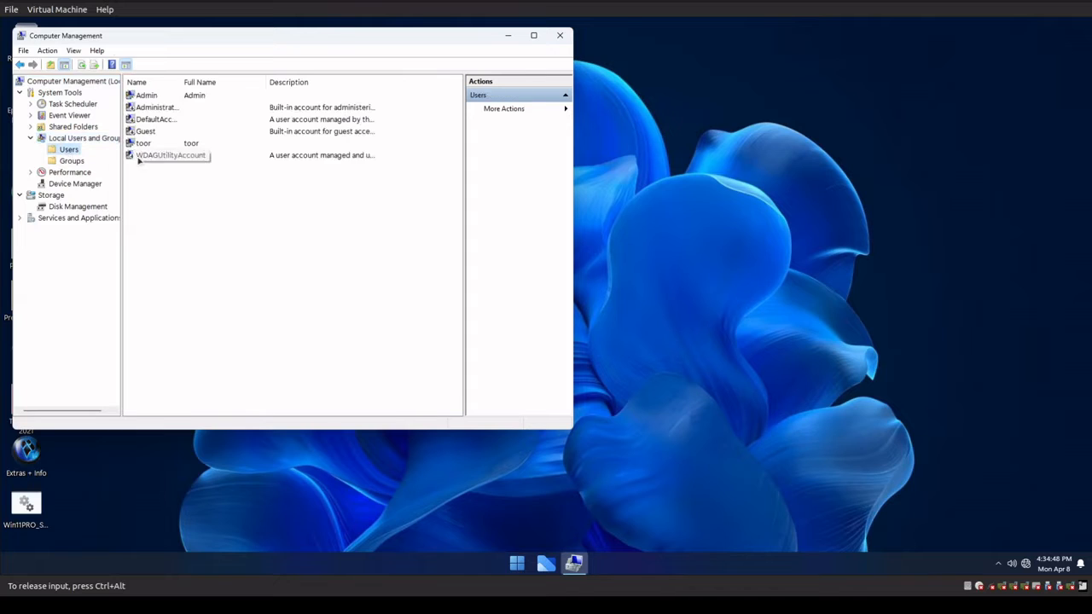
click(144, 143)
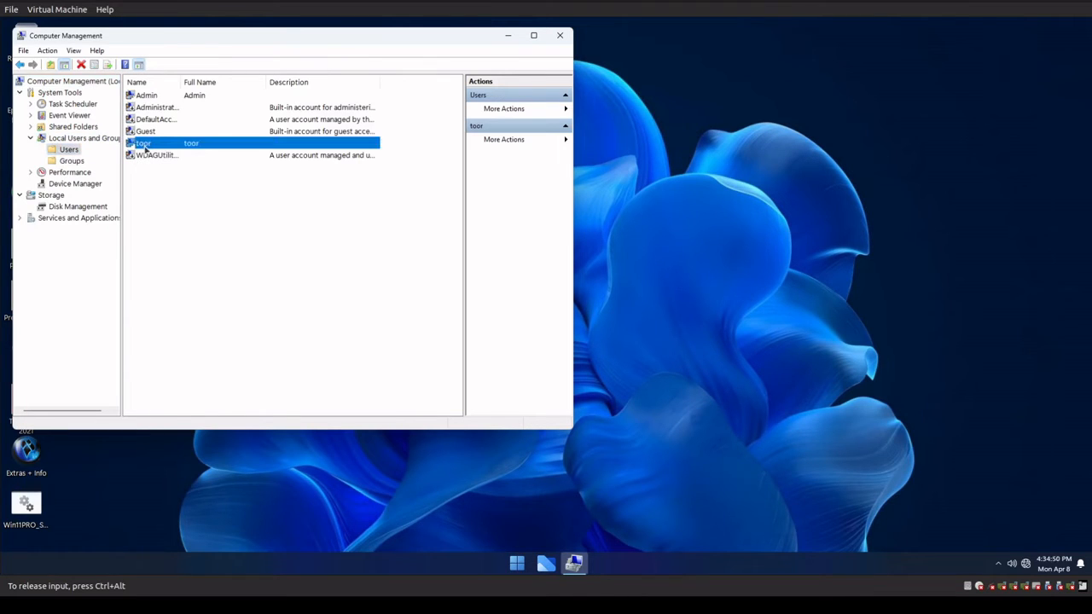
mouse_move(158, 239)
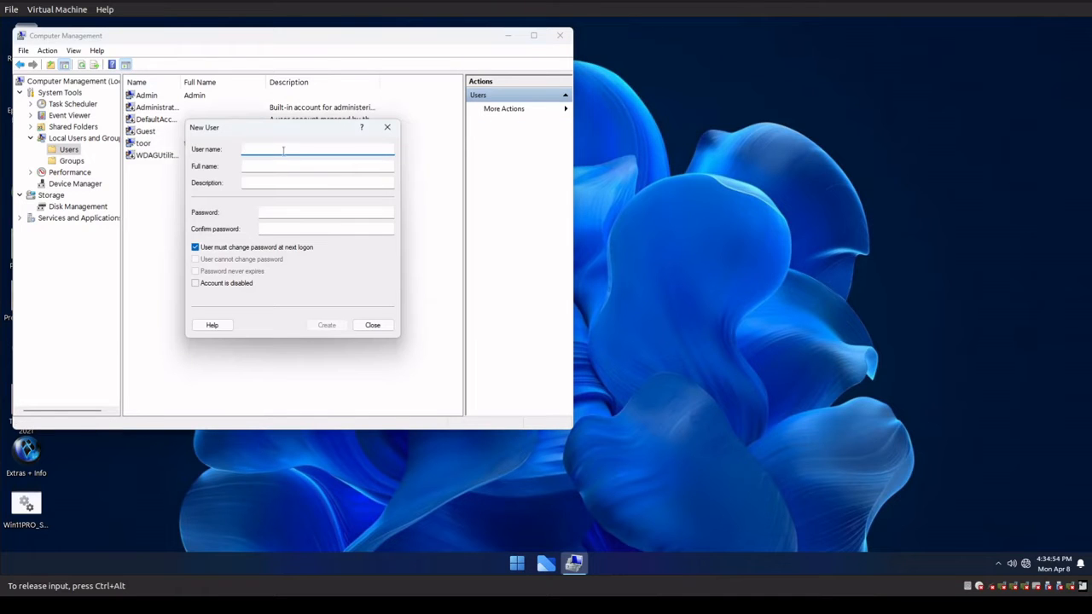
click(372, 325)
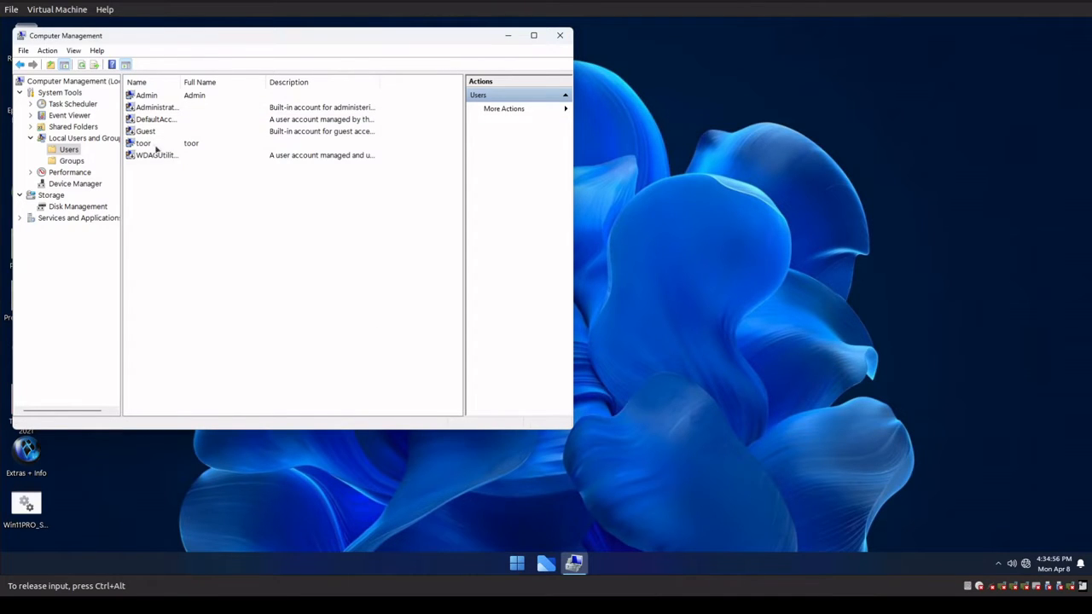
double_click(144, 143)
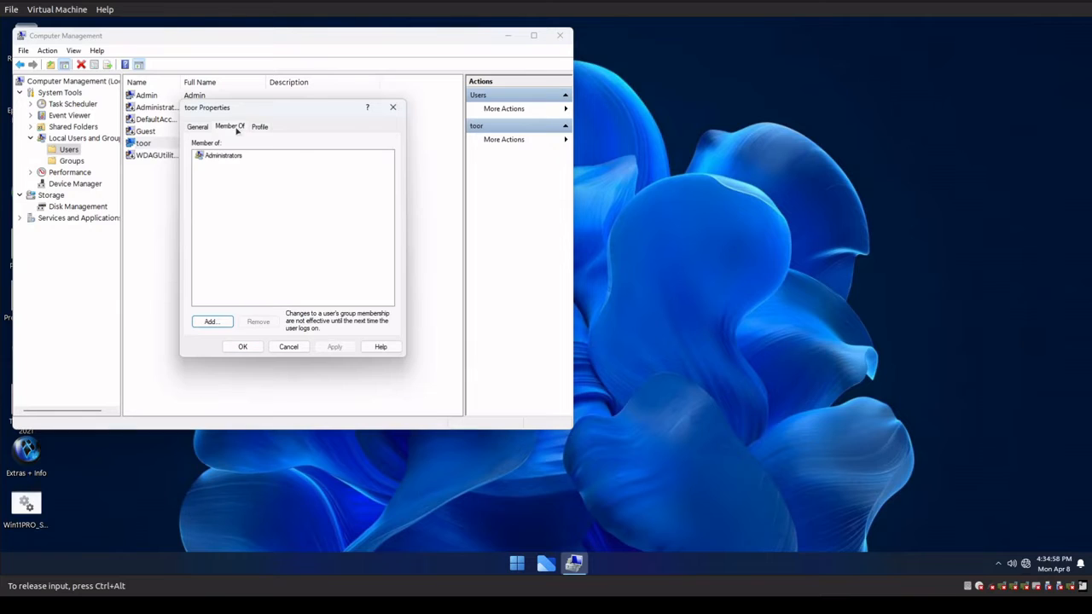
click(224, 156)
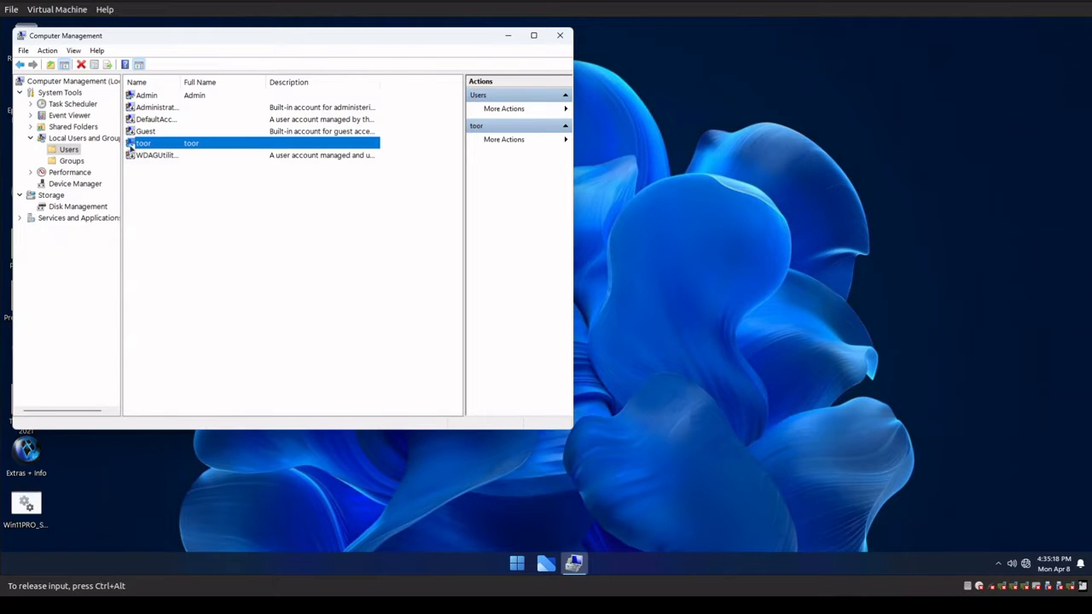
mouse_move(116, 110)
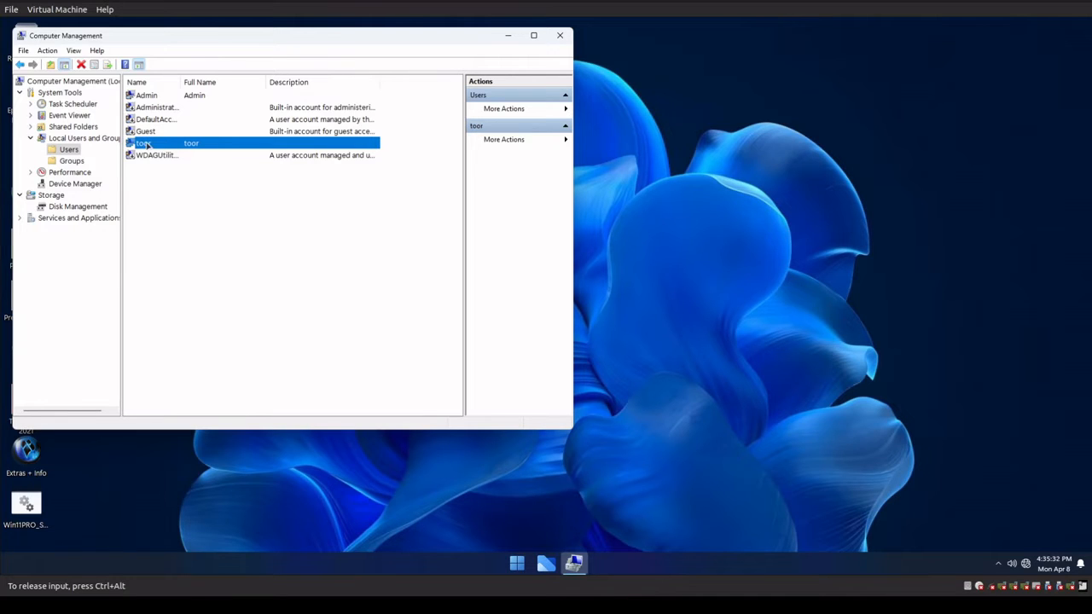
- Clear 'Password never expires' on the Admin account in its properties
click(147, 96)
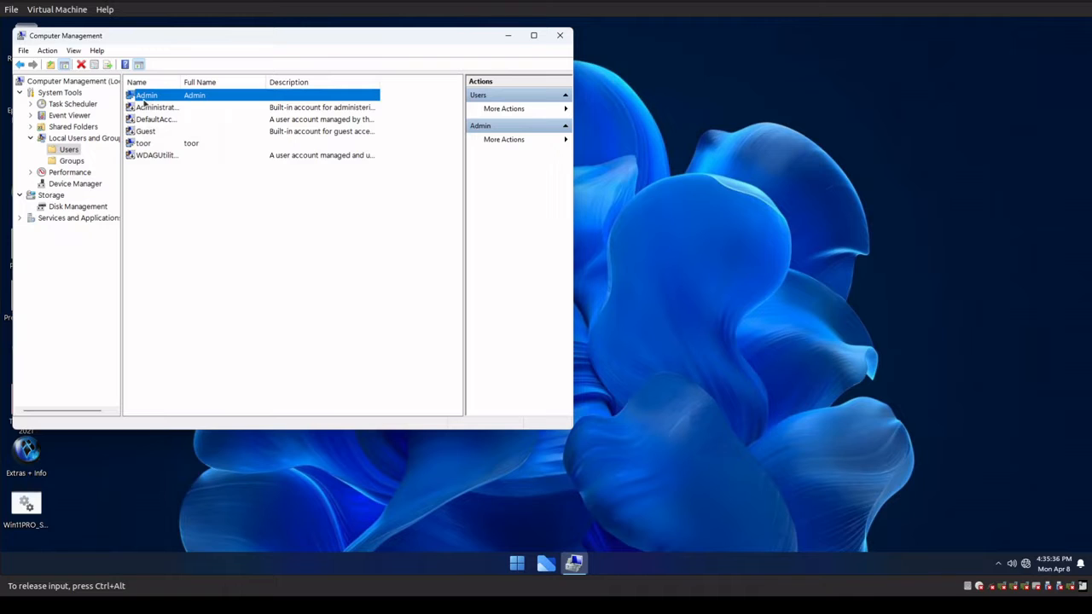
double_click(147, 96)
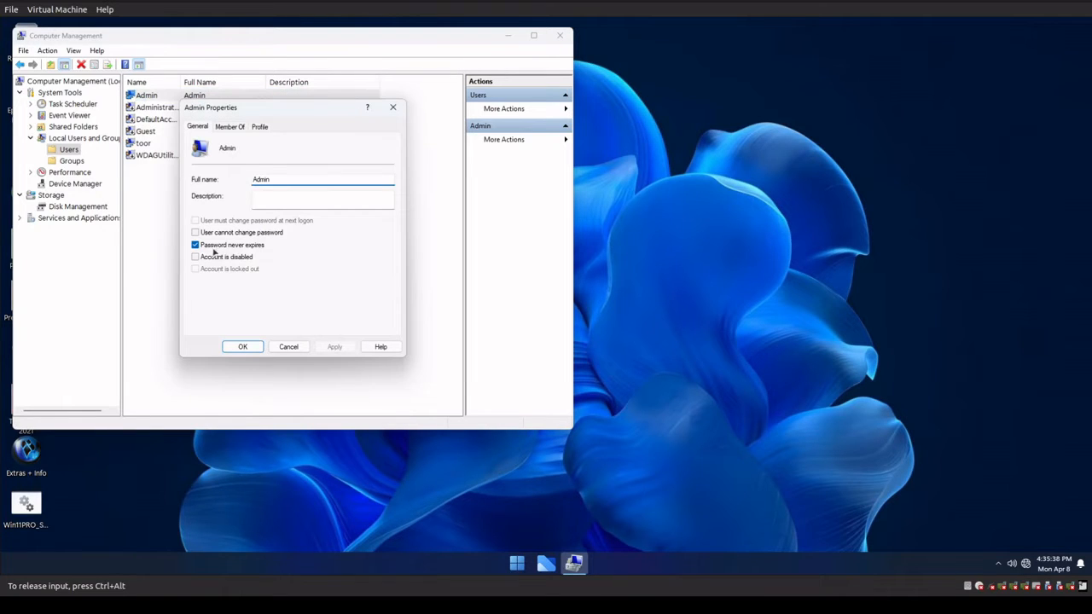
click(195, 246)
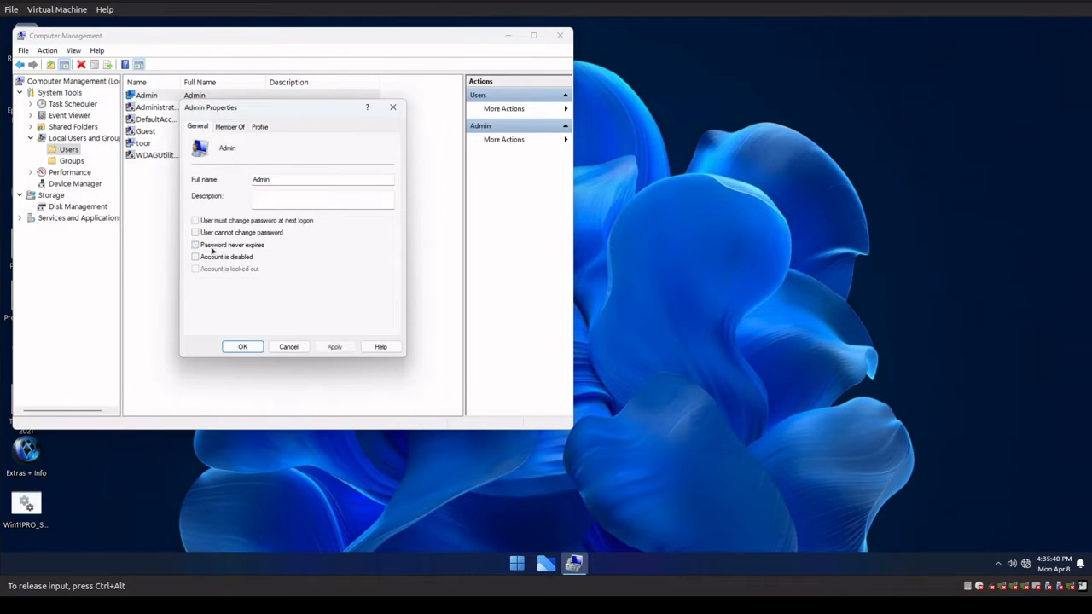
click(323, 179)
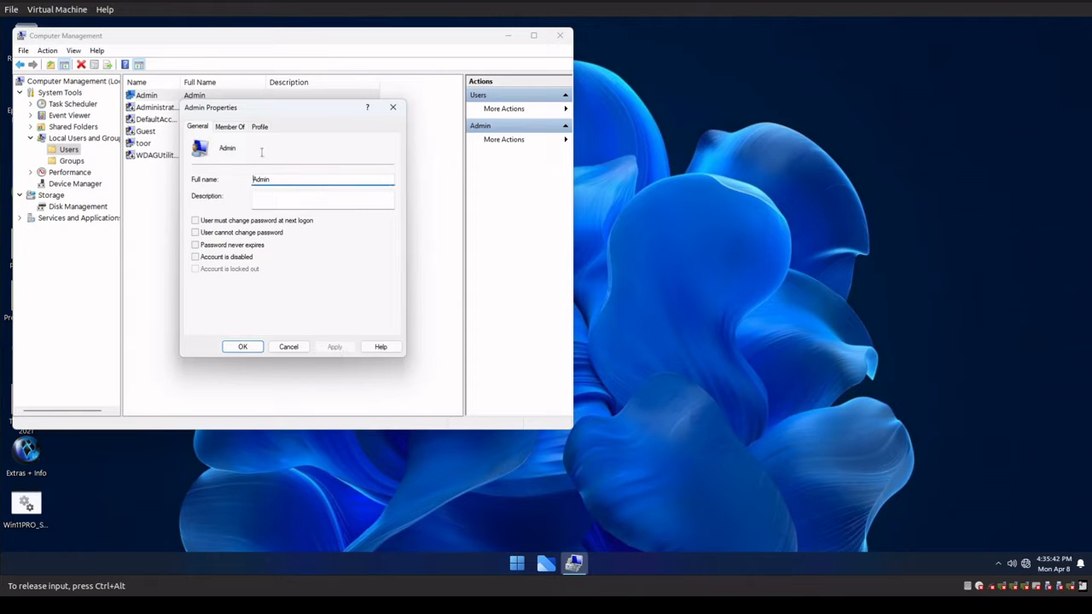
click(229, 126)
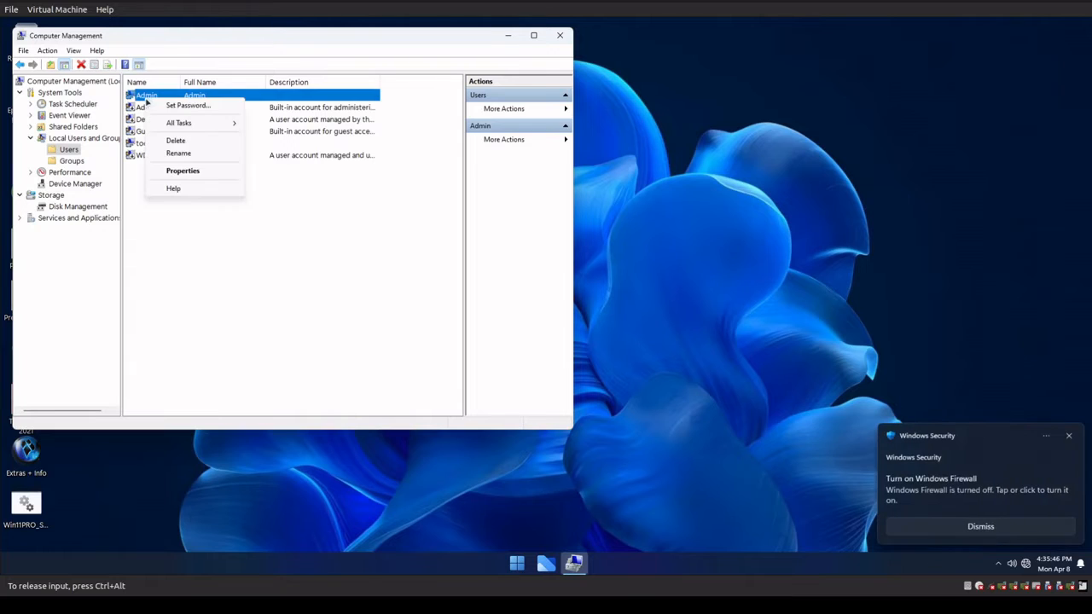
- Mark the Admin account as disabled and confirm the change
click(182, 171)
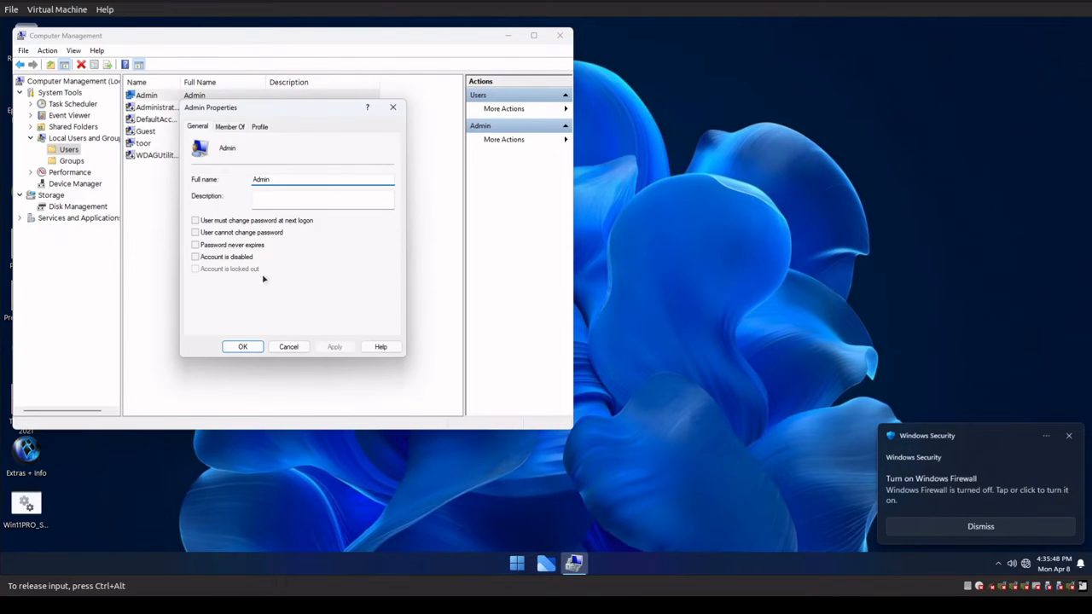
click(194, 256)
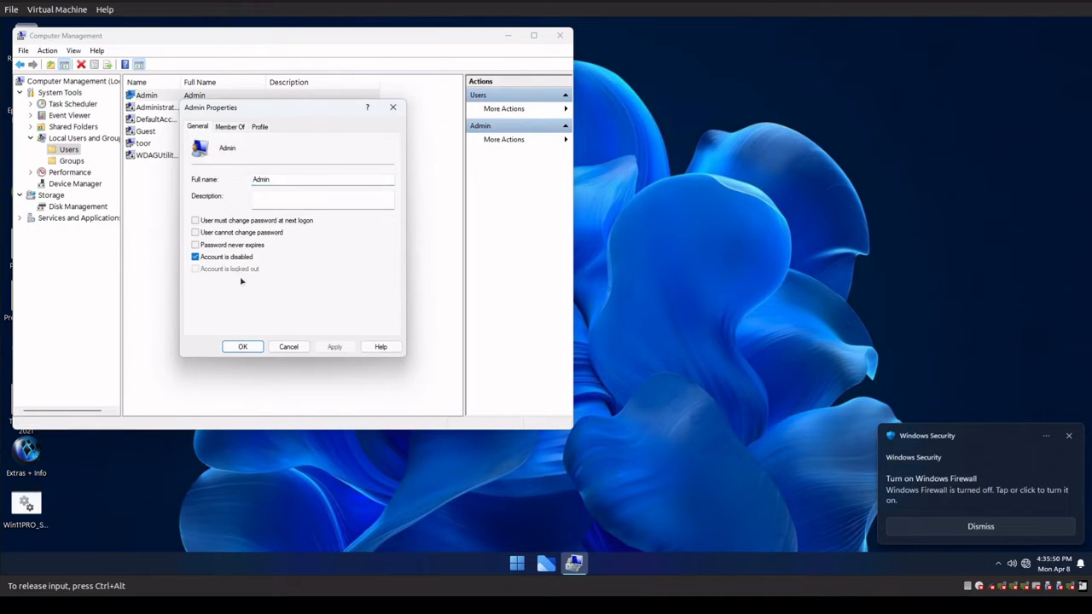
click(242, 346)
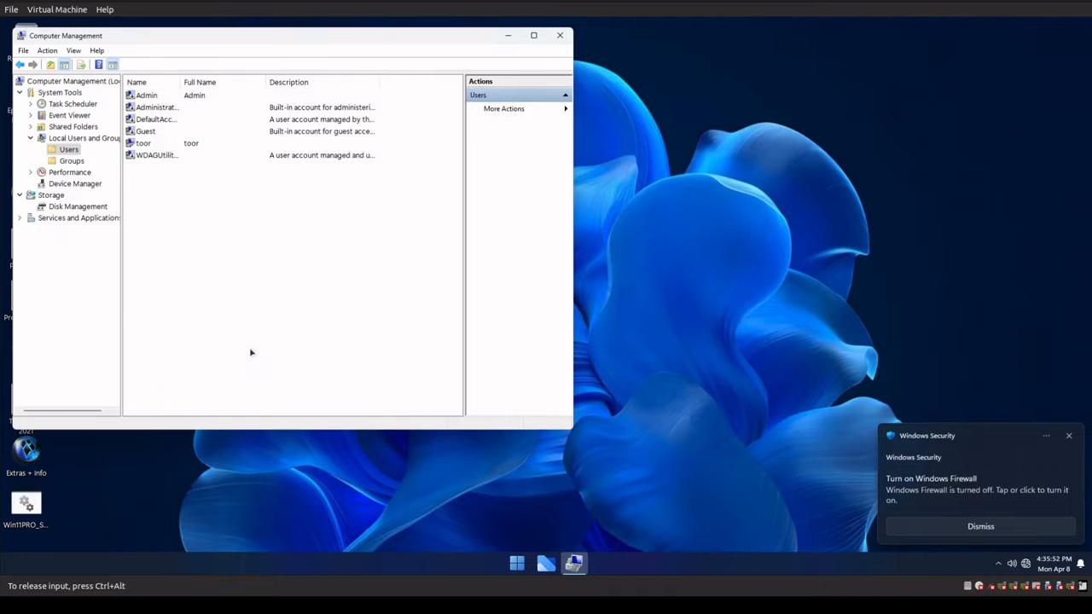
click(147, 95)
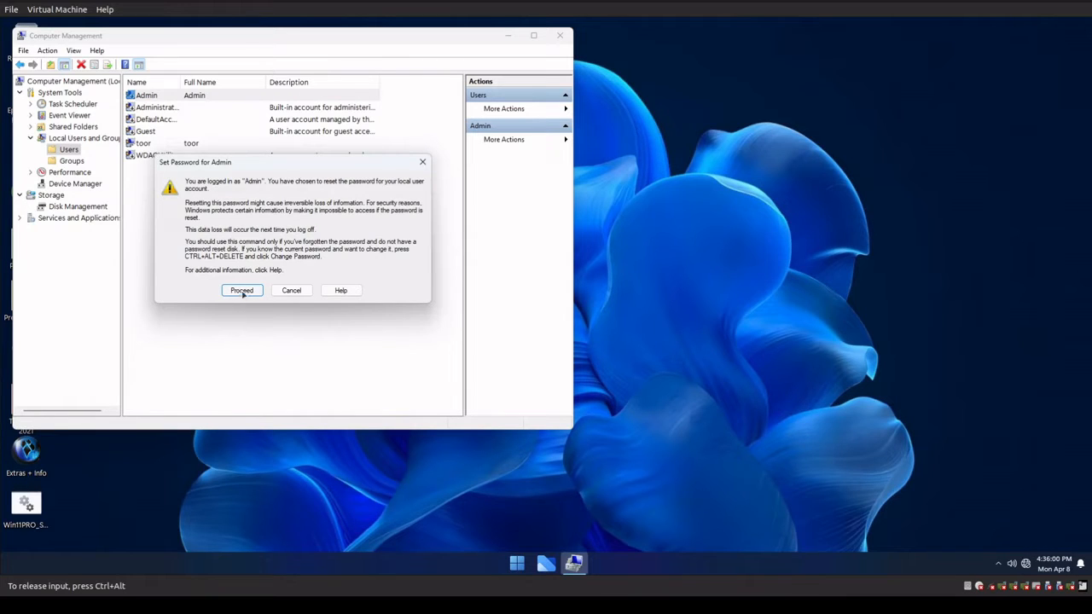
- Set a new password for the Admin account and acknowledge the success message
click(242, 290)
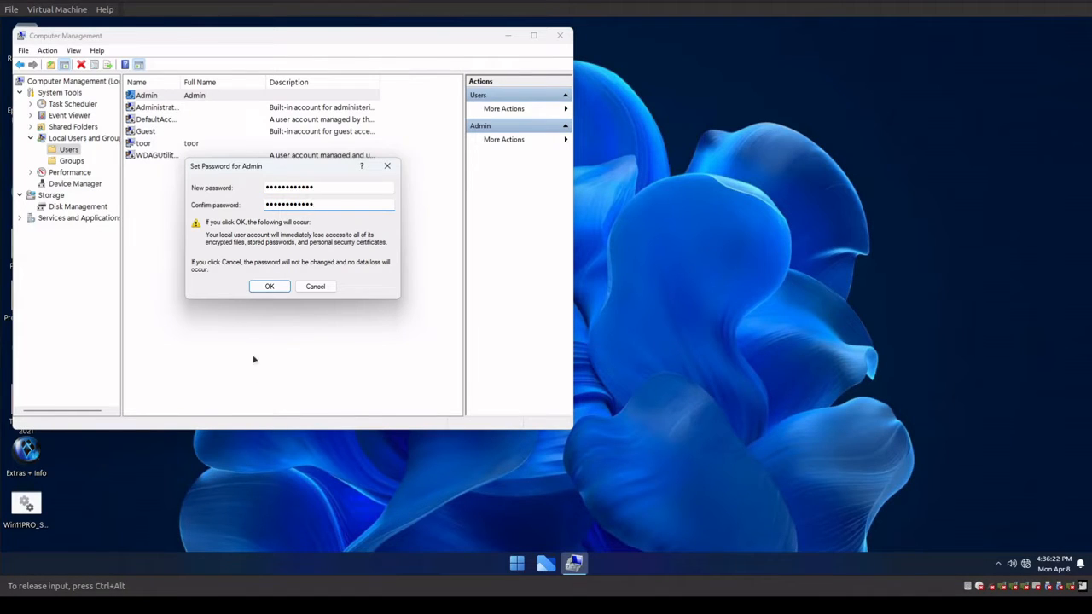
click(270, 287)
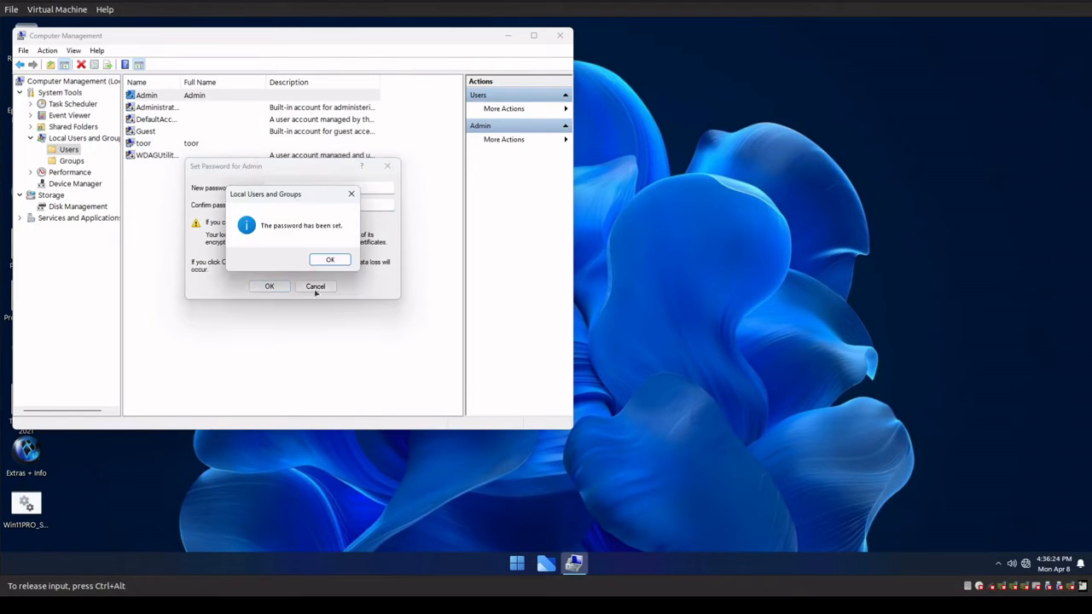
click(331, 259)
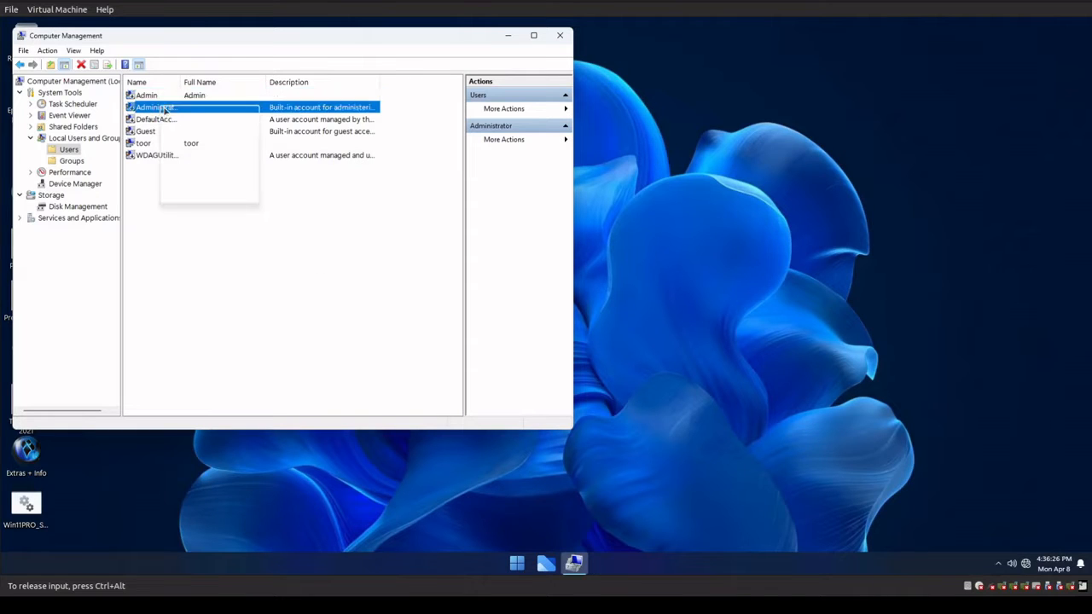
- Set a new password for the built-in Administrator account
right_click(153, 106)
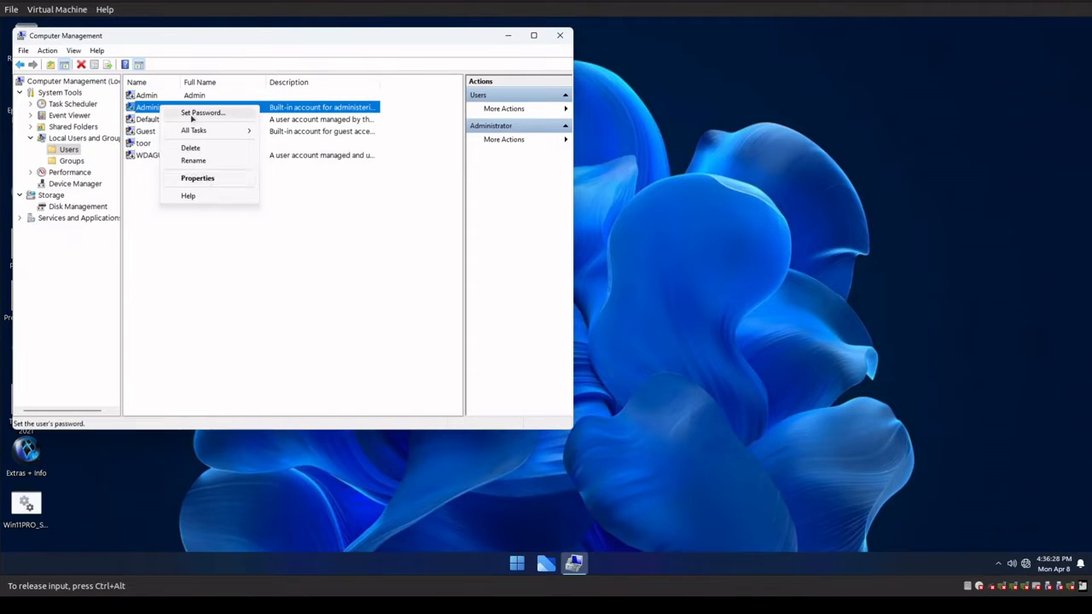
click(203, 112)
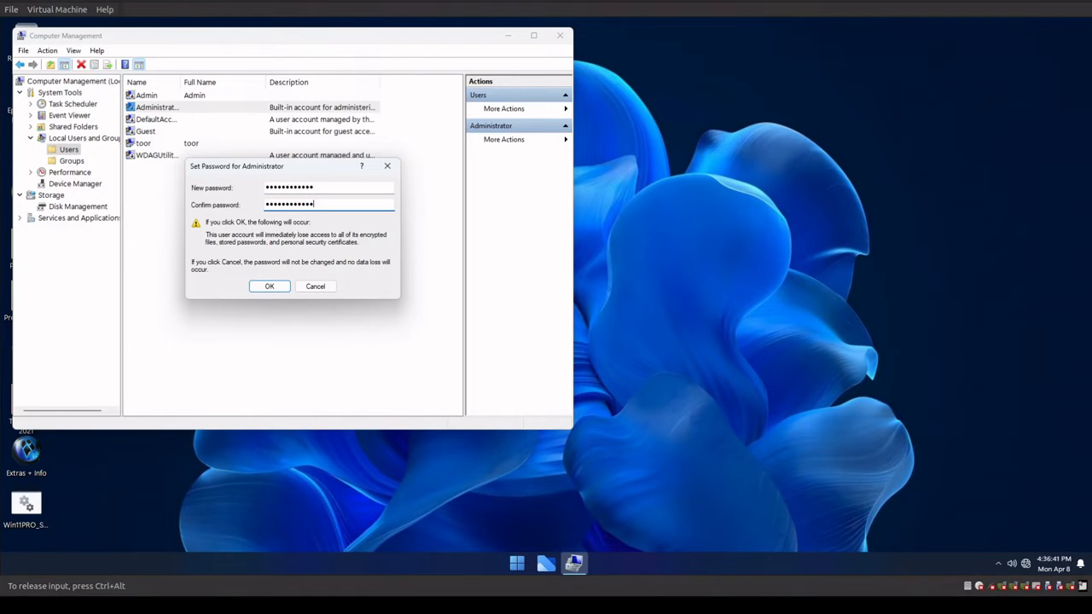
click(269, 286)
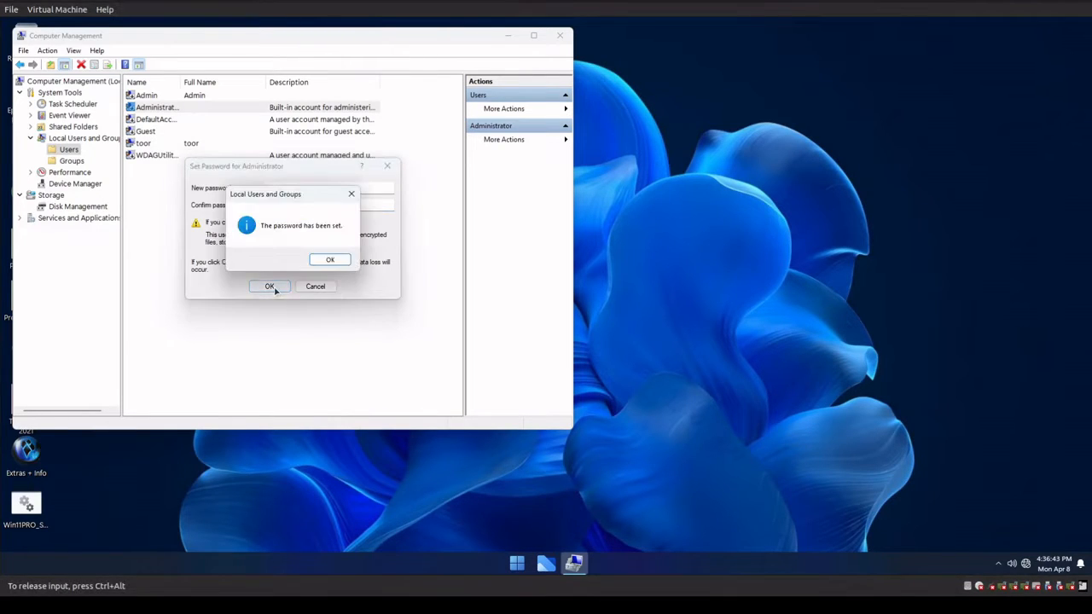
click(331, 259)
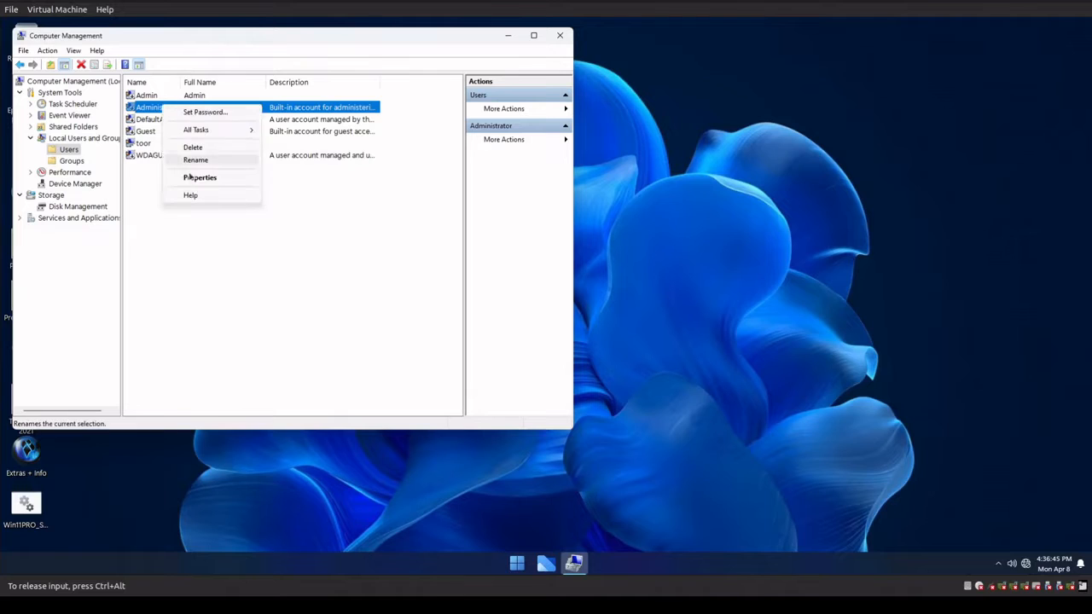
- Clear 'Password never expires' on the Administrator account and apply
click(200, 178)
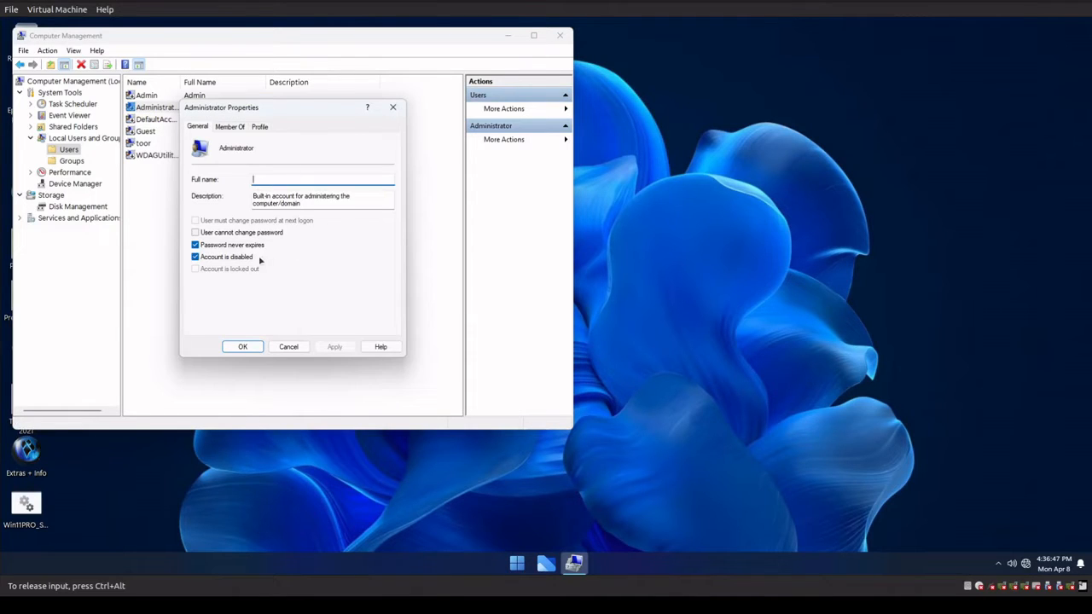
click(195, 246)
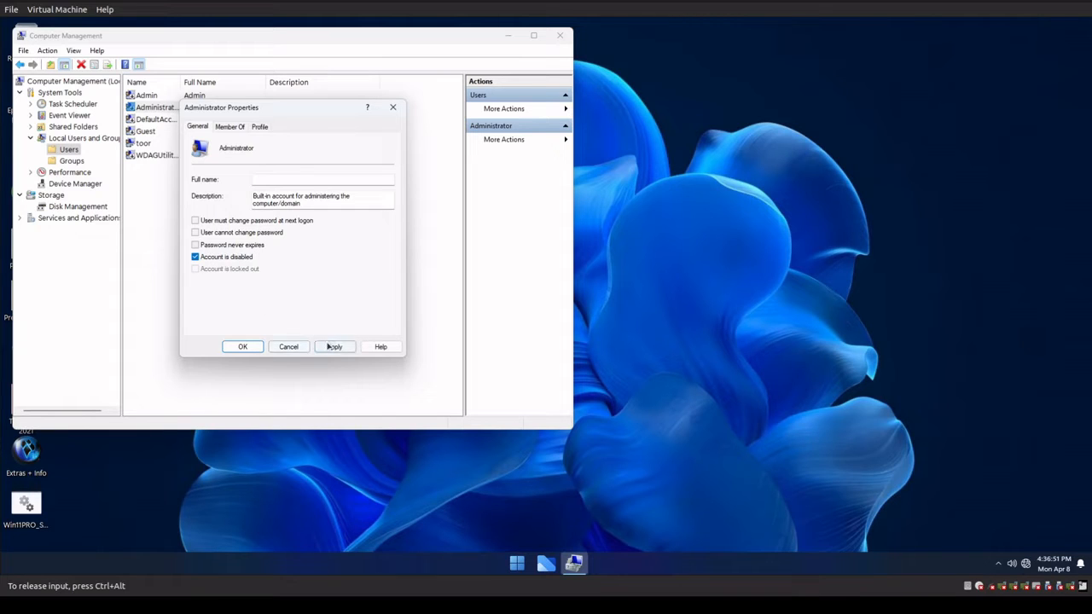
click(242, 346)
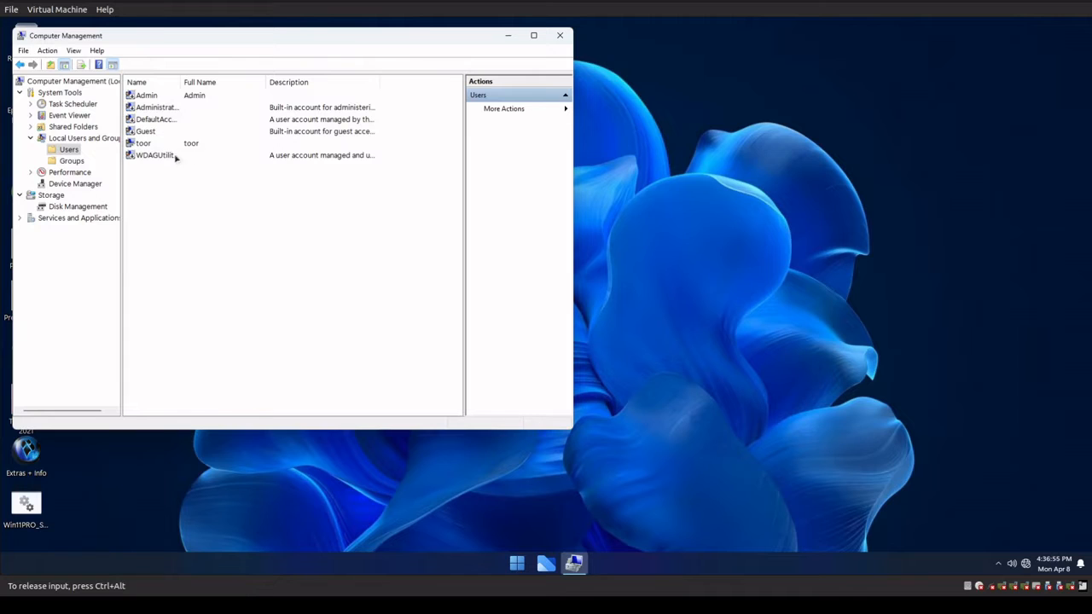
- Clear 'Password never expires' on DefaultAccount and close its properties
click(157, 120)
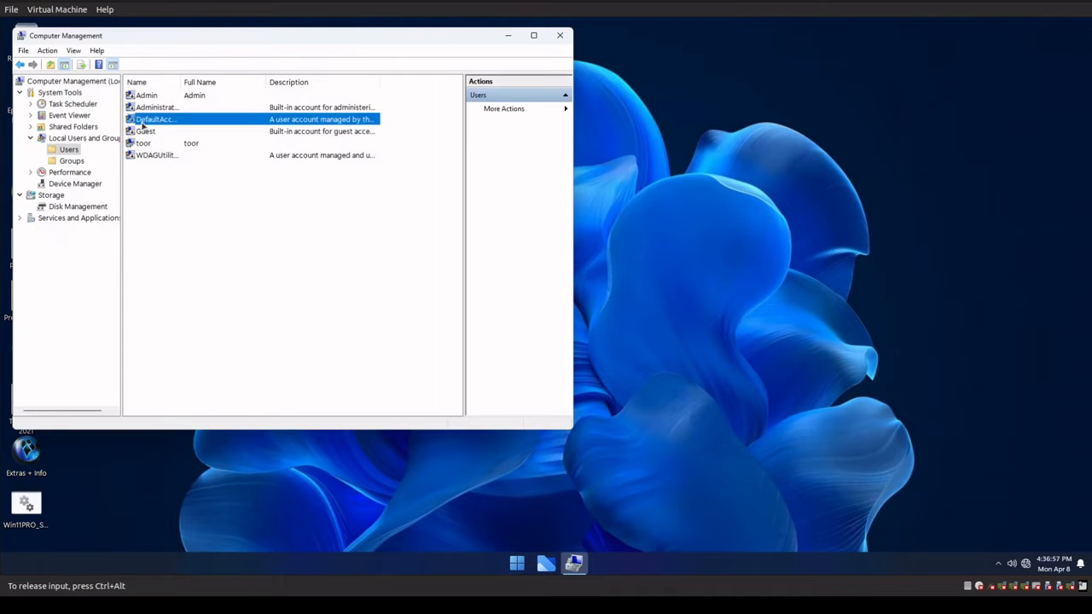
double_click(155, 119)
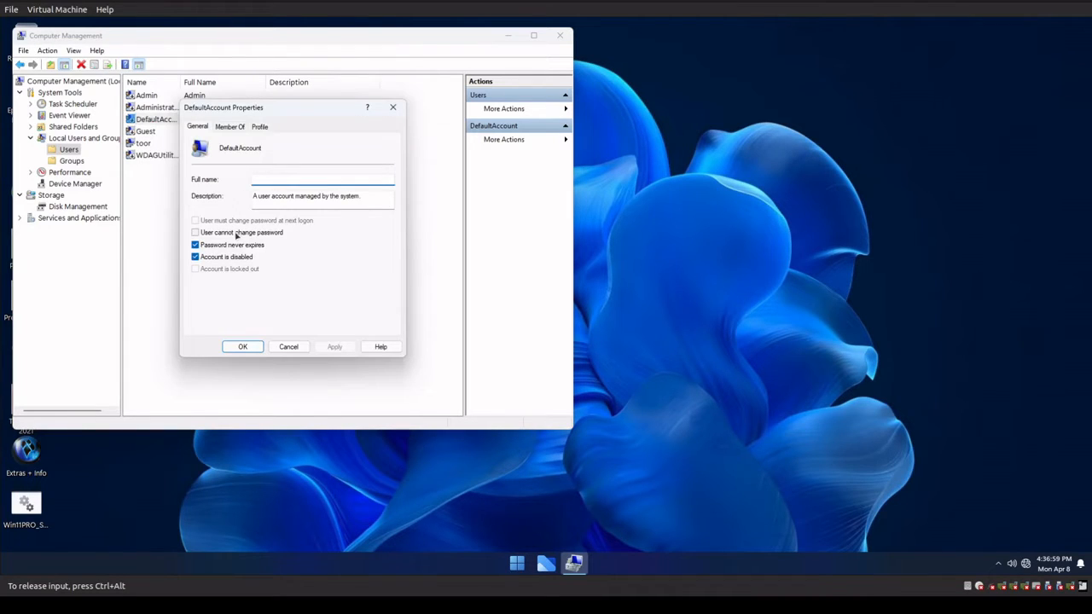
click(195, 245)
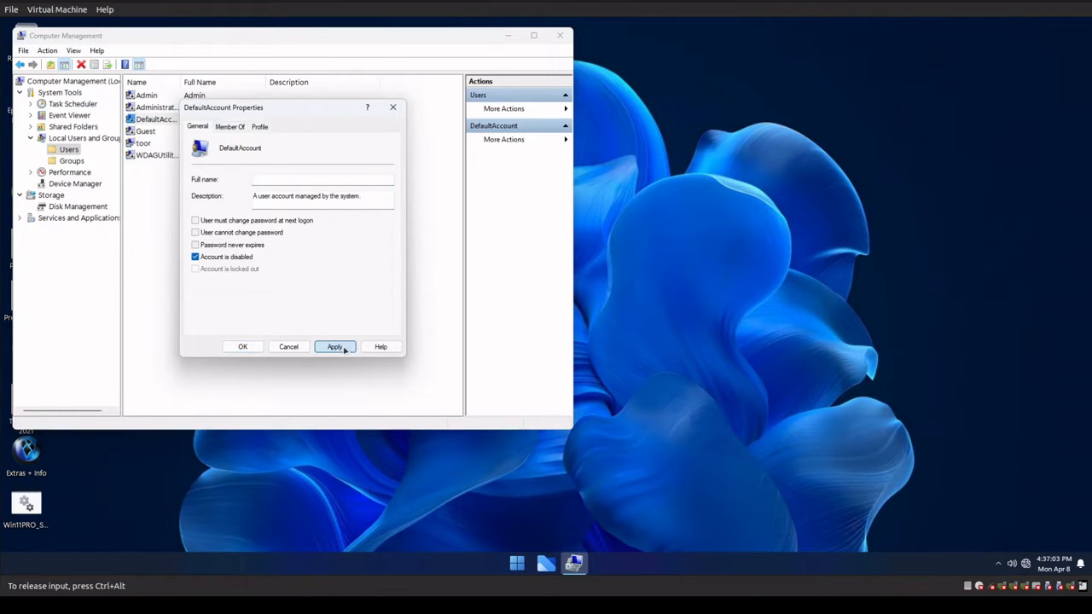
click(229, 127)
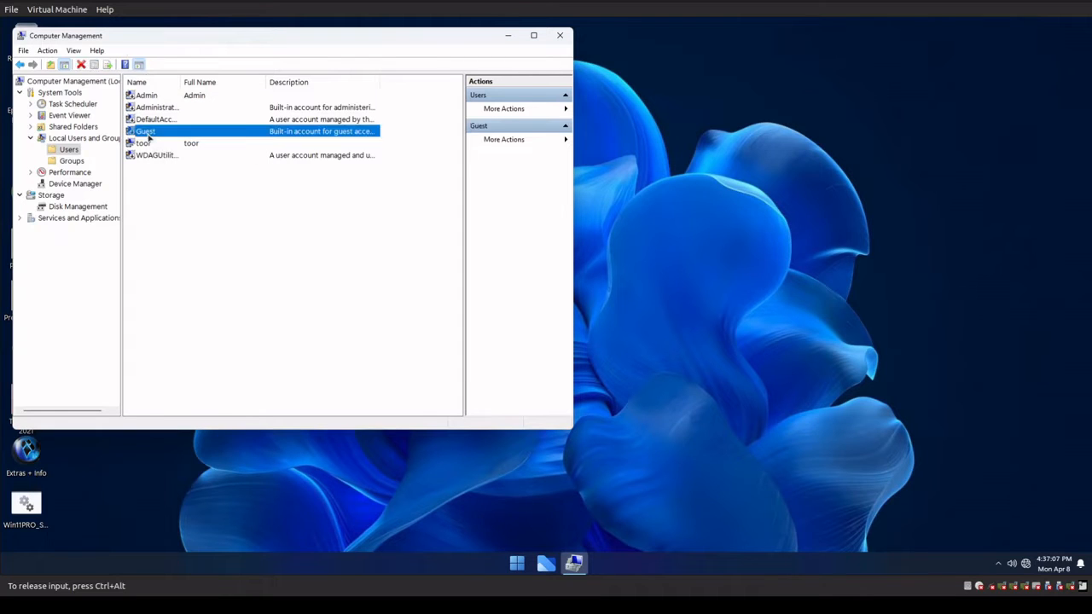
- Clear 'Password never expires' on the Guest account and apply
double_click(145, 130)
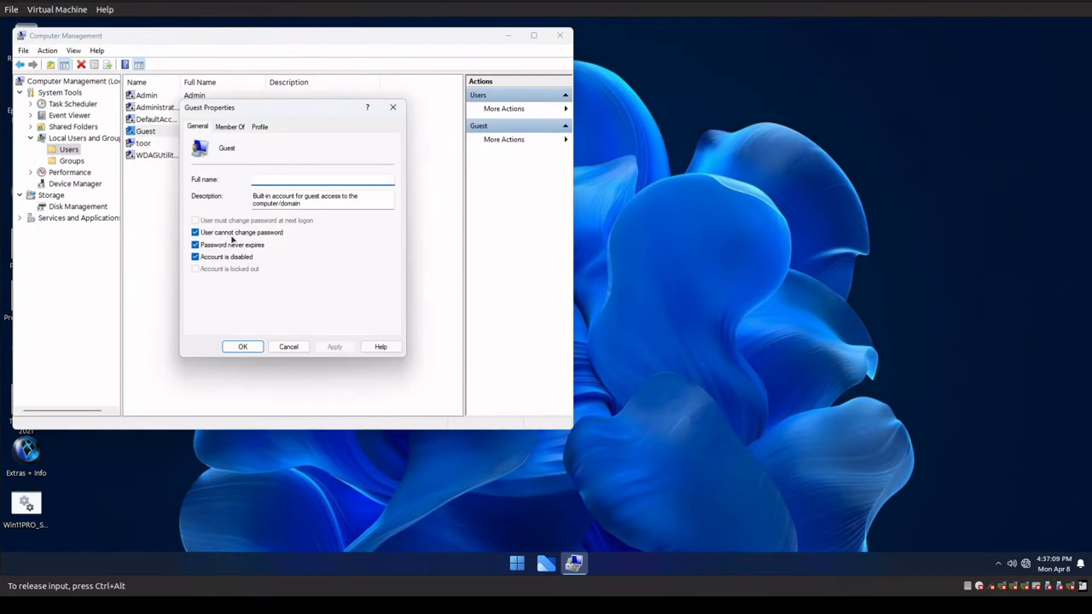
click(194, 245)
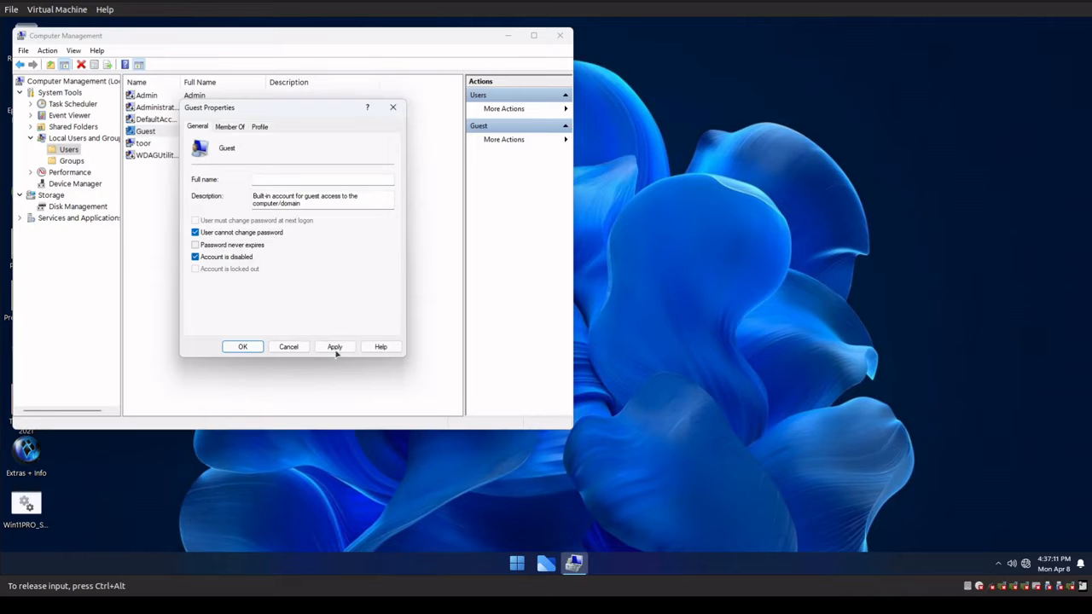
click(335, 346)
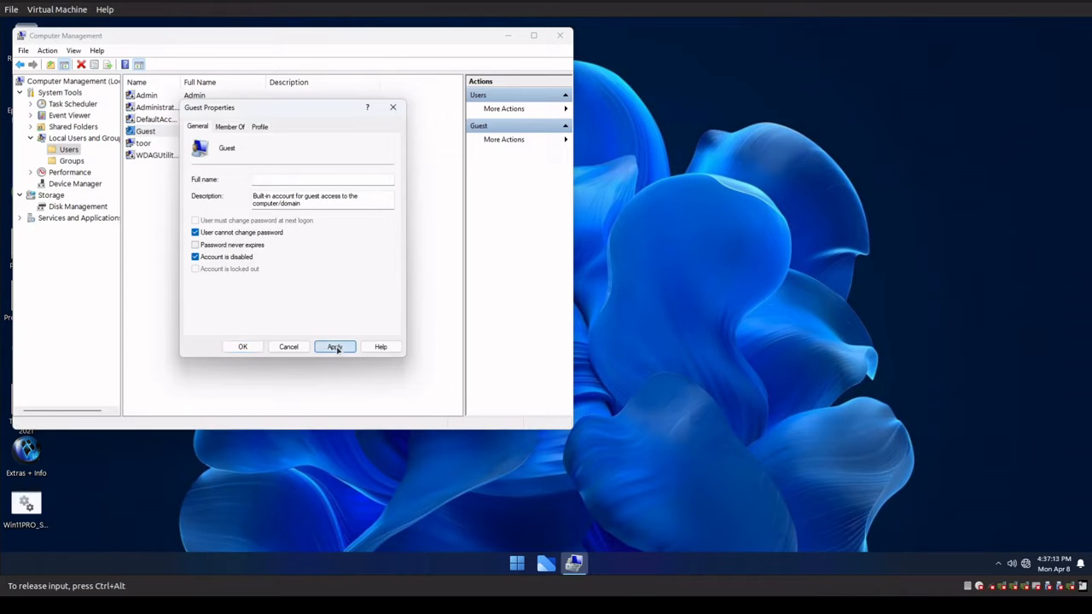
click(335, 347)
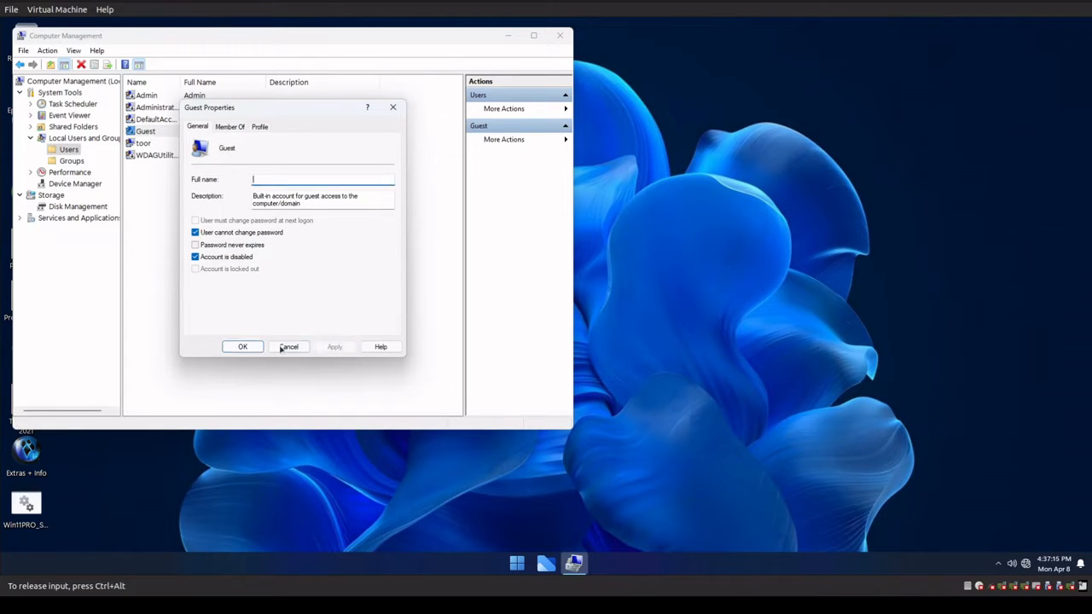
- Clear 'Password never expires' on WDAGUtilityAccount and confirm
right_click(153, 154)
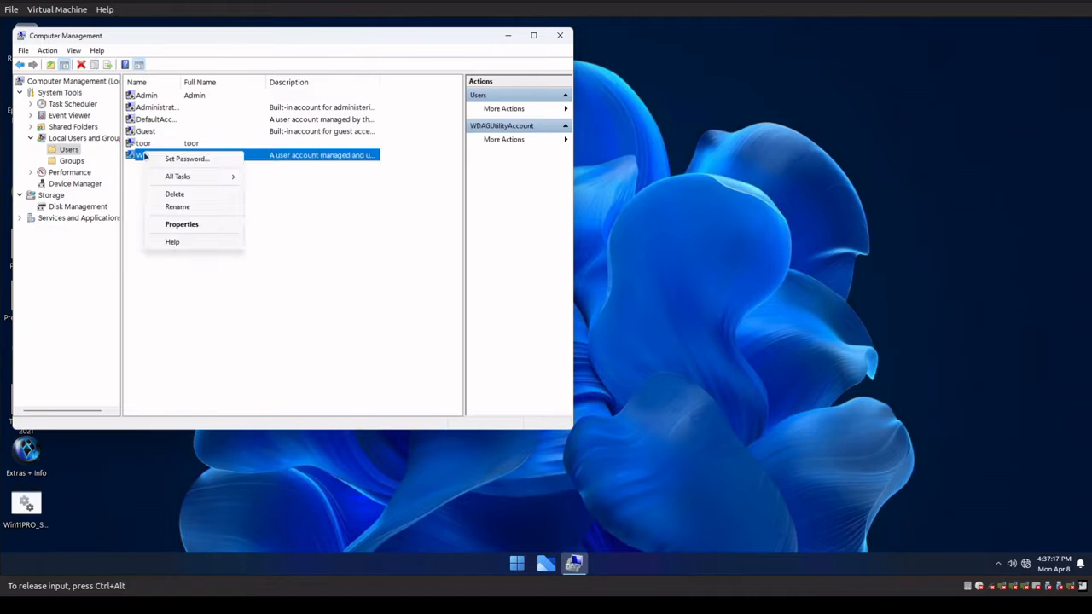
click(181, 223)
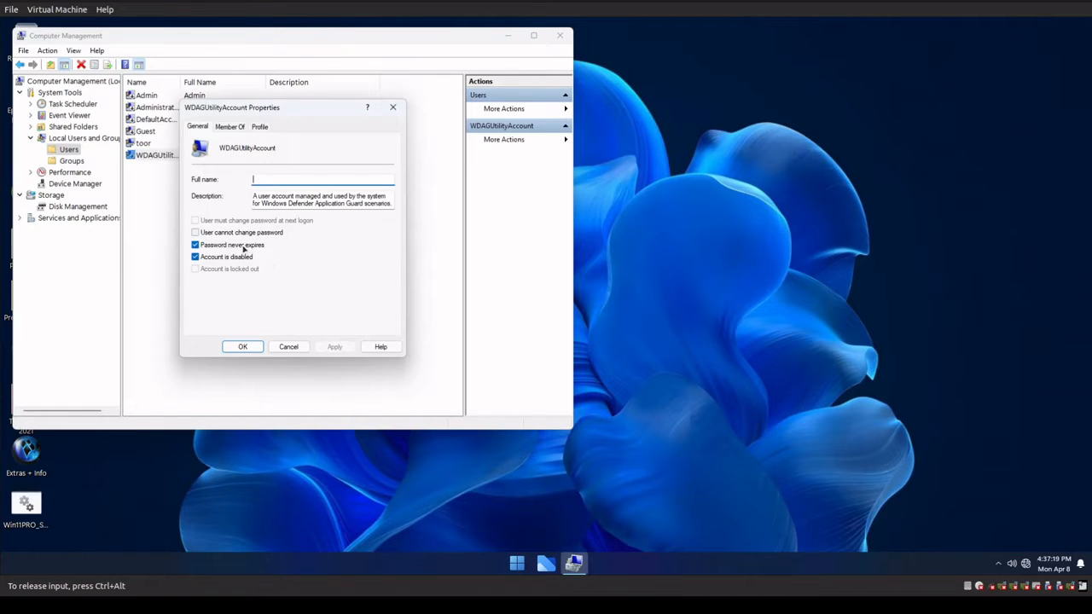
click(195, 246)
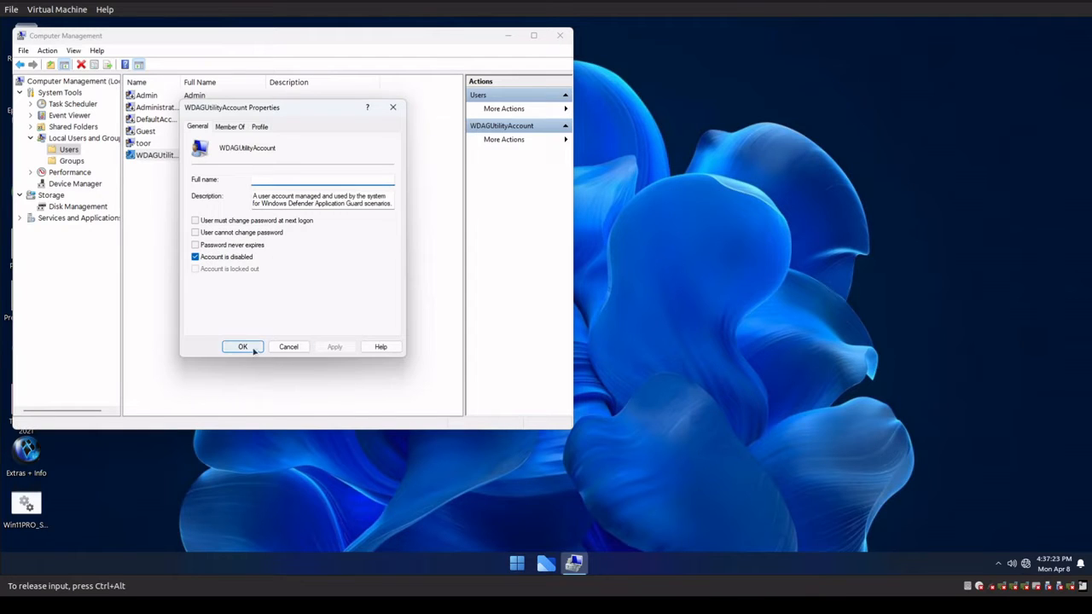
click(242, 347)
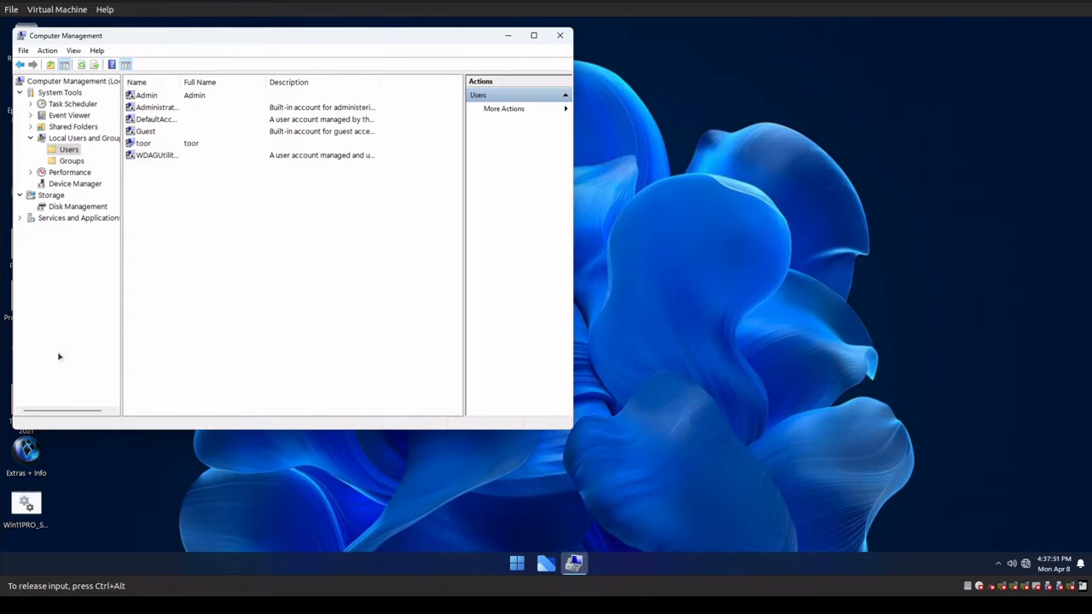
- Confirm the Admin account's Member Of list (Administrators) and close its properties
double_click(146, 95)
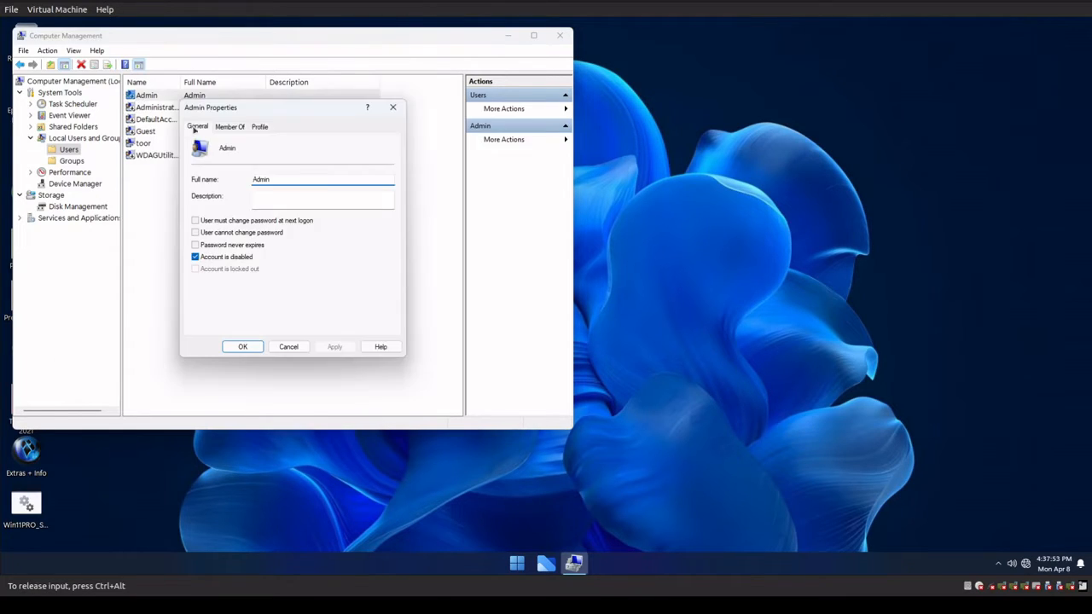
click(229, 126)
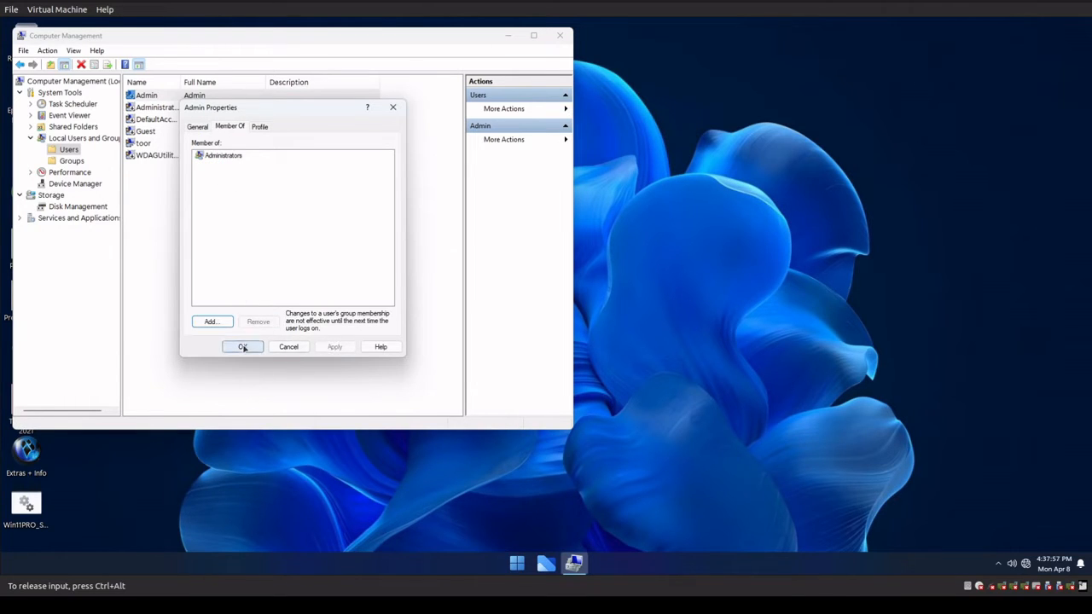
click(242, 347)
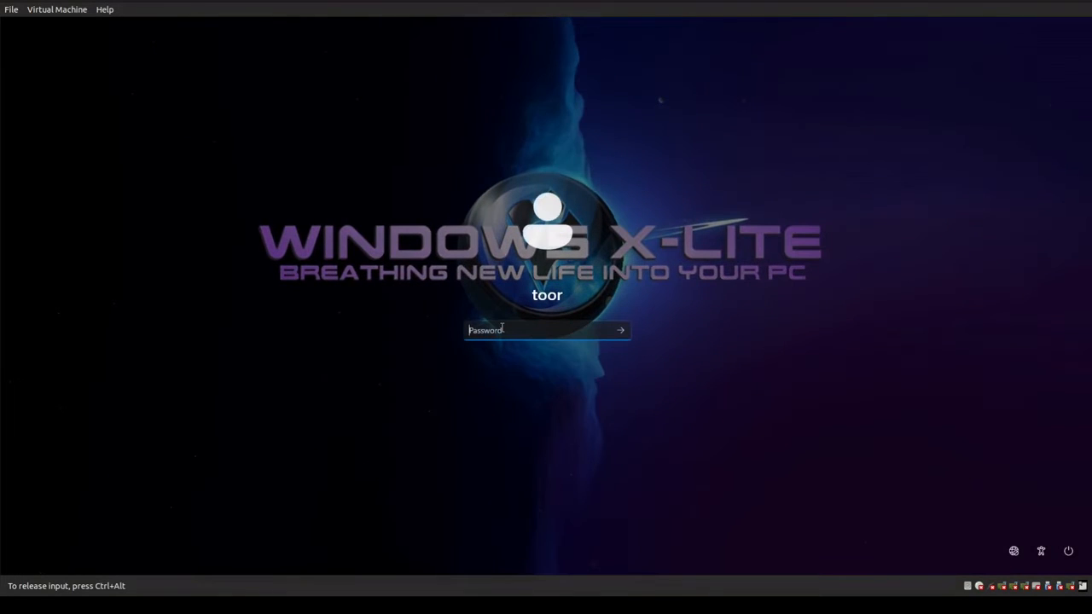
- Enter the toor account's password and submit it to sign back in
click(546, 331)
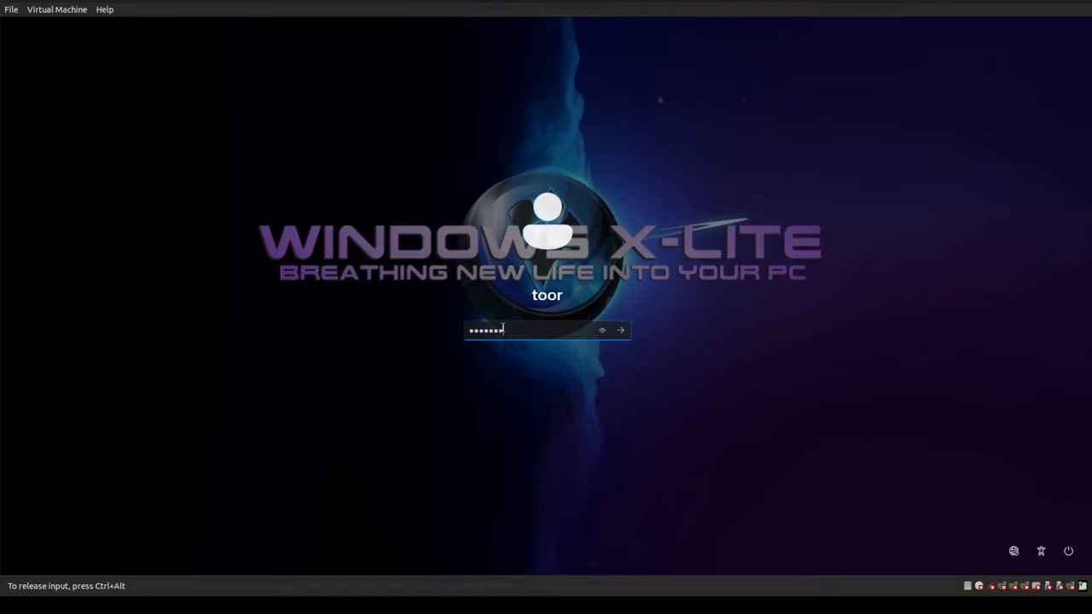
click(621, 331)
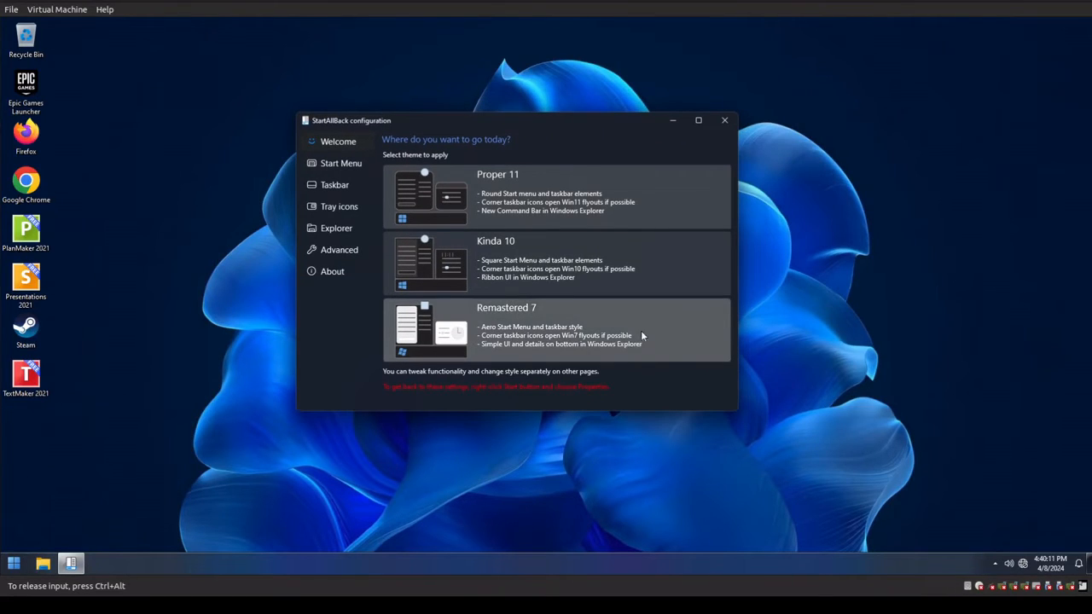
mouse_move(487, 435)
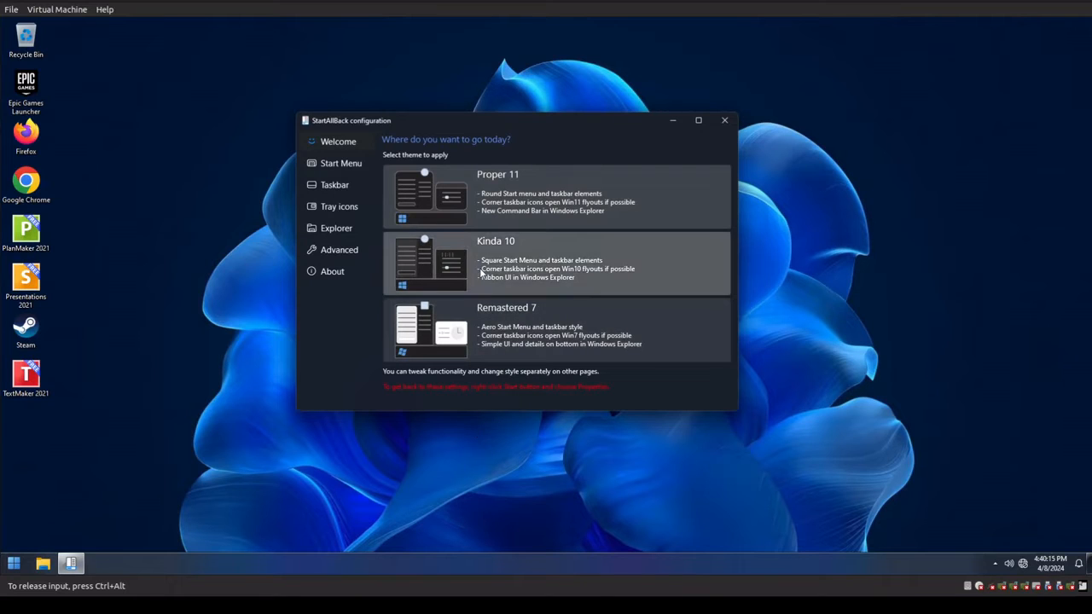
mouse_move(783, 162)
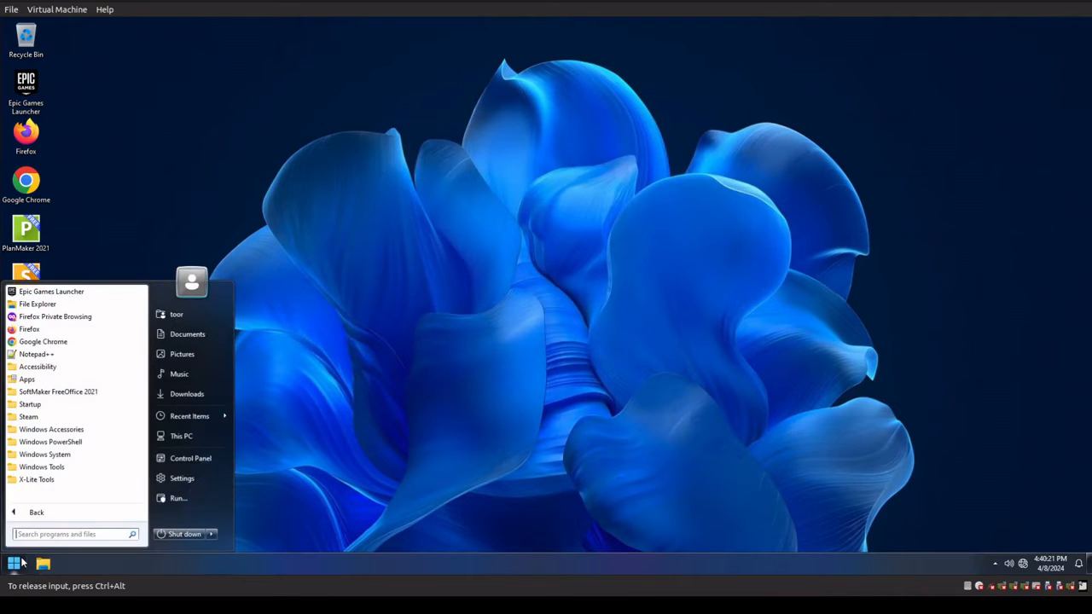
- Dismiss the Start menu so only the desktop is showing
click(225, 366)
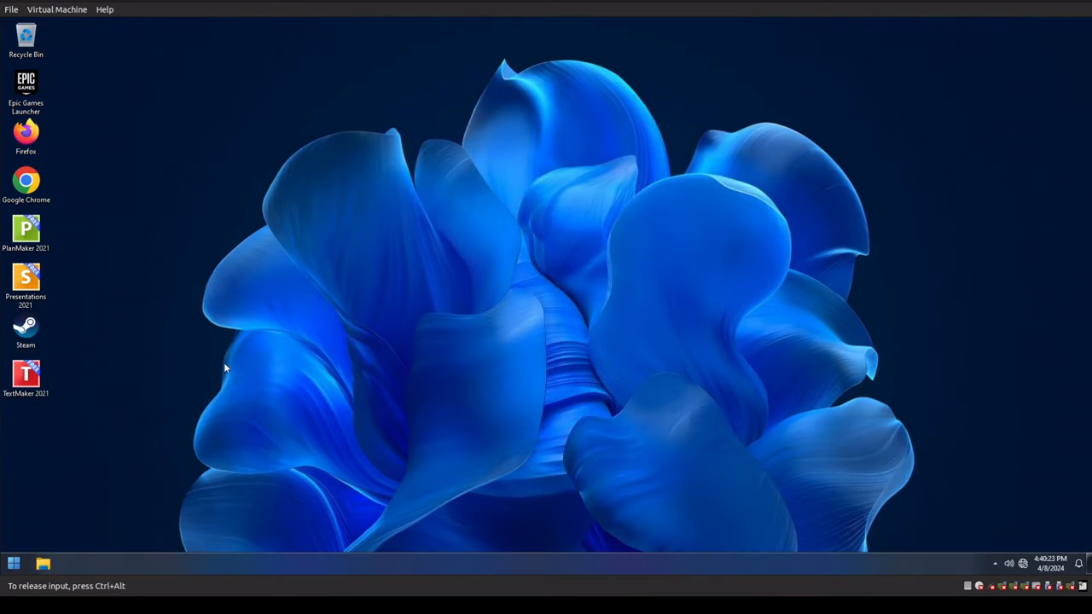
mouse_move(437, 319)
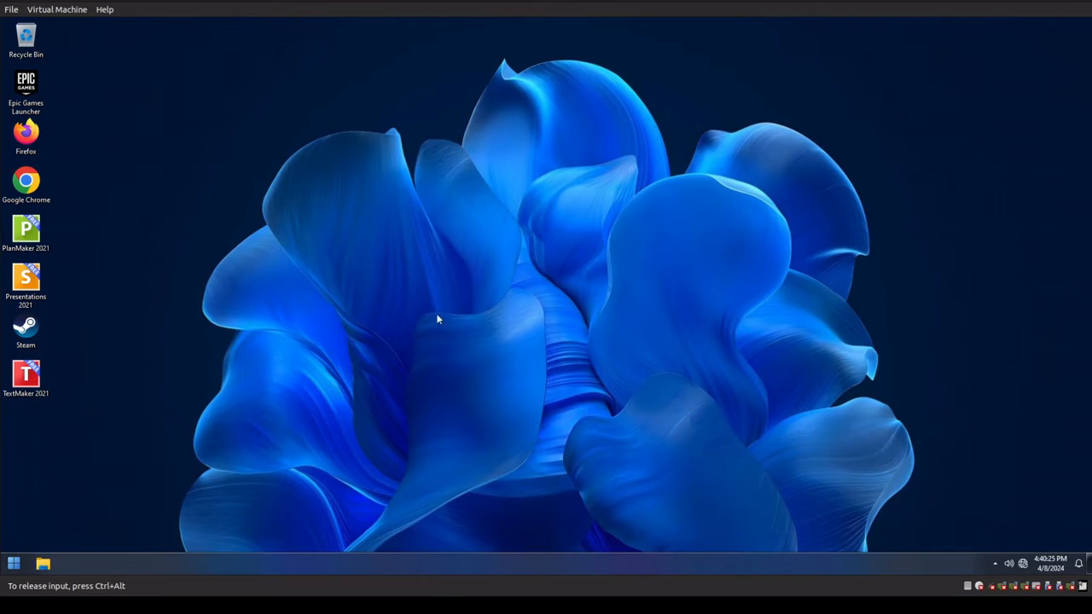
mouse_move(443, 309)
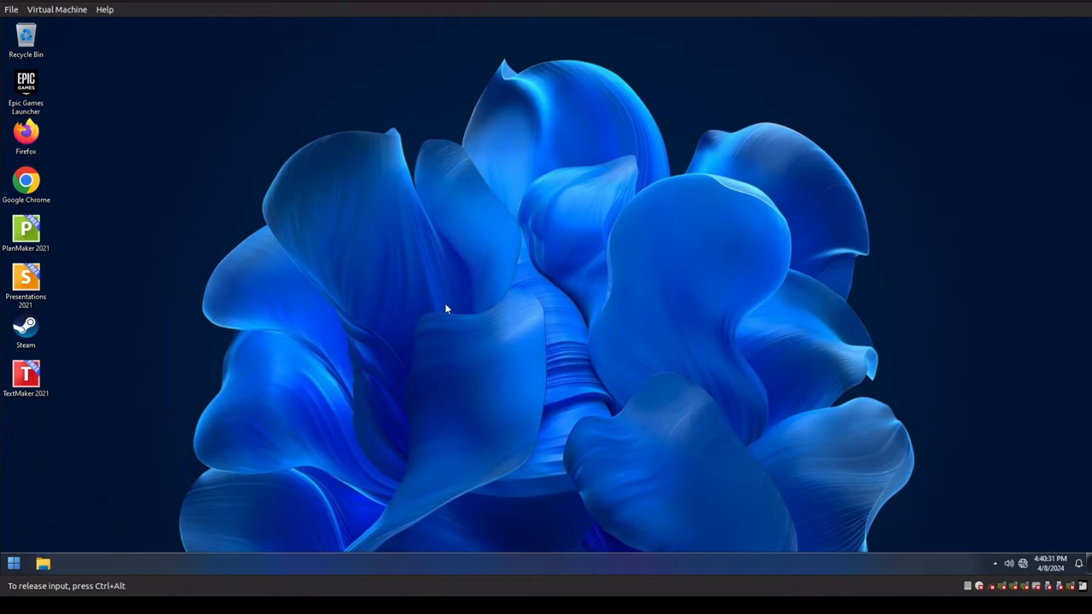
mouse_move(307, 476)
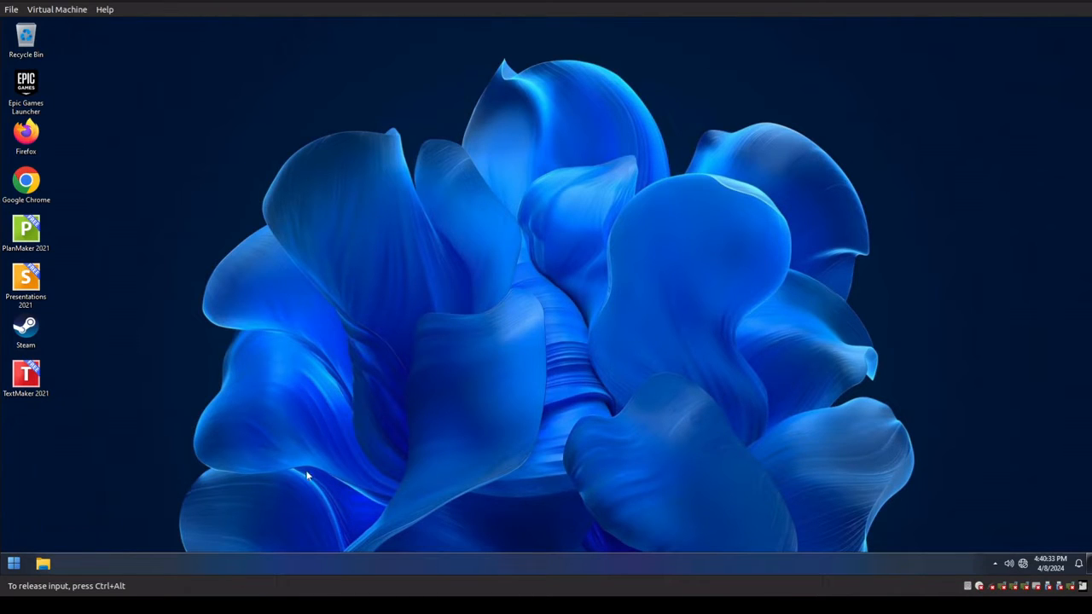
mouse_move(639, 353)
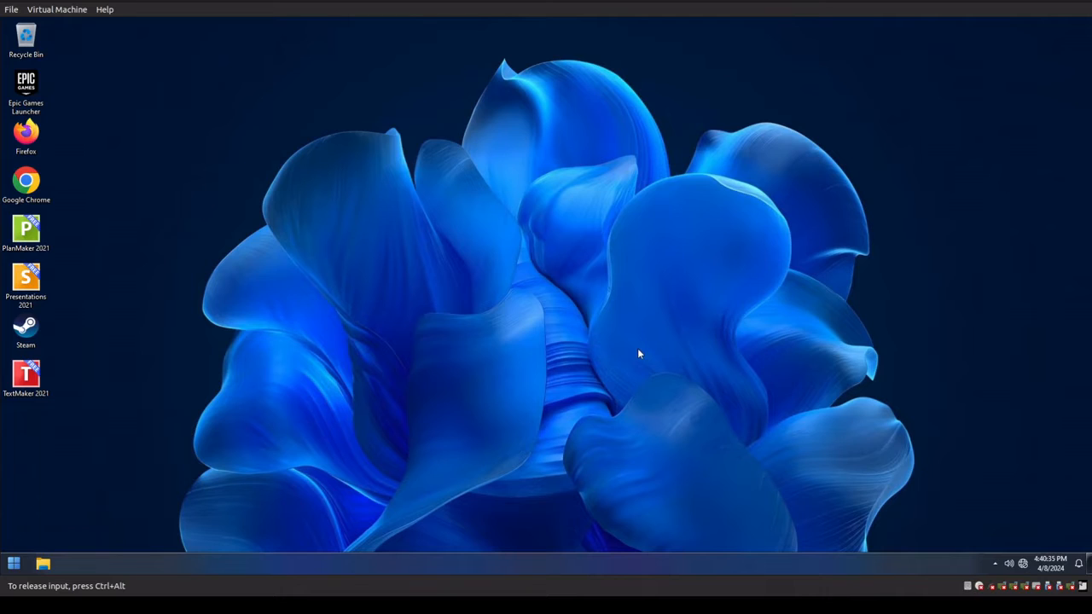
mouse_move(340, 442)
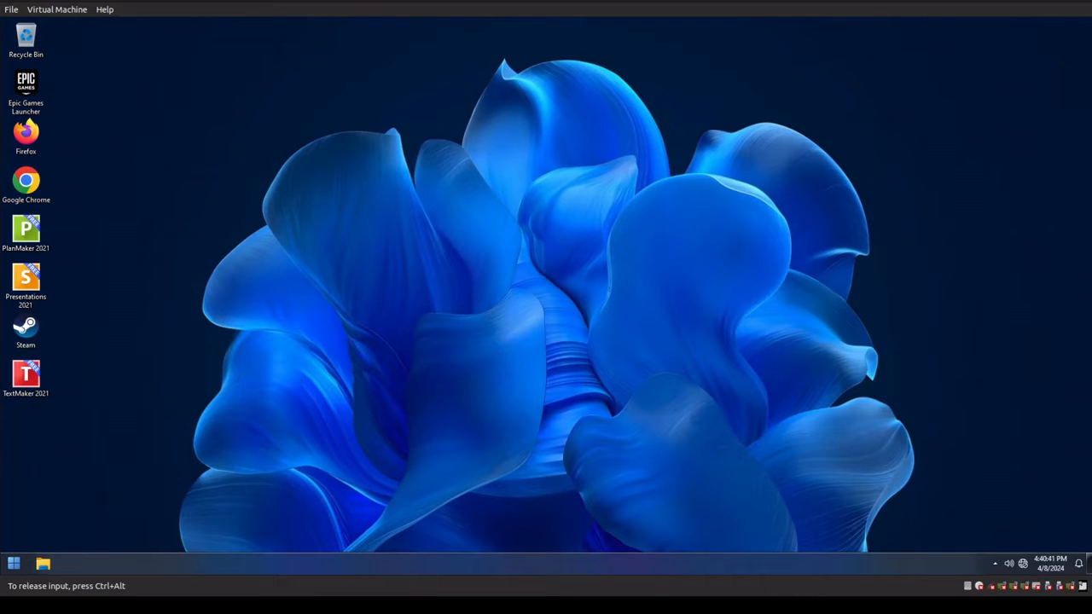
mouse_move(418, 350)
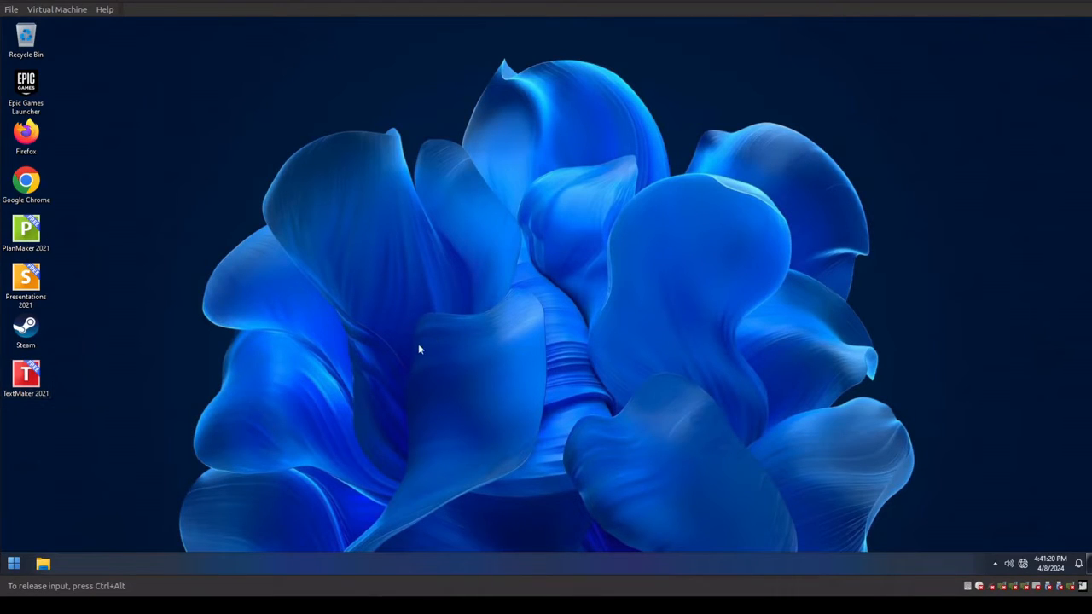
mouse_move(410, 358)
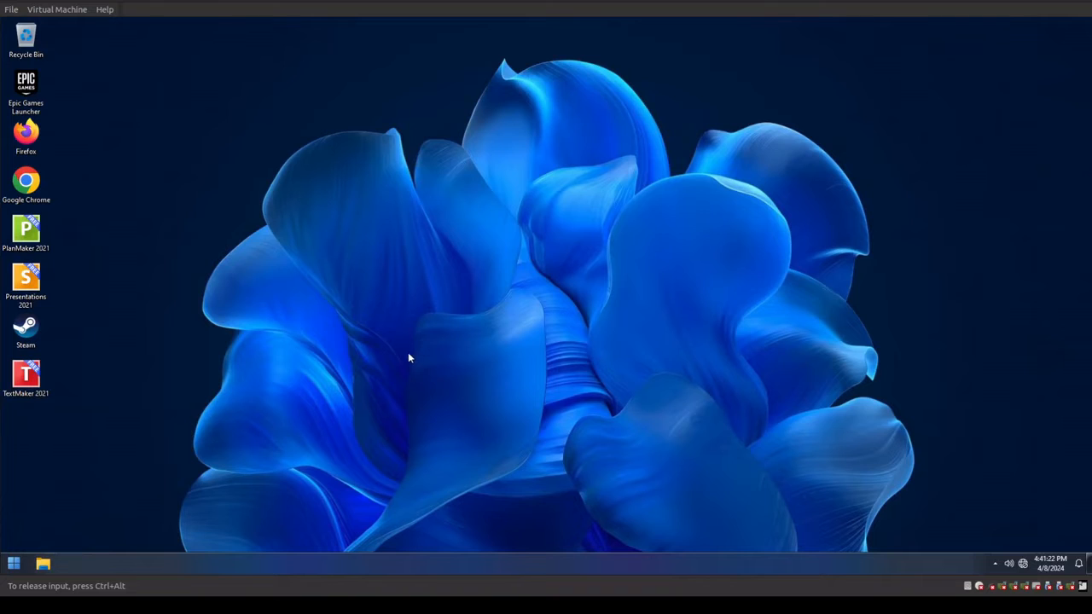
mouse_move(261, 392)
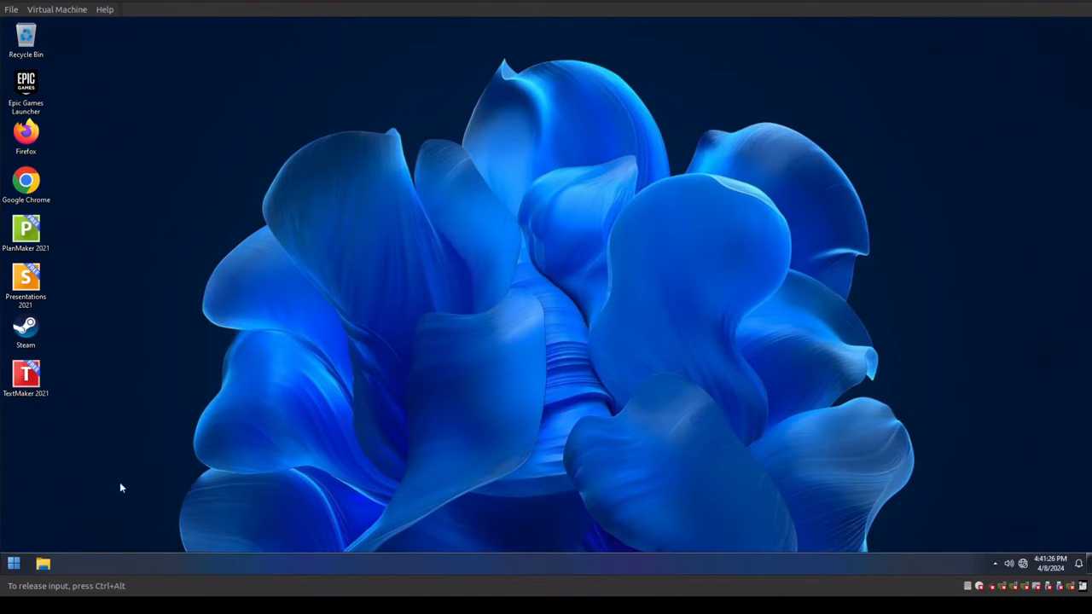
mouse_move(86, 511)
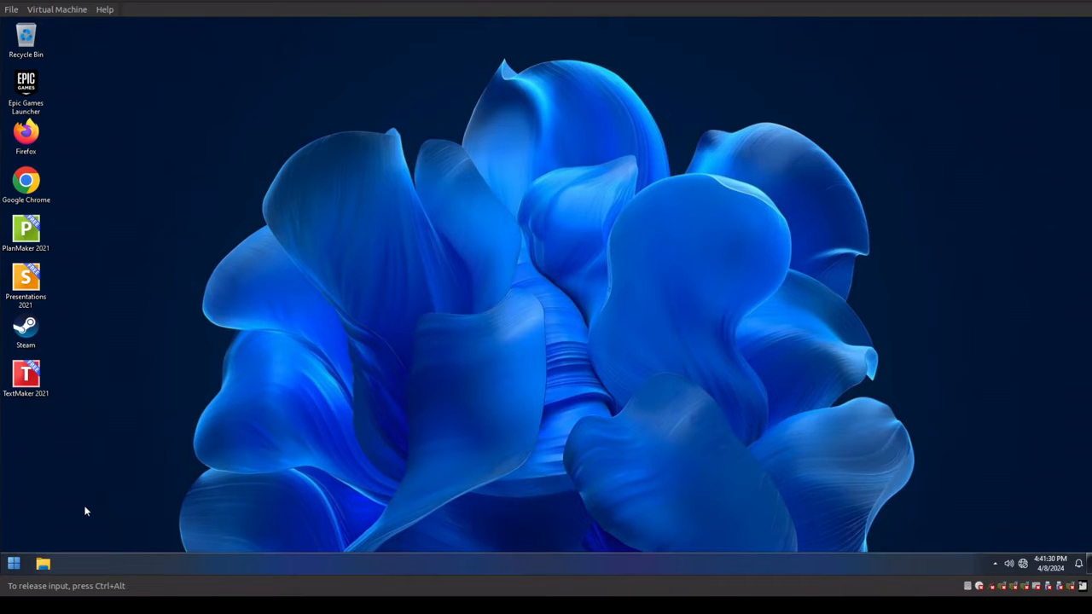
mouse_move(62, 555)
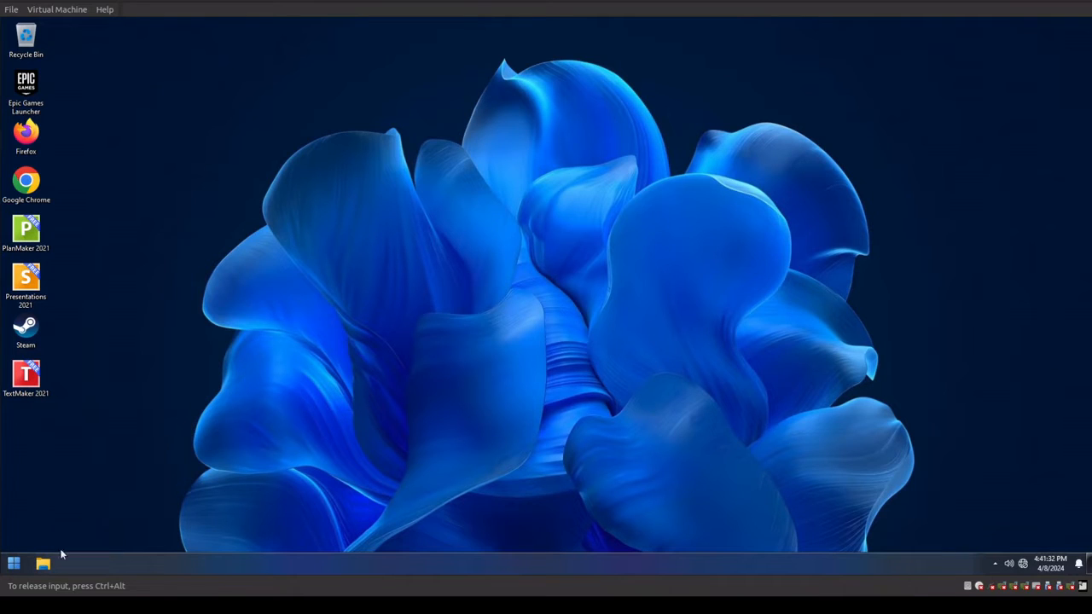
- Launch the Local Group Policy Editor by running gpedit.msc from the Run dialog
right_click(14, 563)
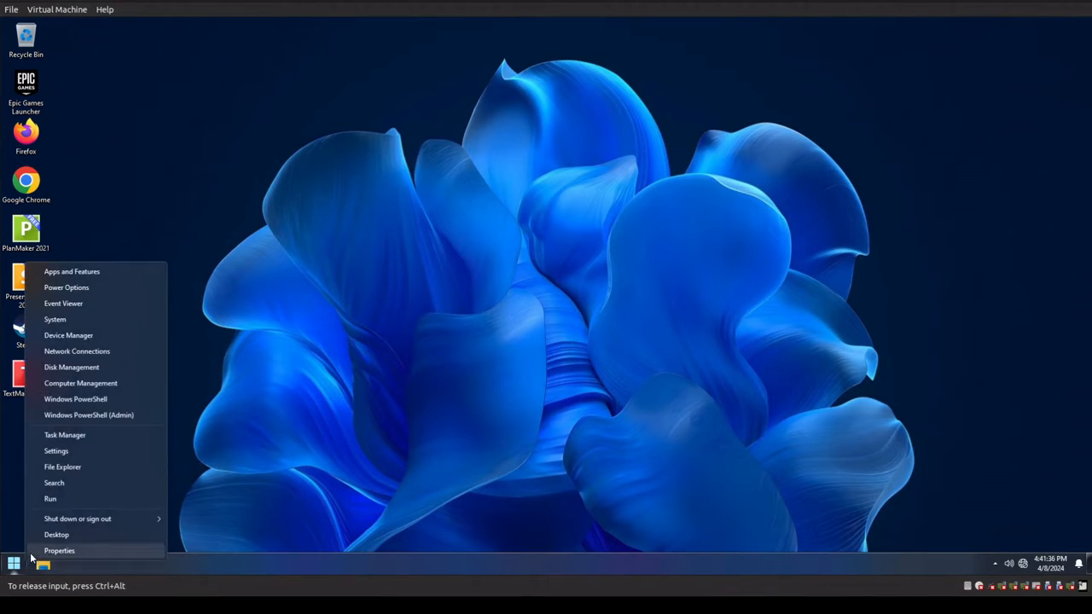
click(49, 498)
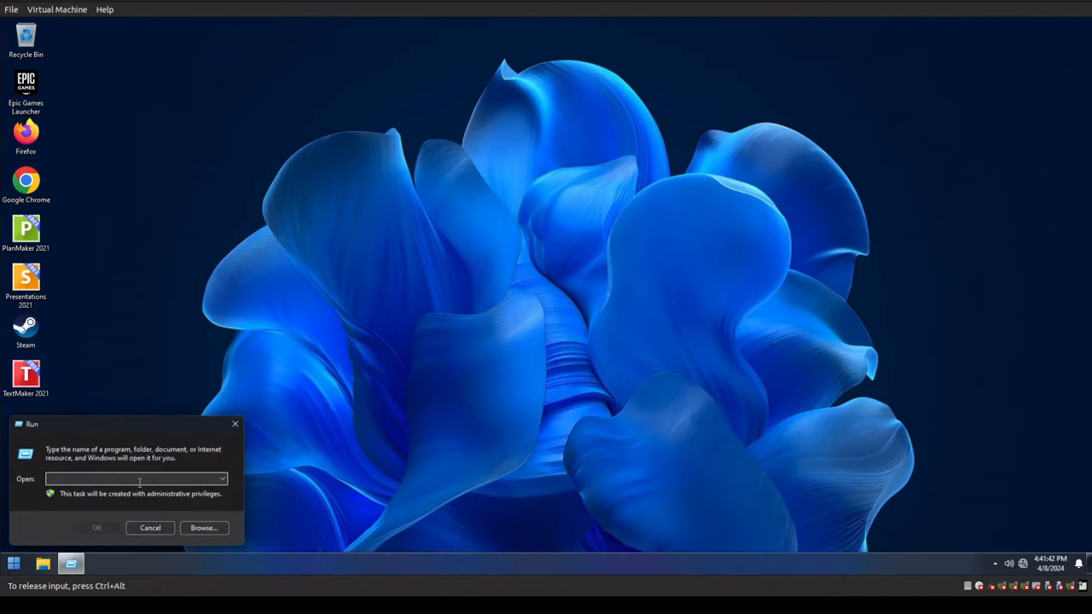
text(gpedit.msc)
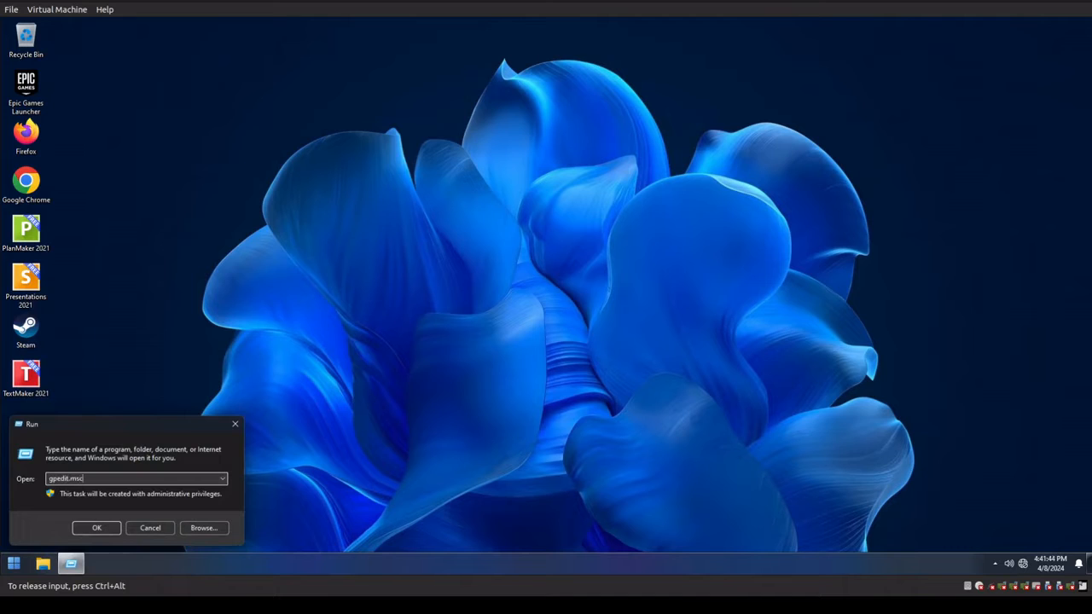
click(95, 527)
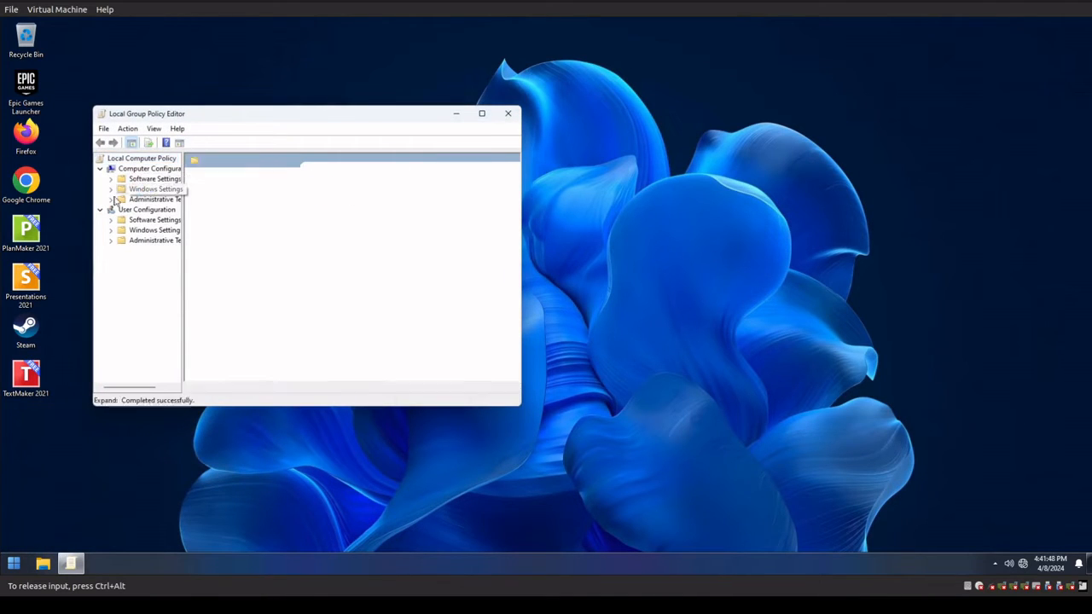
- Navigate to the Password Policy settings under Account Policies
click(111, 188)
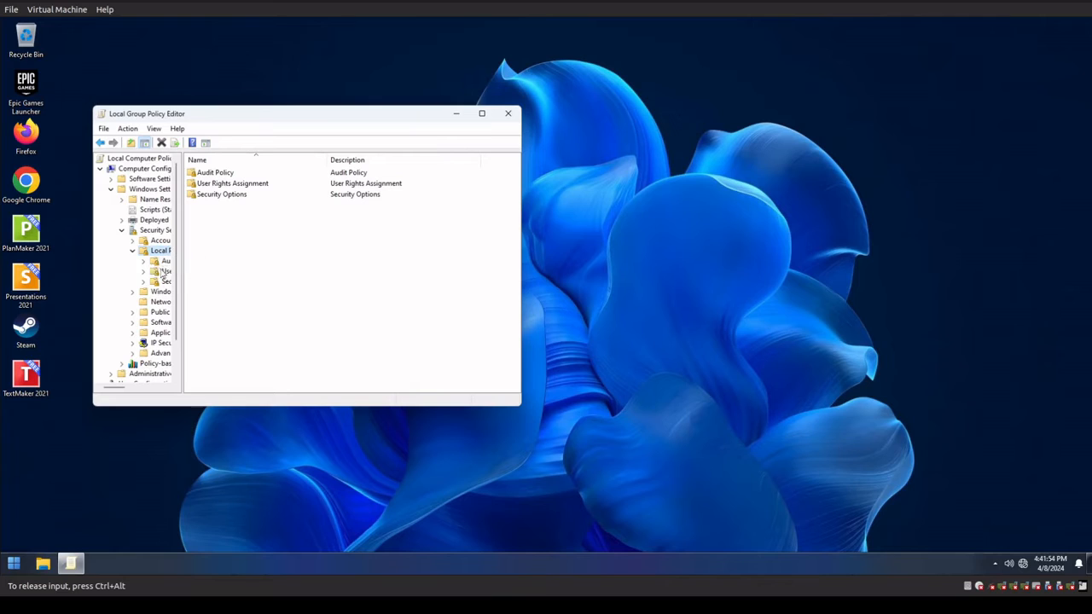
mouse_move(167, 271)
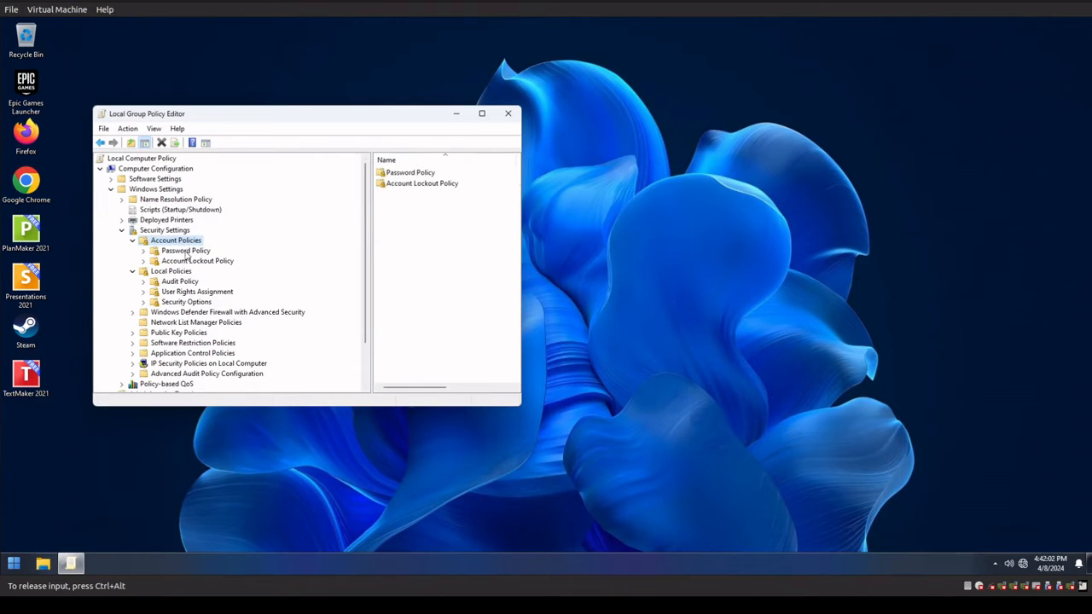
click(185, 249)
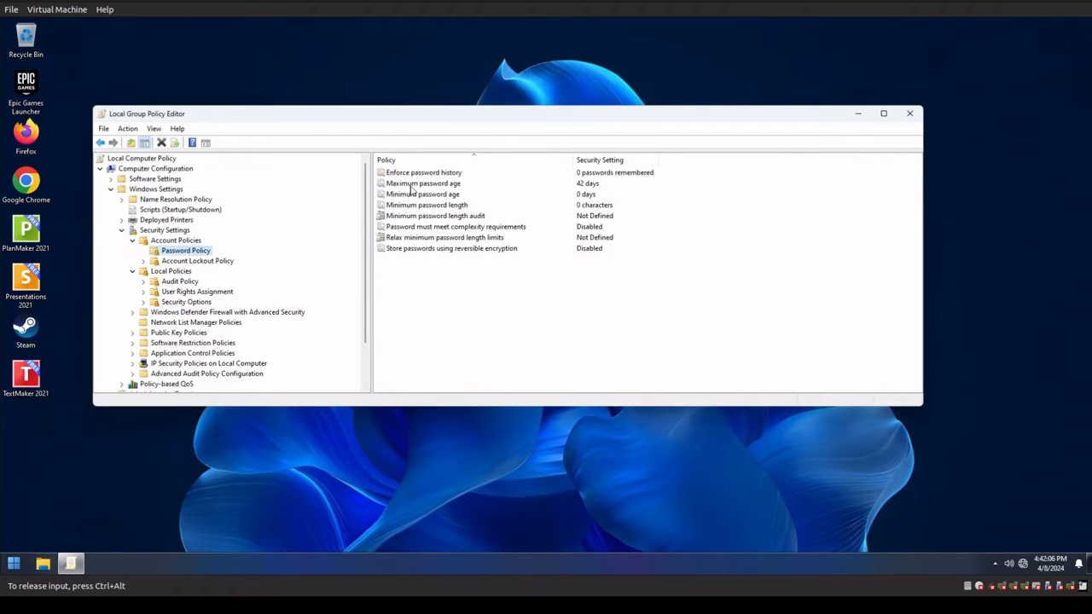
- Set Maximum password age to 30 days and confirm the Minimum password age
double_click(423, 184)
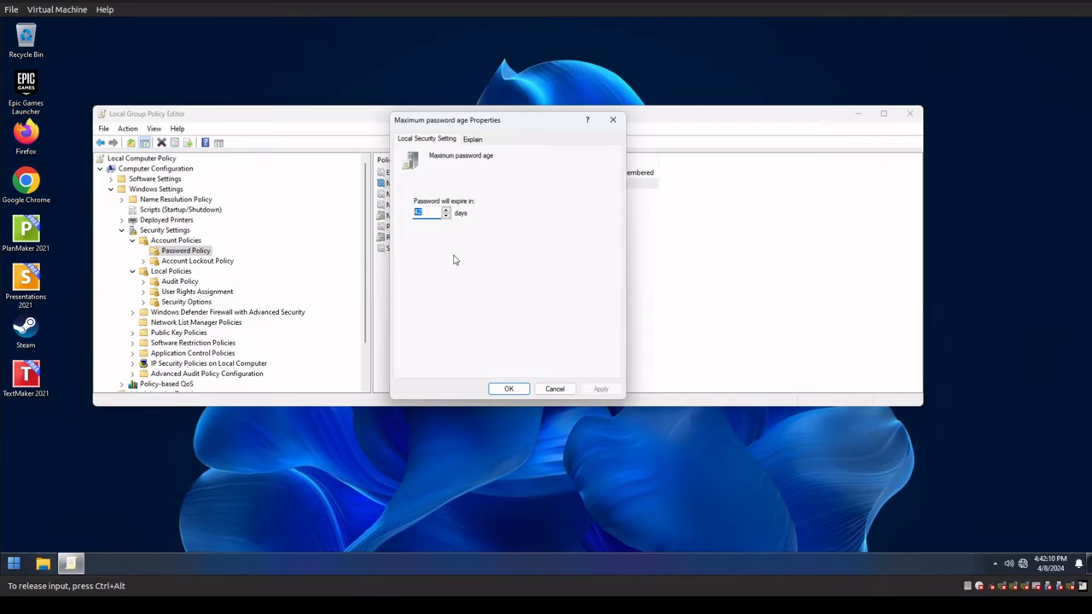
text(30)
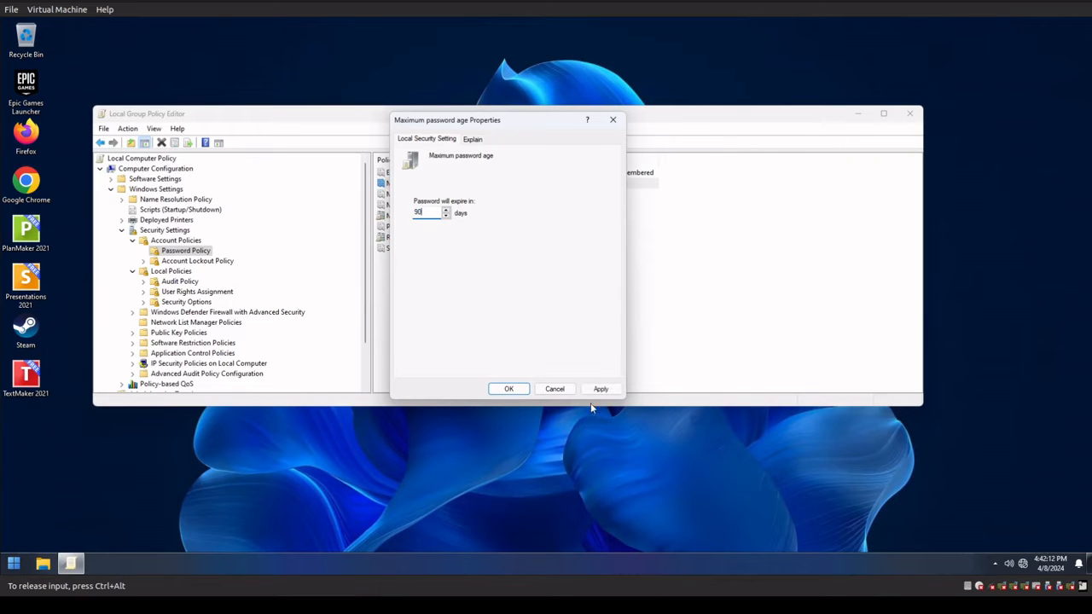
click(508, 389)
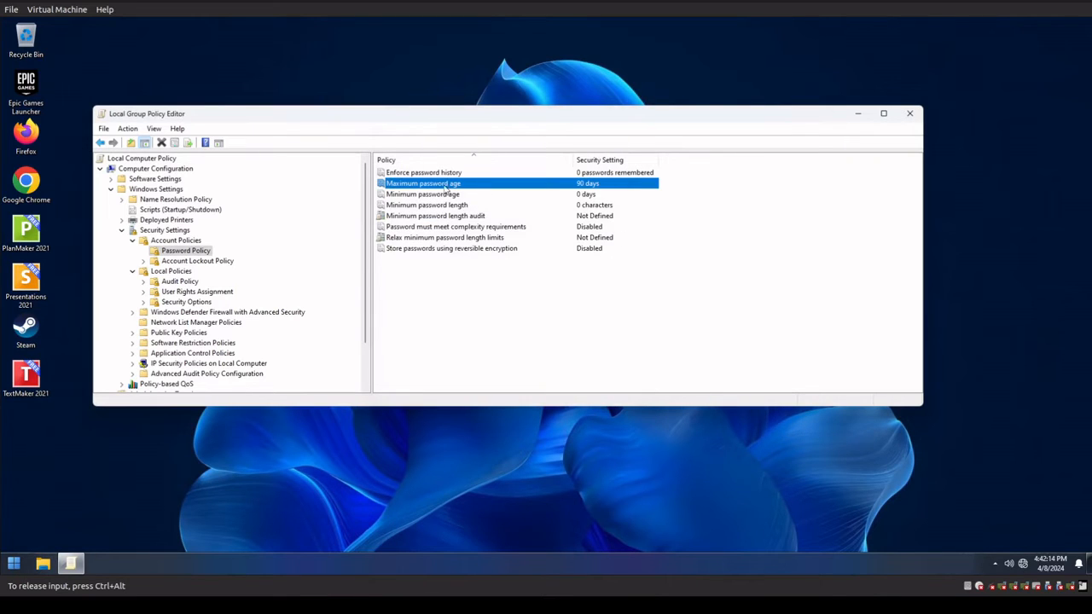
double_click(423, 195)
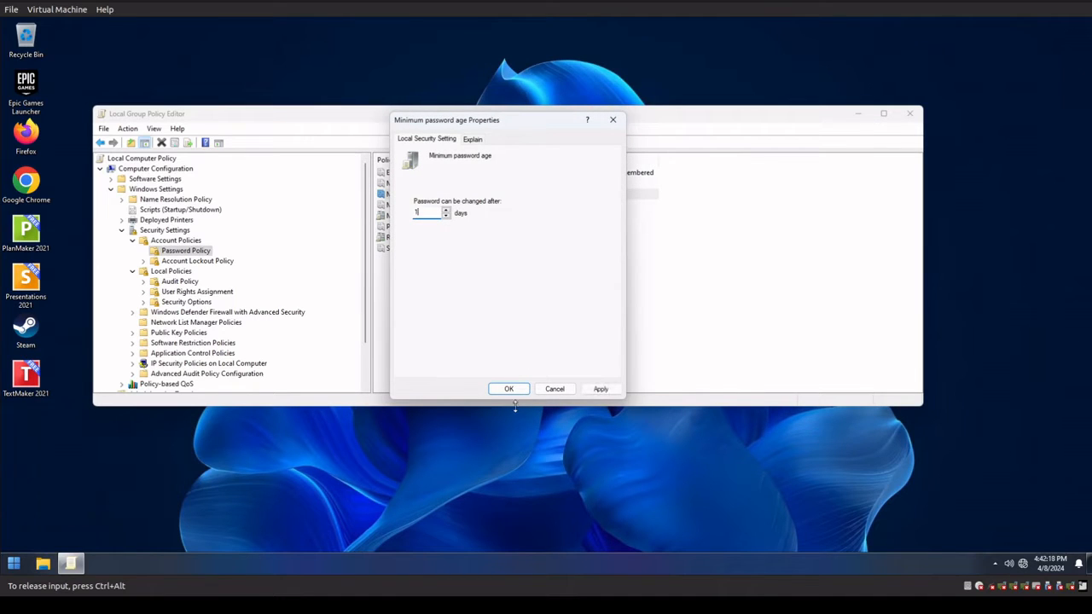
click(509, 389)
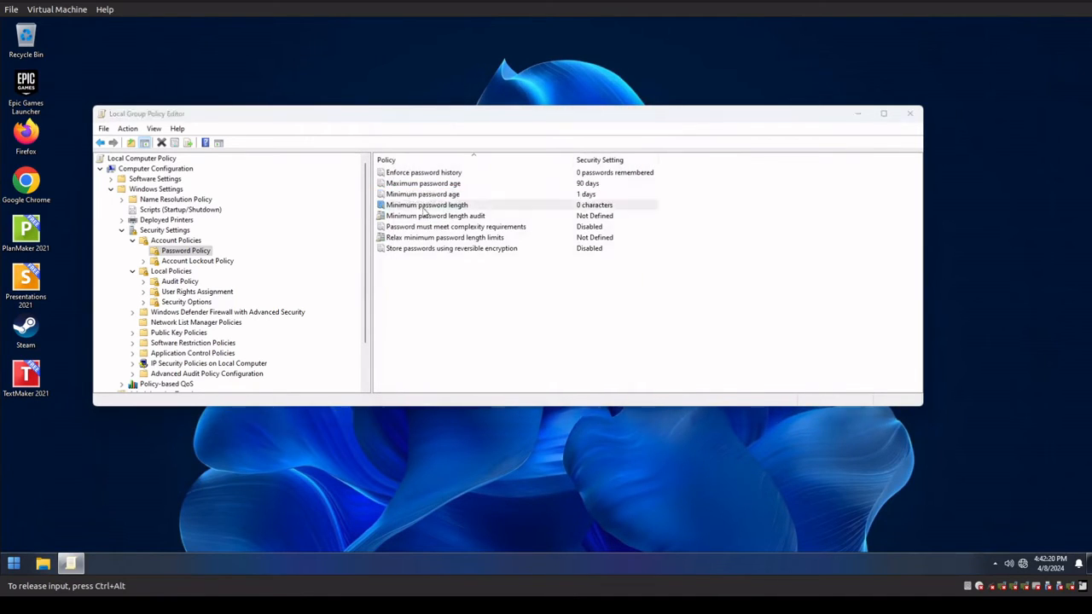
- Require a 12-character minimum password length and audit passwords shorter than 8
double_click(427, 205)
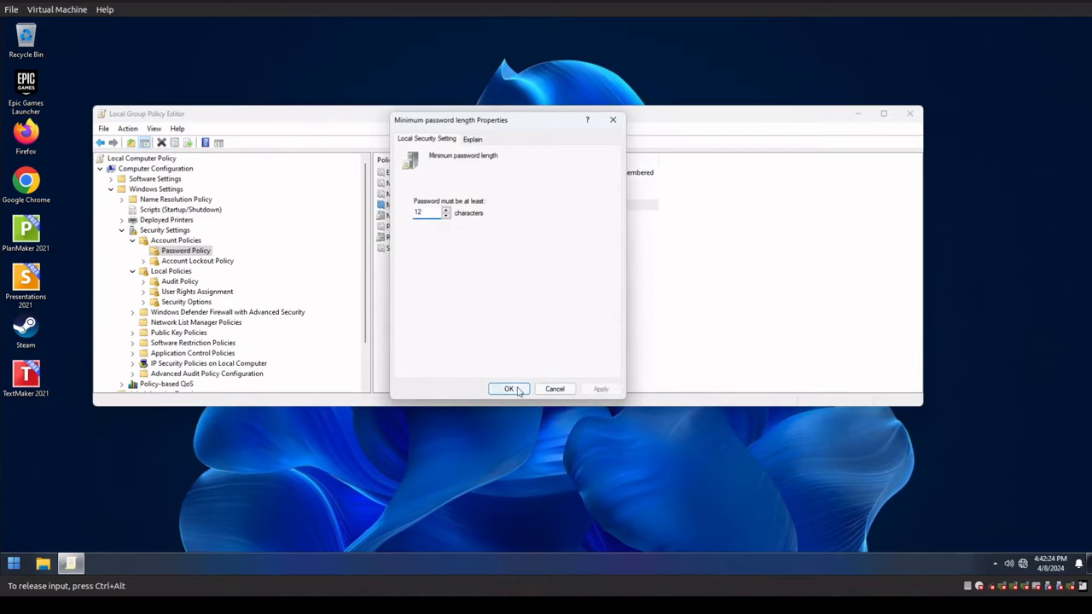
click(508, 389)
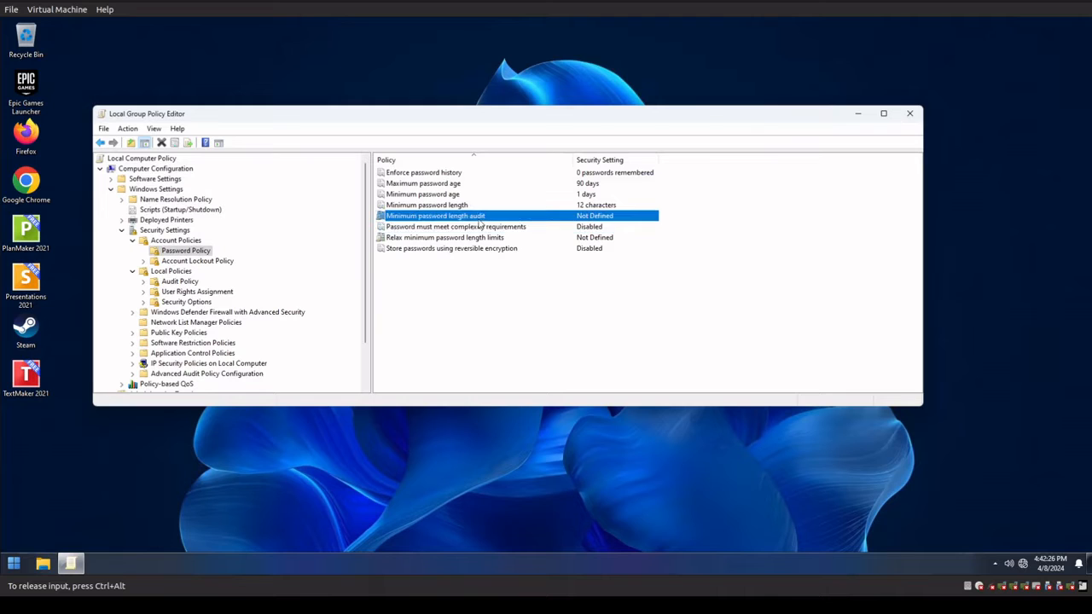
double_click(435, 215)
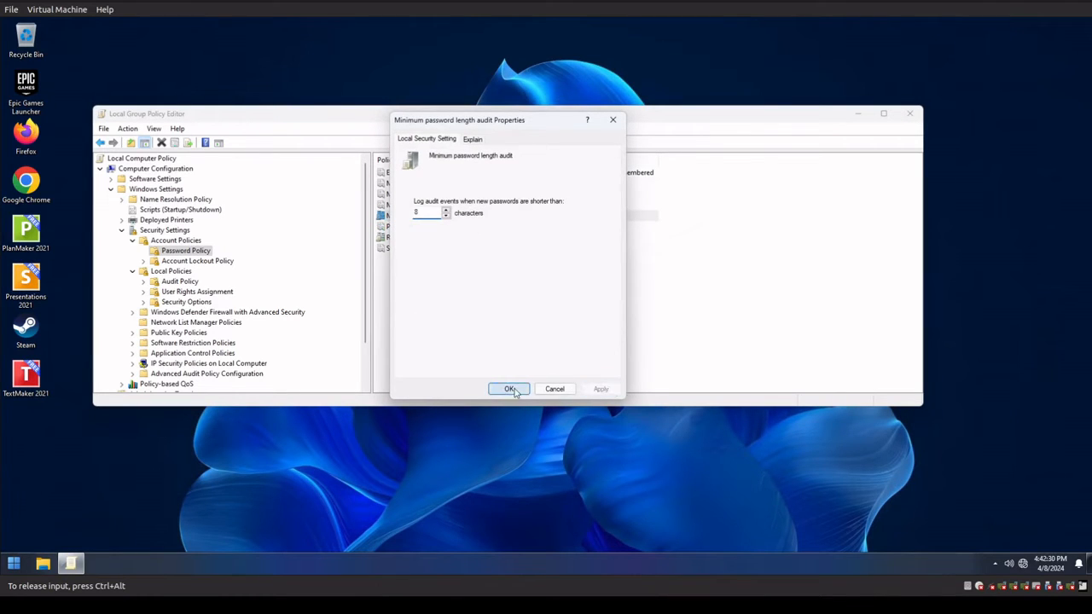
click(508, 389)
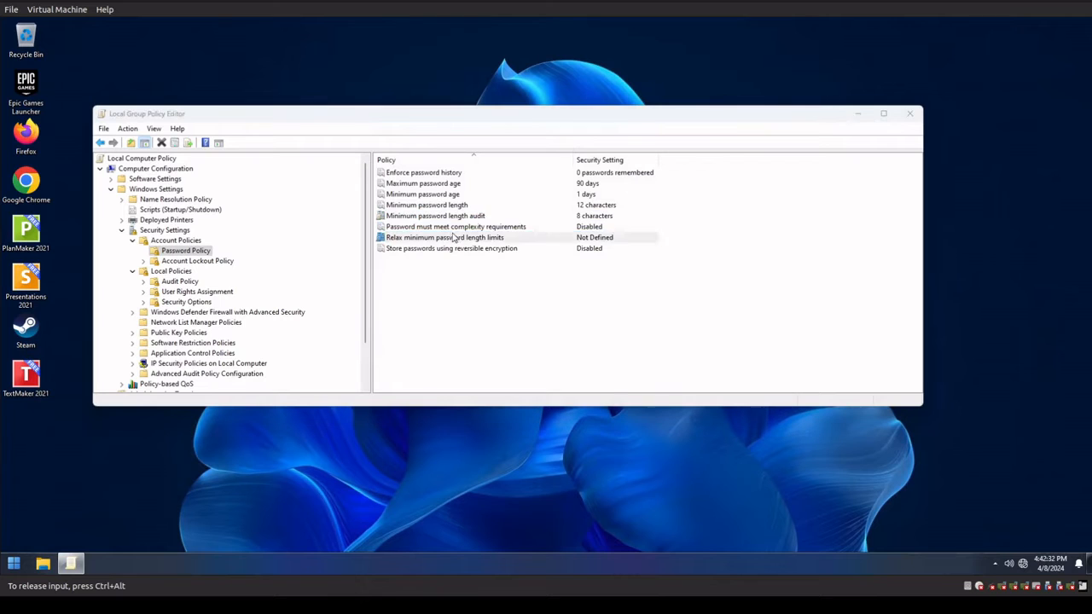
- Enable password complexity requirements and set Relax minimum password length limits to Disabled
click(443, 237)
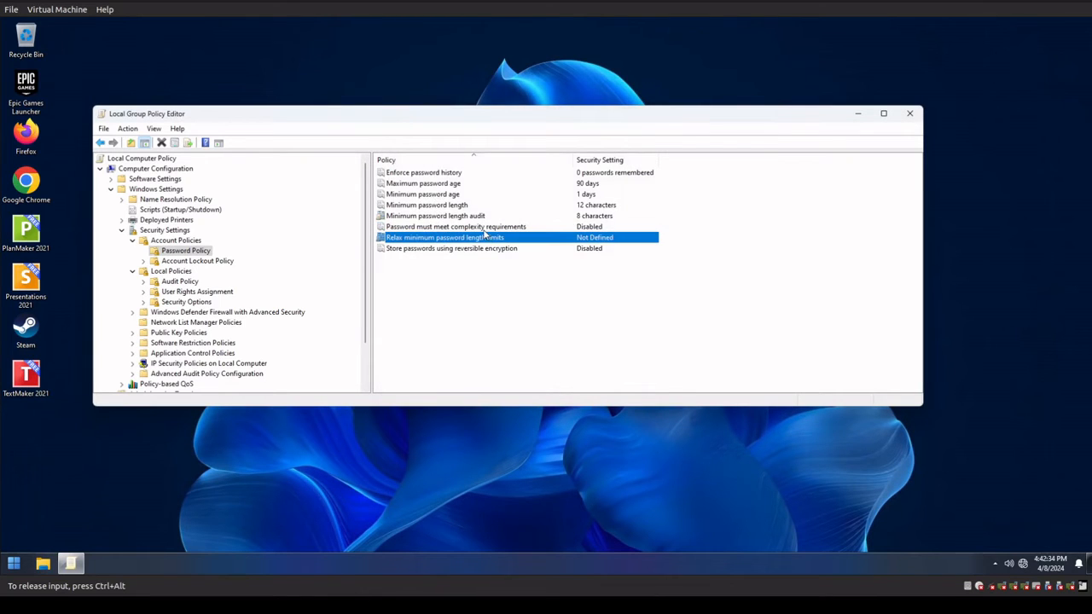
double_click(457, 226)
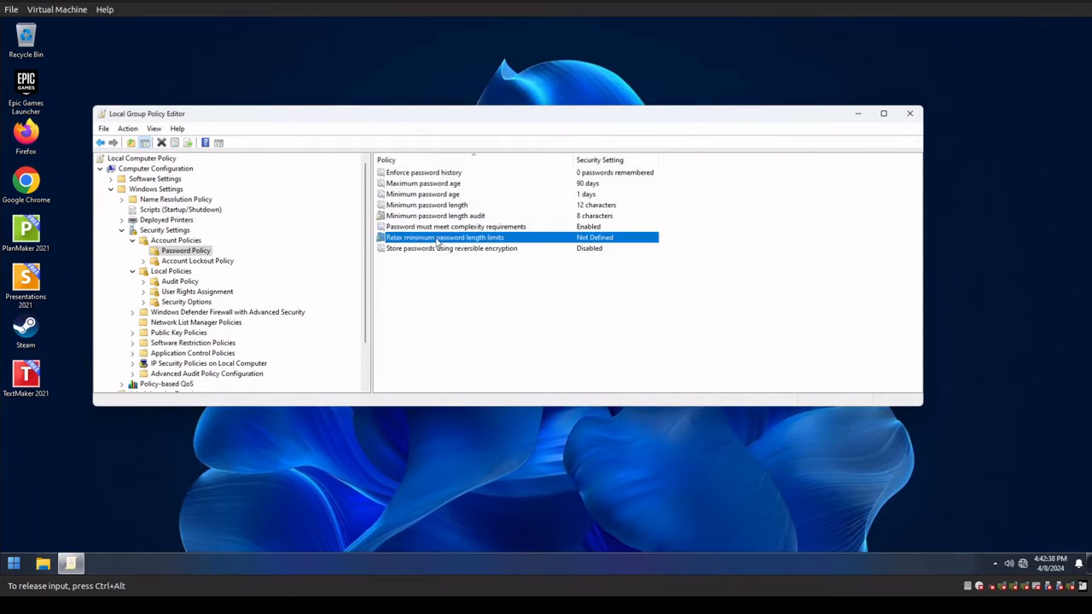
mouse_move(469, 247)
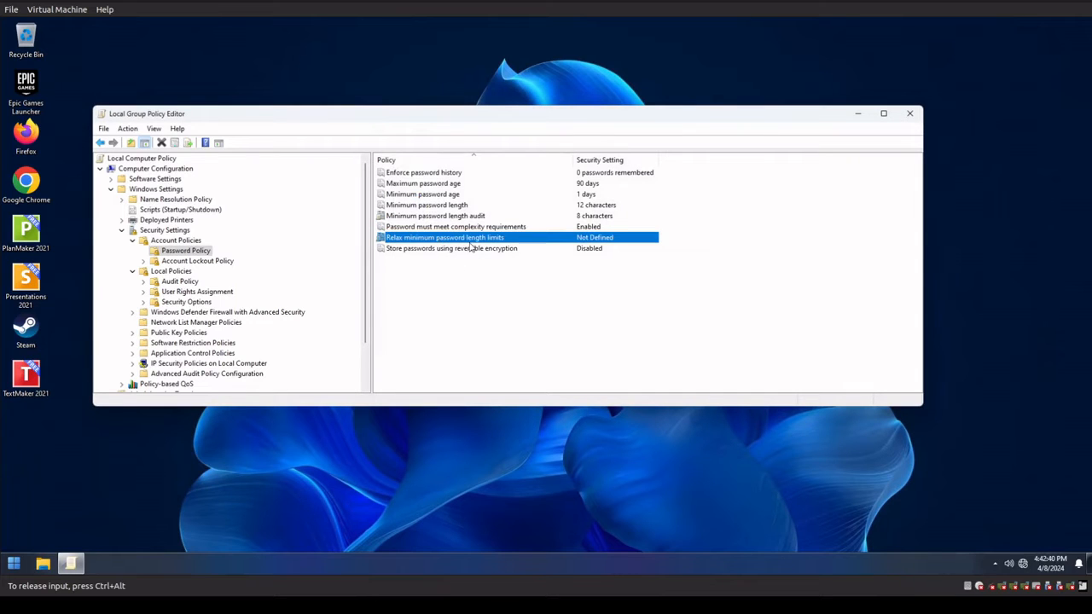
double_click(446, 238)
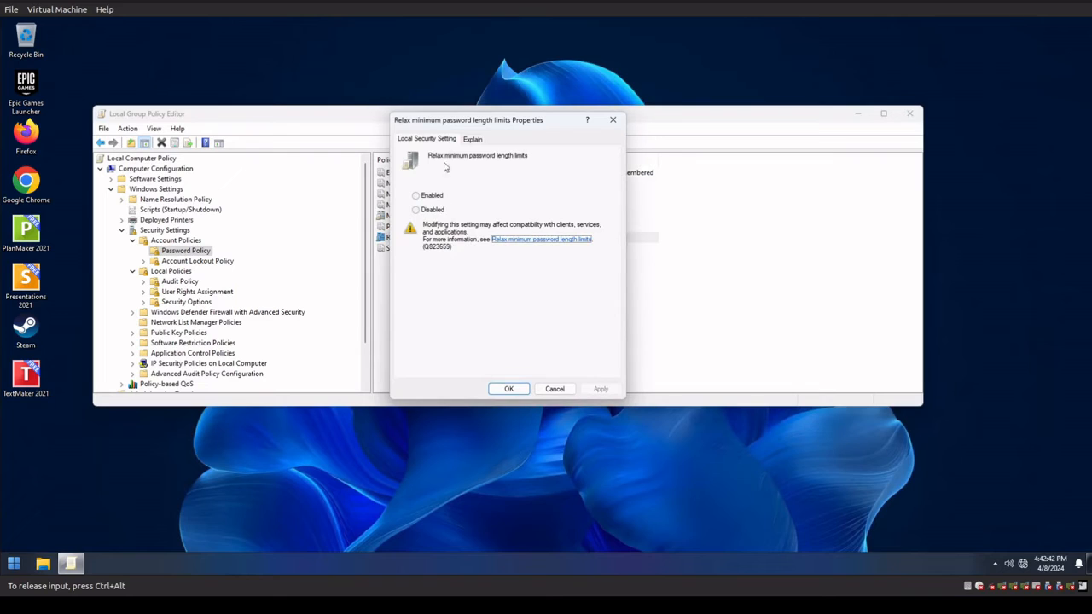
mouse_move(454, 266)
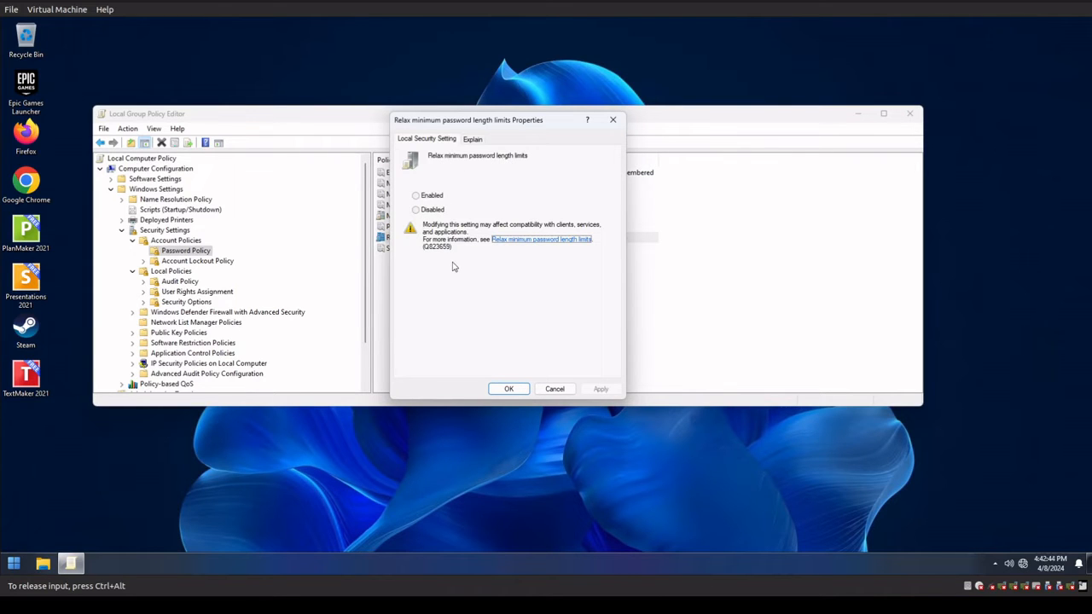
click(417, 208)
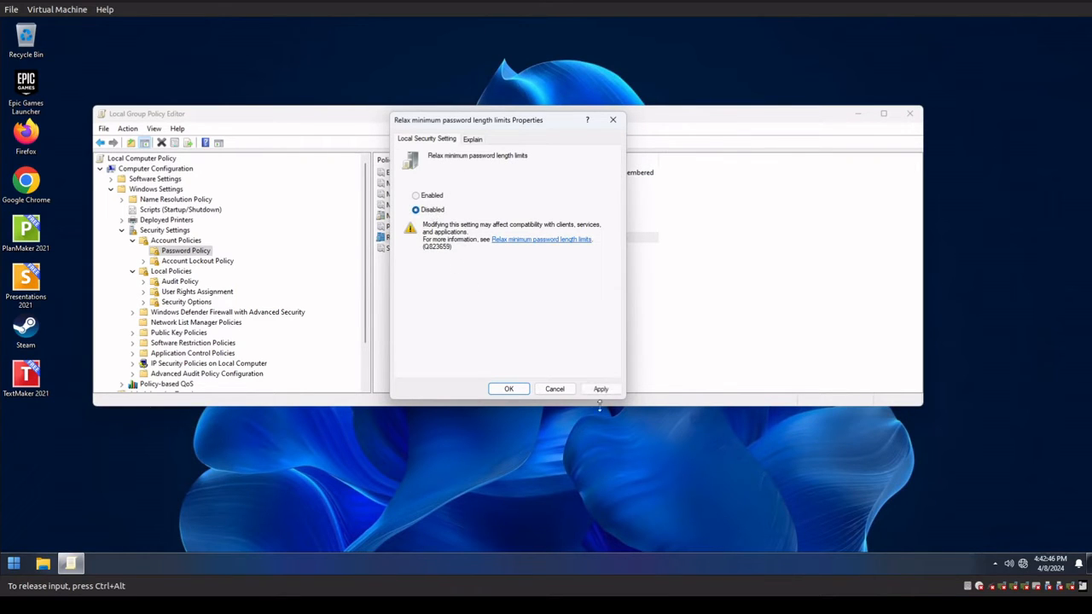
click(508, 389)
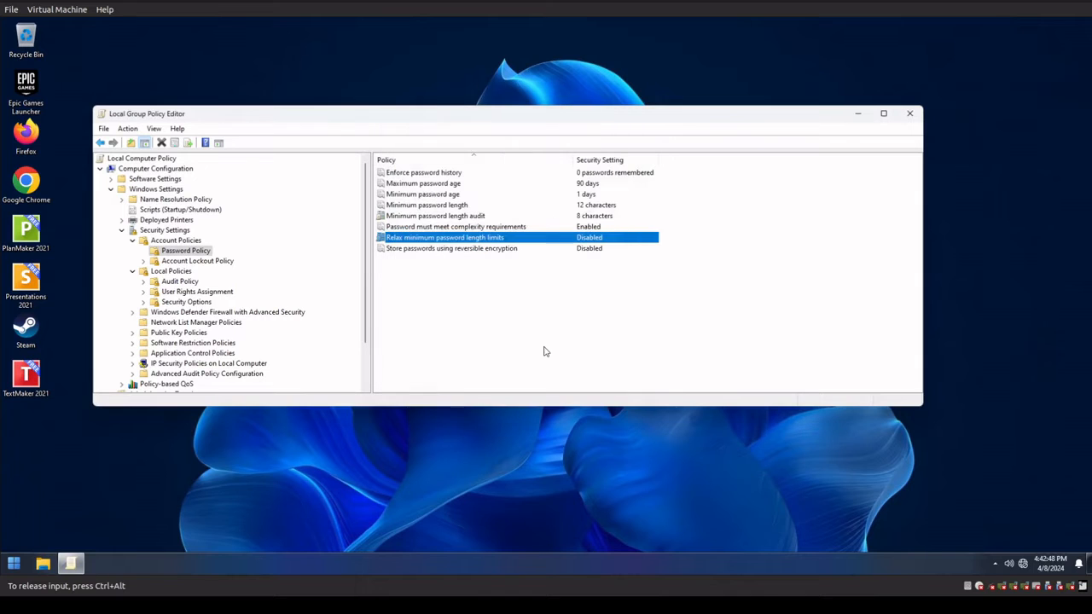
mouse_move(406, 239)
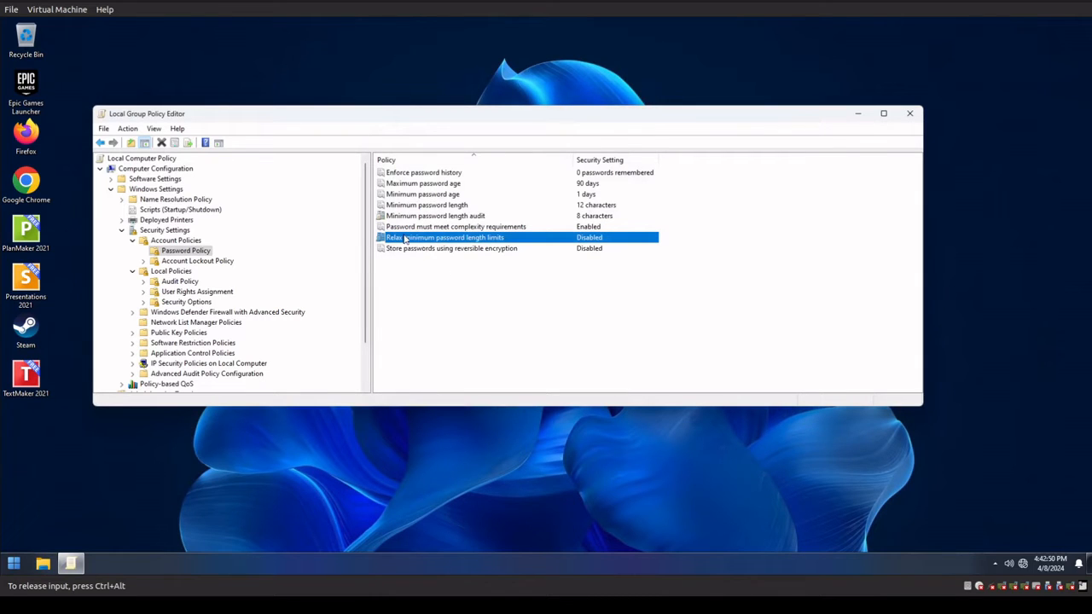
- Reopen the Relax minimum password length limits properties, still Disabled
double_click(444, 237)
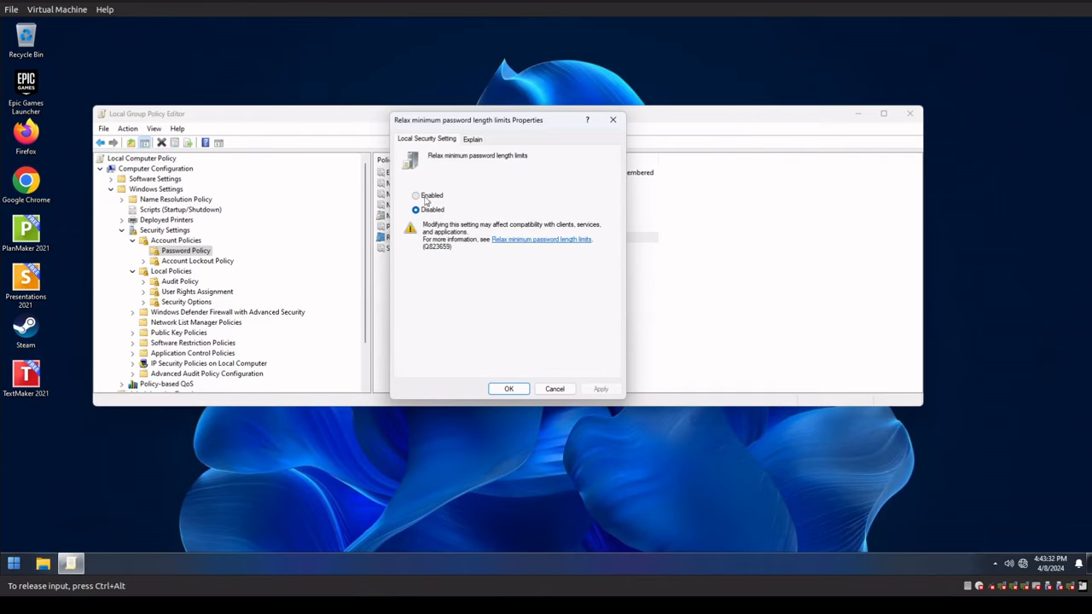
- Leave relaxed limits unchanged and set Enforce password history to 24 remembered passwords
click(508, 389)
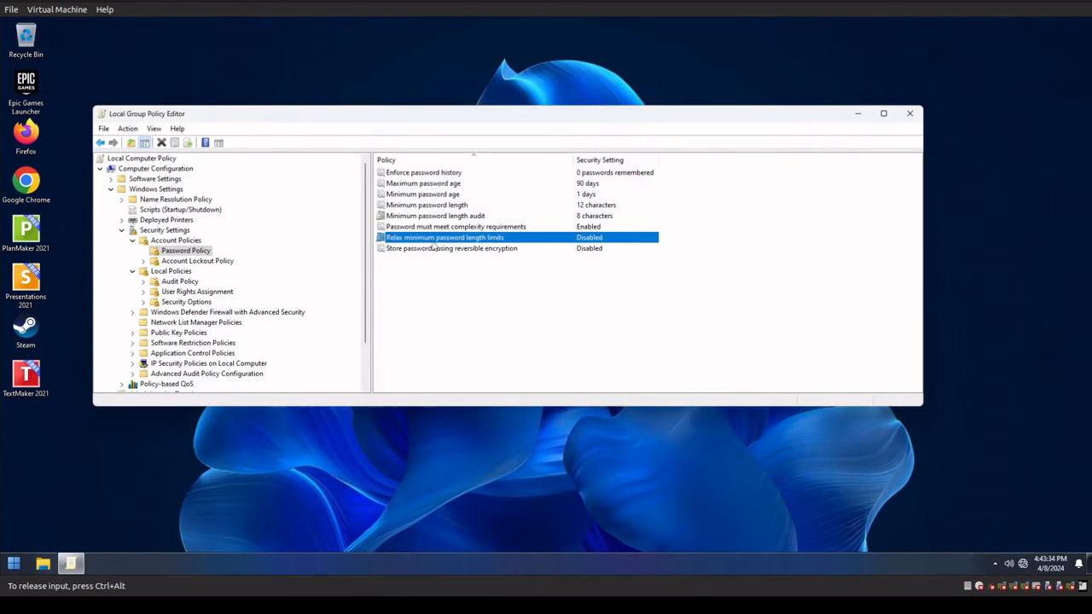
click(451, 248)
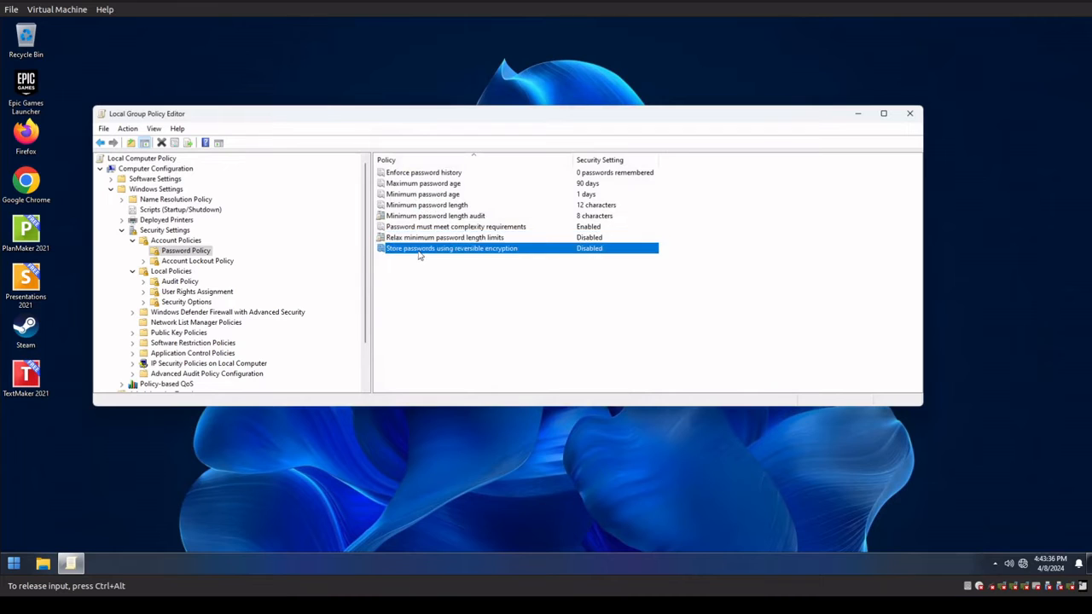
double_click(451, 249)
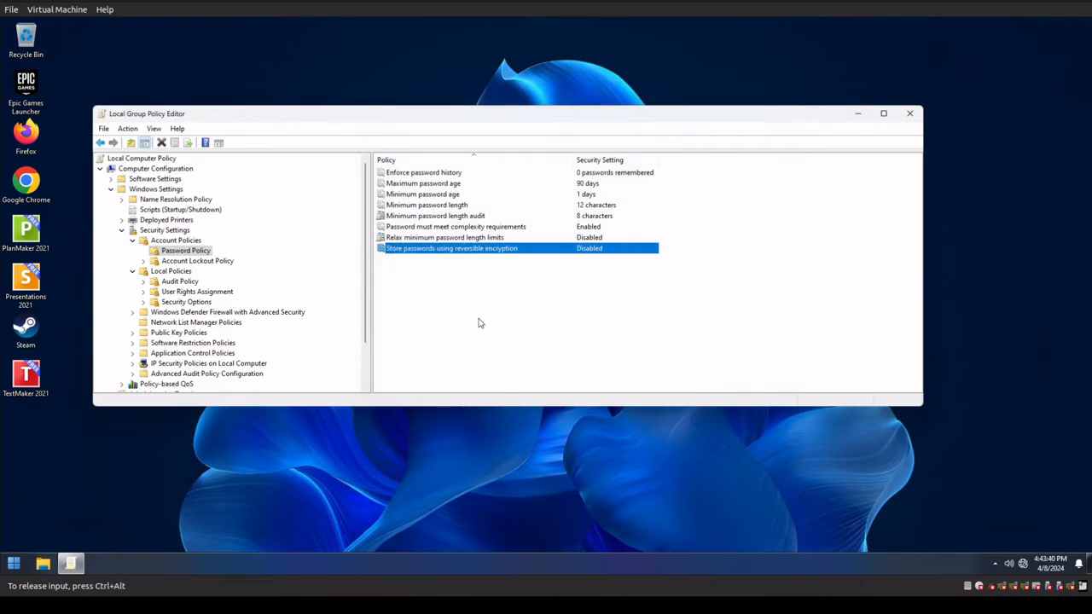
double_click(423, 170)
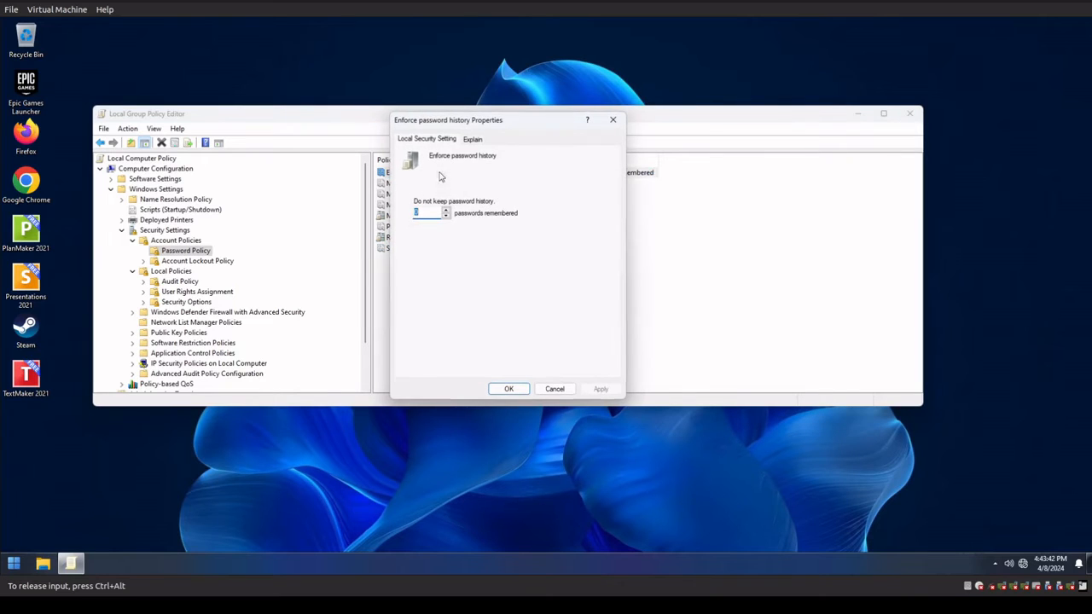
text(2)
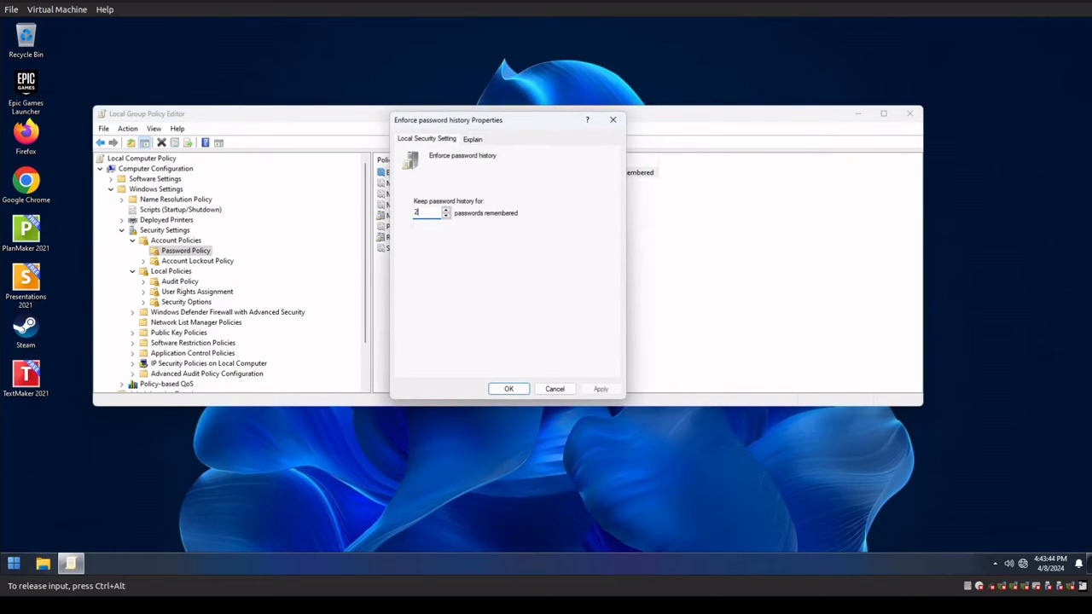
click(508, 389)
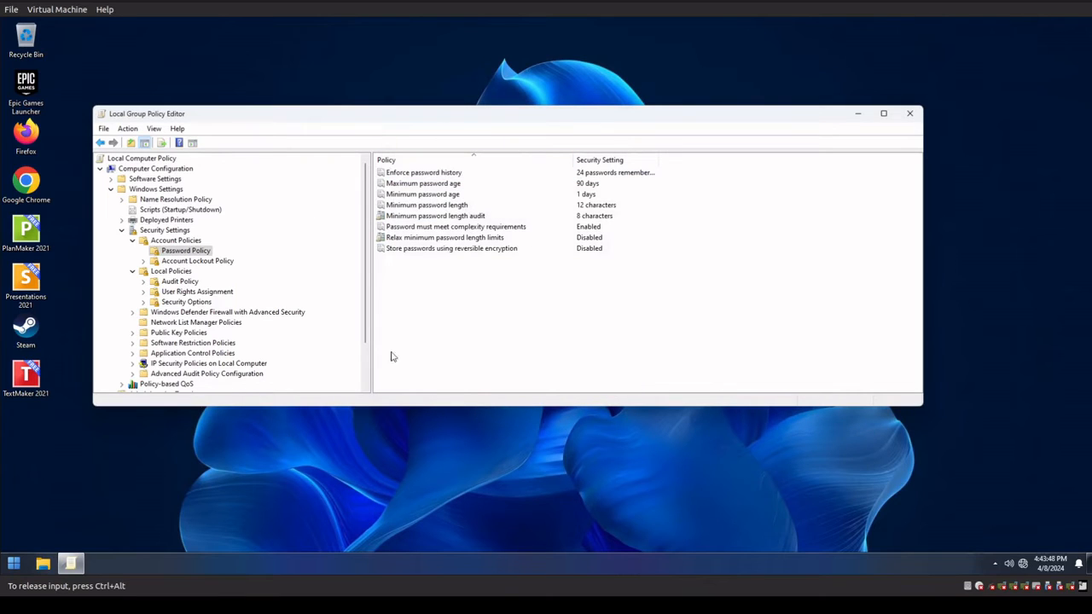
mouse_move(585, 348)
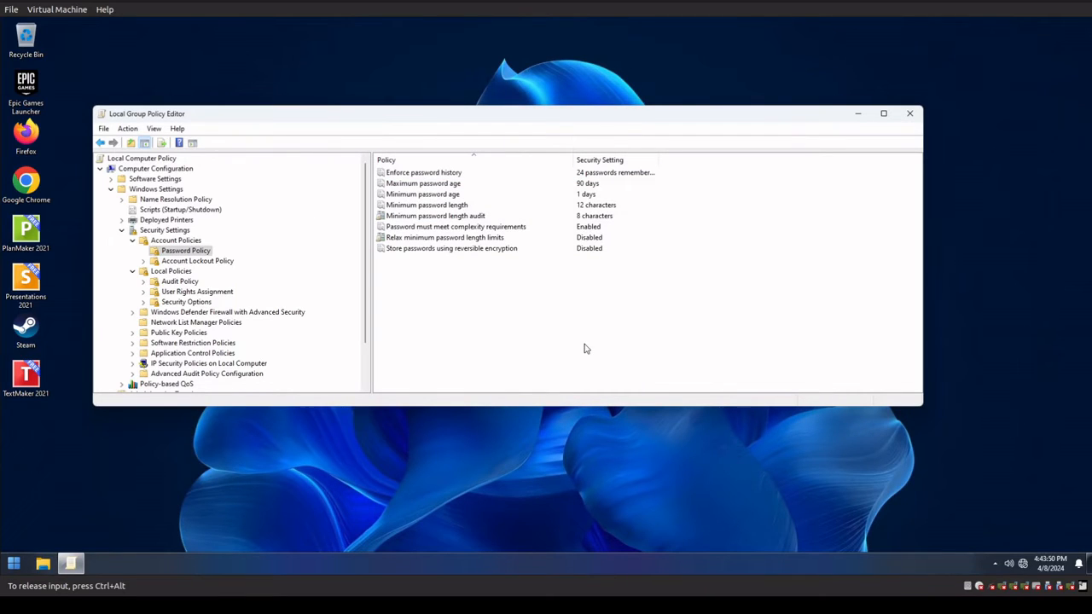
mouse_move(386, 362)
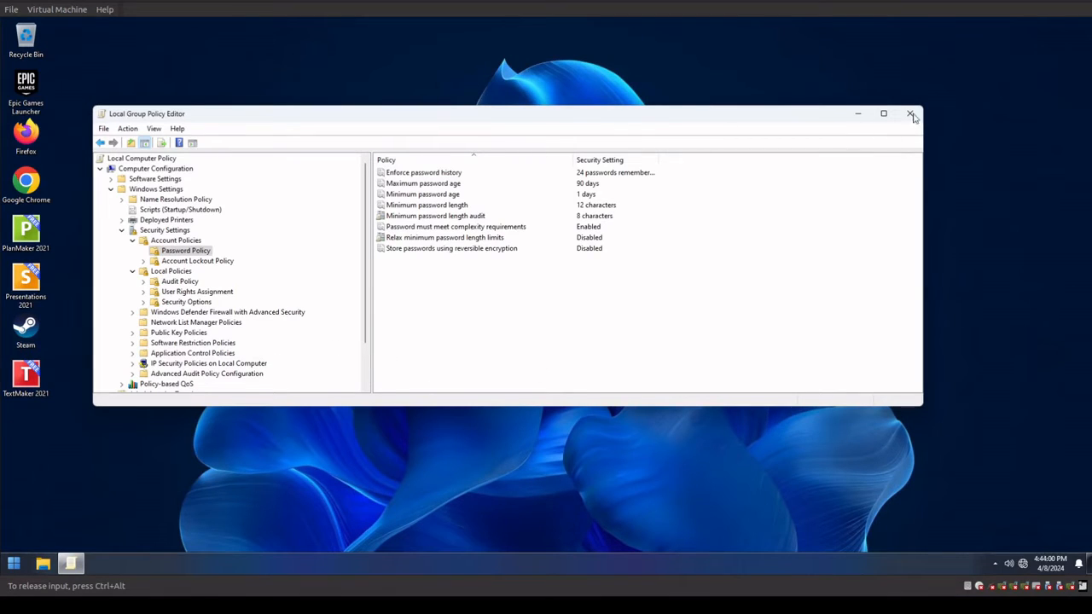
- Close the Local Group Policy Editor, leaving the desktop clear
click(911, 113)
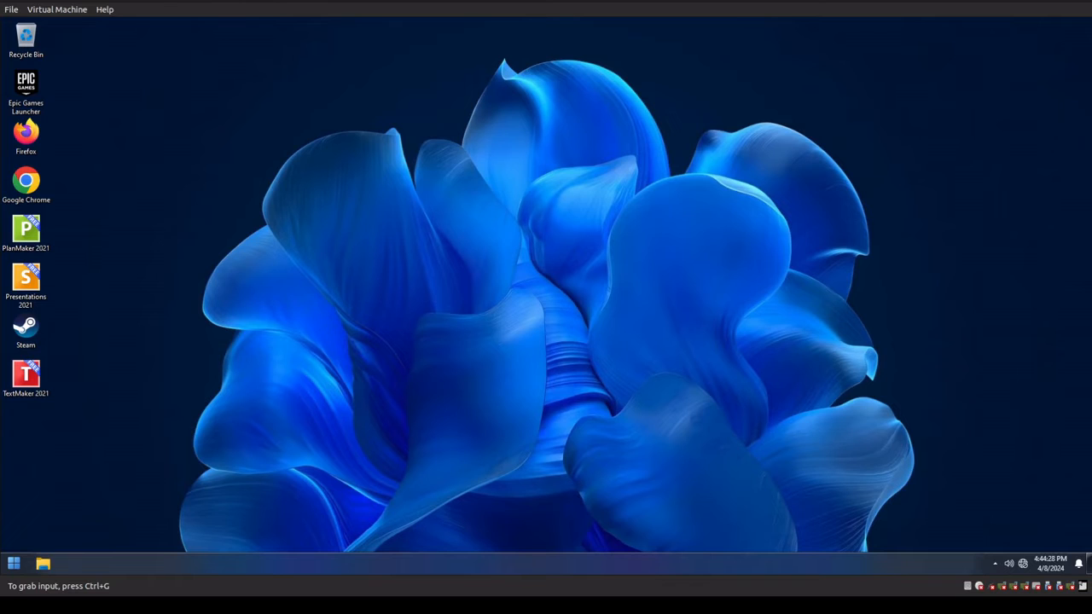
mouse_move(367, 368)
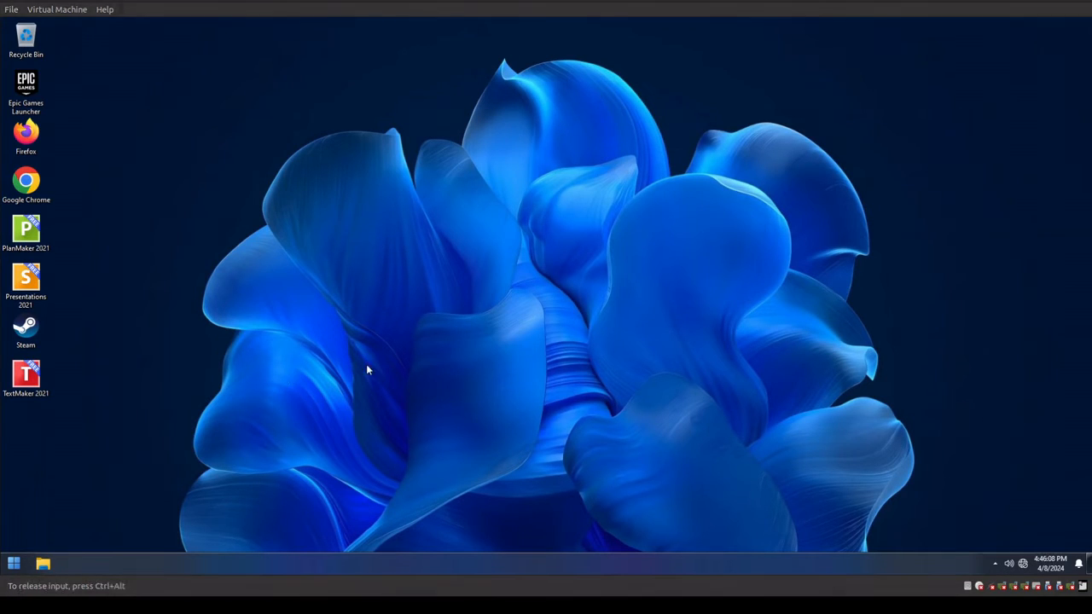
mouse_move(357, 362)
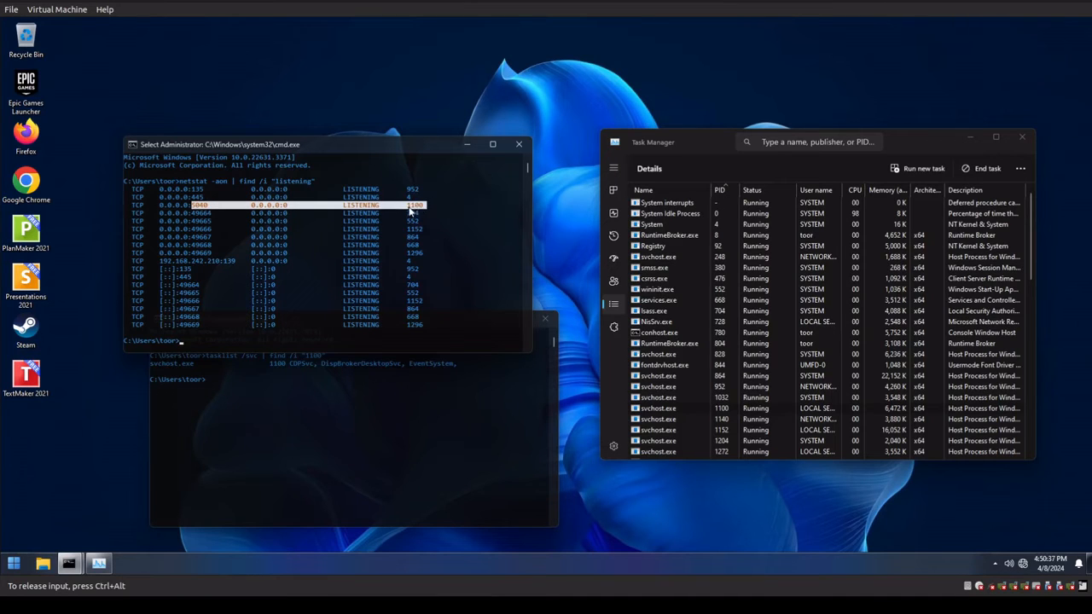
- Bring the second Command Prompt window with the tasklist lookup forward
click(725, 407)
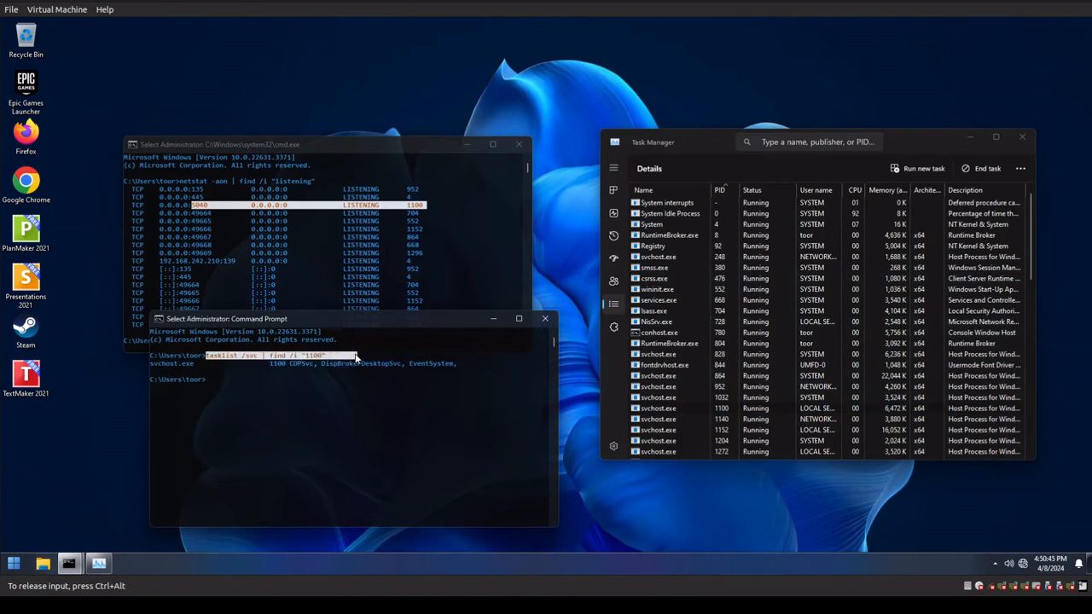
mouse_move(311, 365)
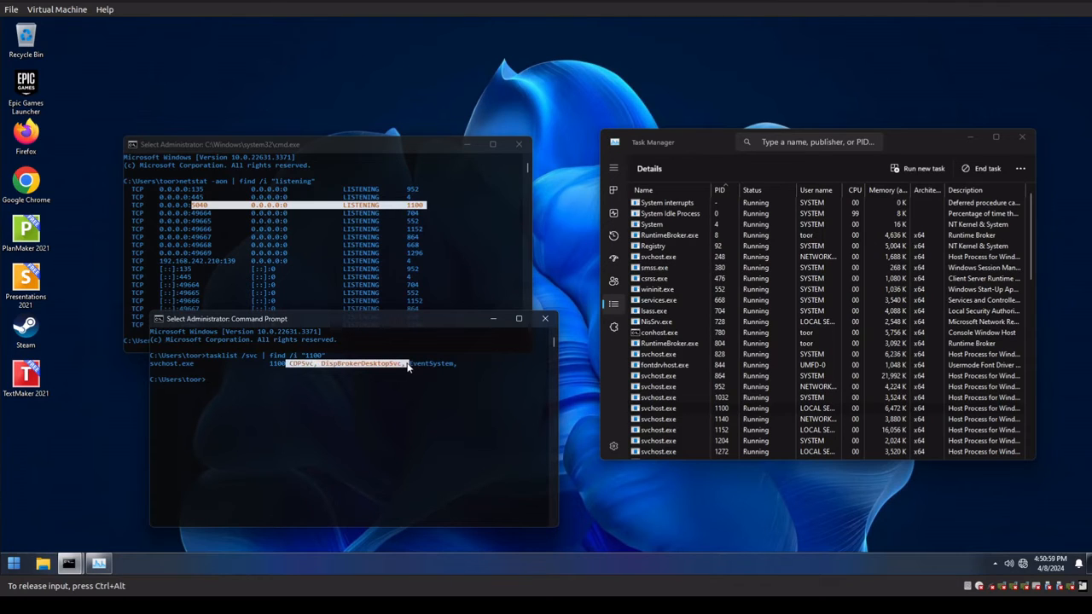
mouse_move(205, 208)
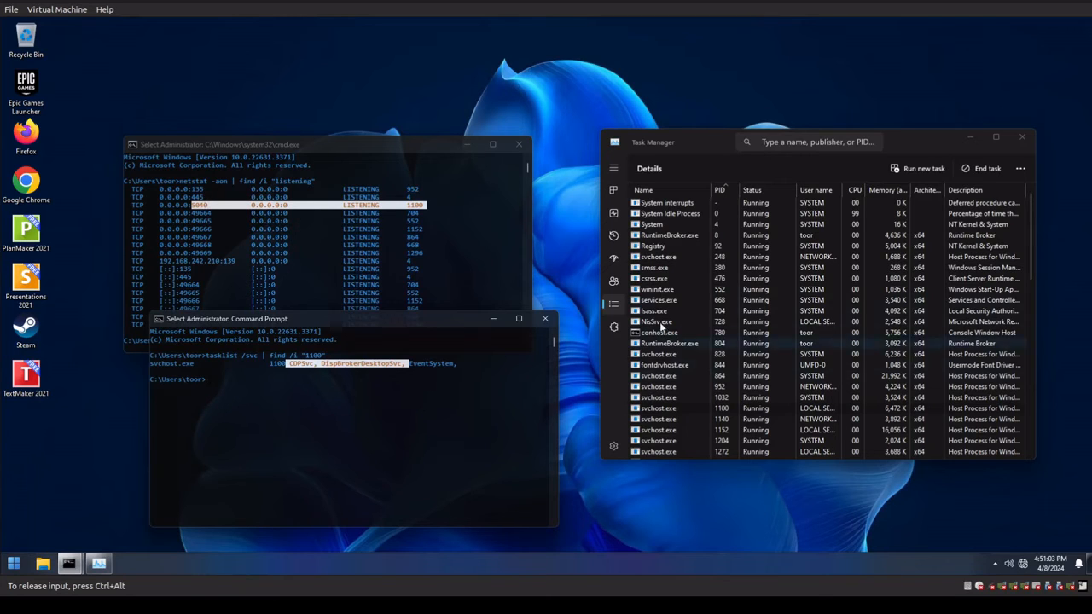
- Open the full Services console from the CDPSvc entry and sort services by Name
right_click(657, 408)
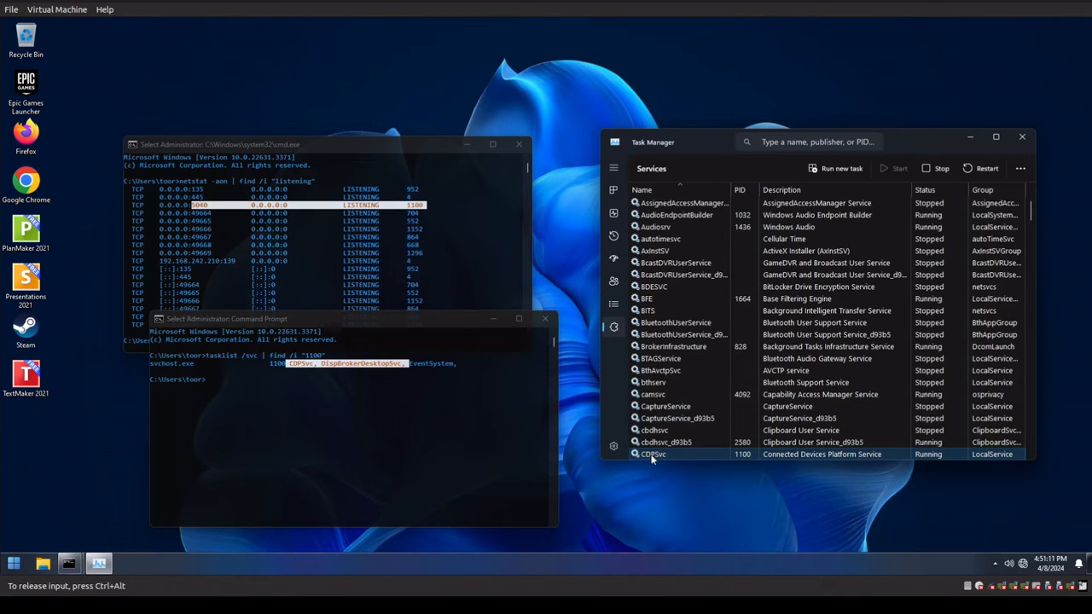
right_click(652, 454)
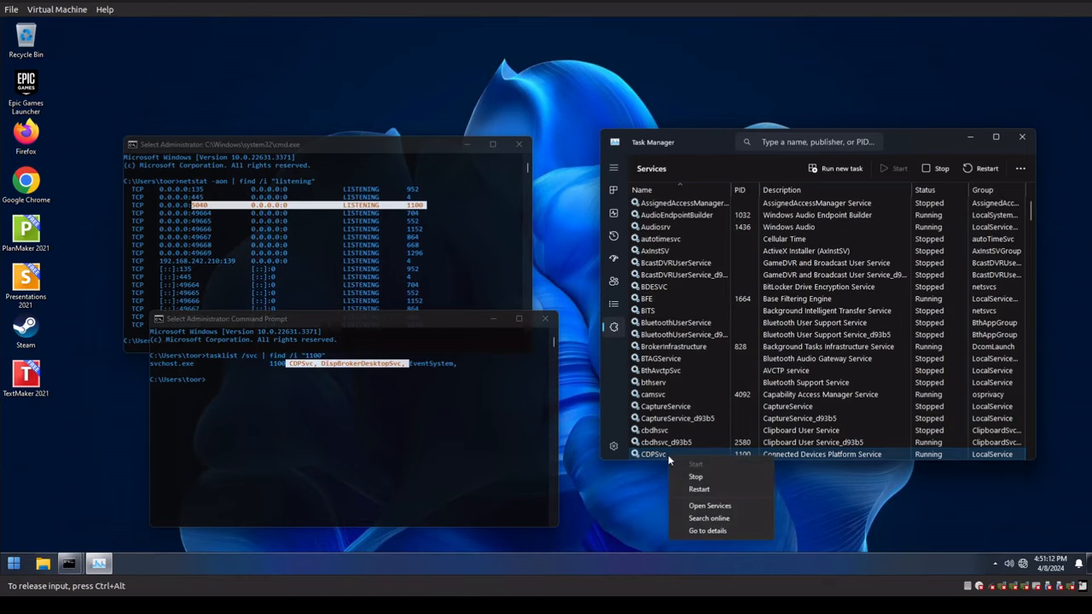
click(706, 512)
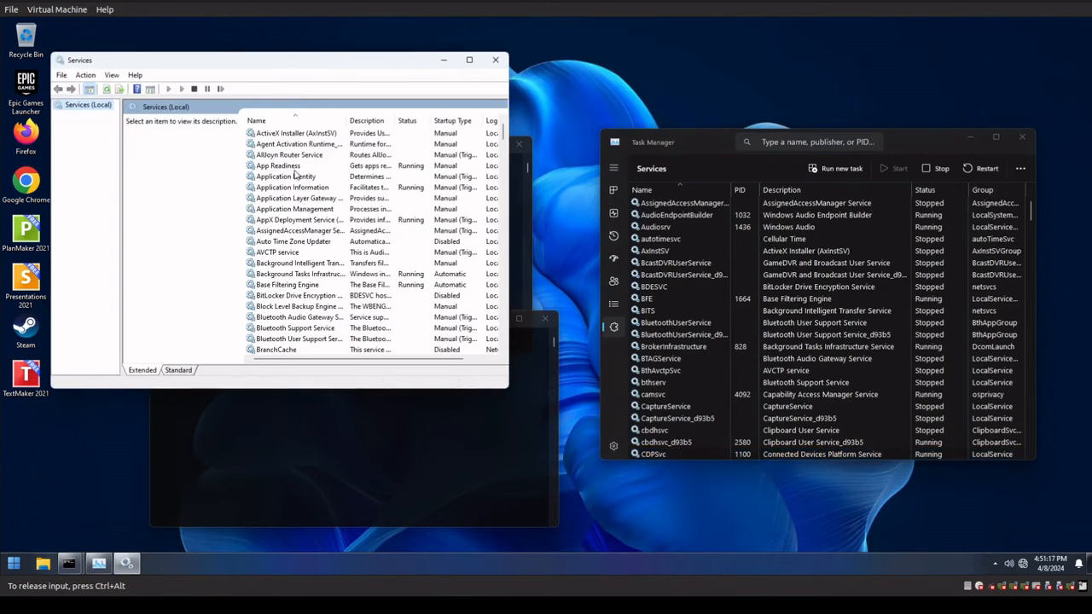
scroll(down, 3)
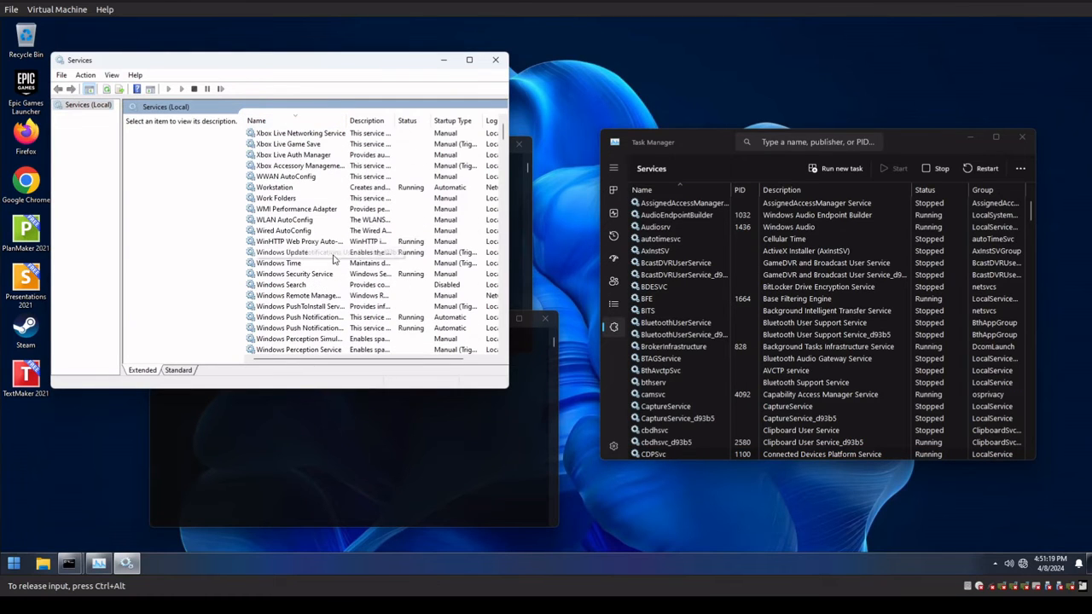
click(256, 120)
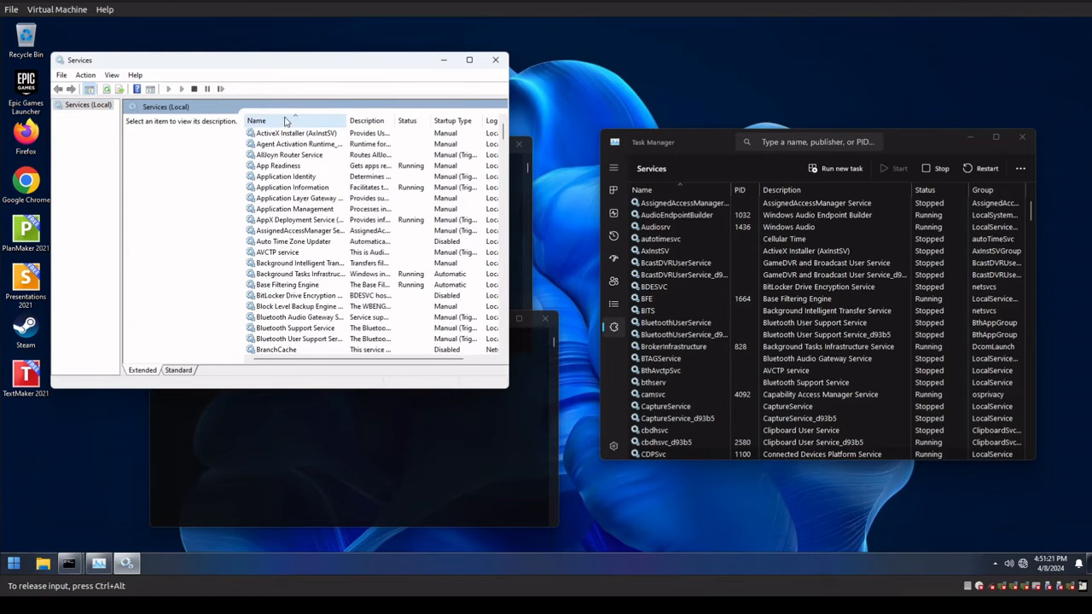
- Open the Connected Devices Platform Service properties and its Startup type dropdown
scroll(down, 3)
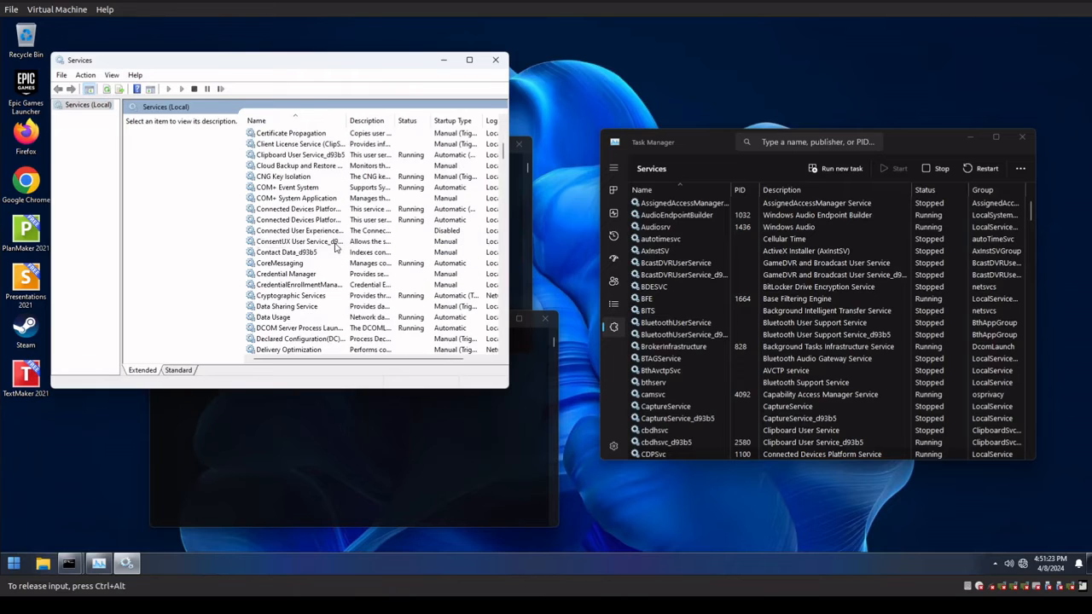
click(297, 219)
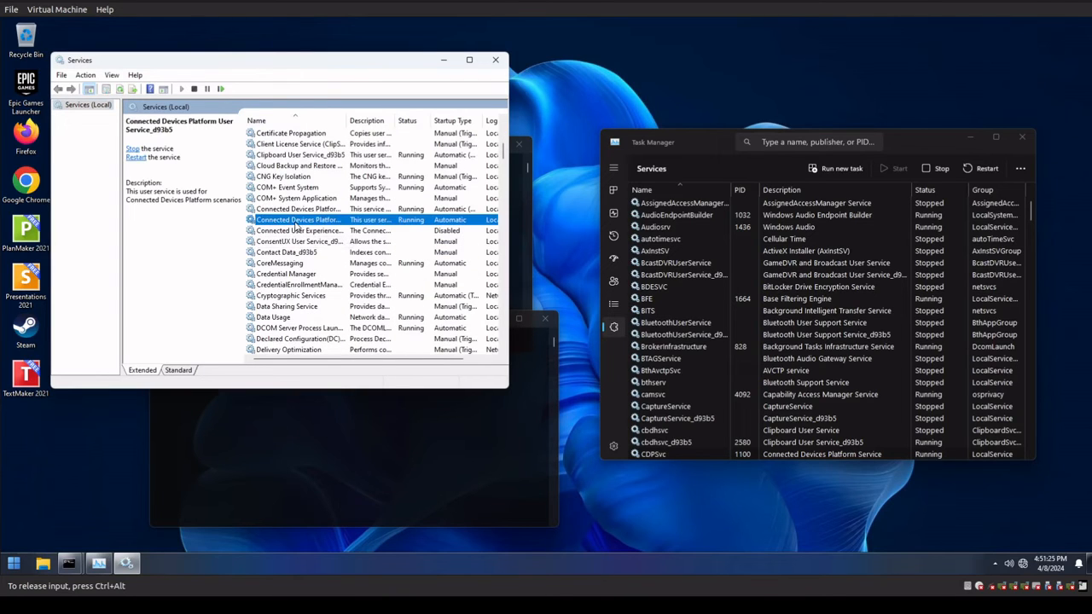
click(297, 208)
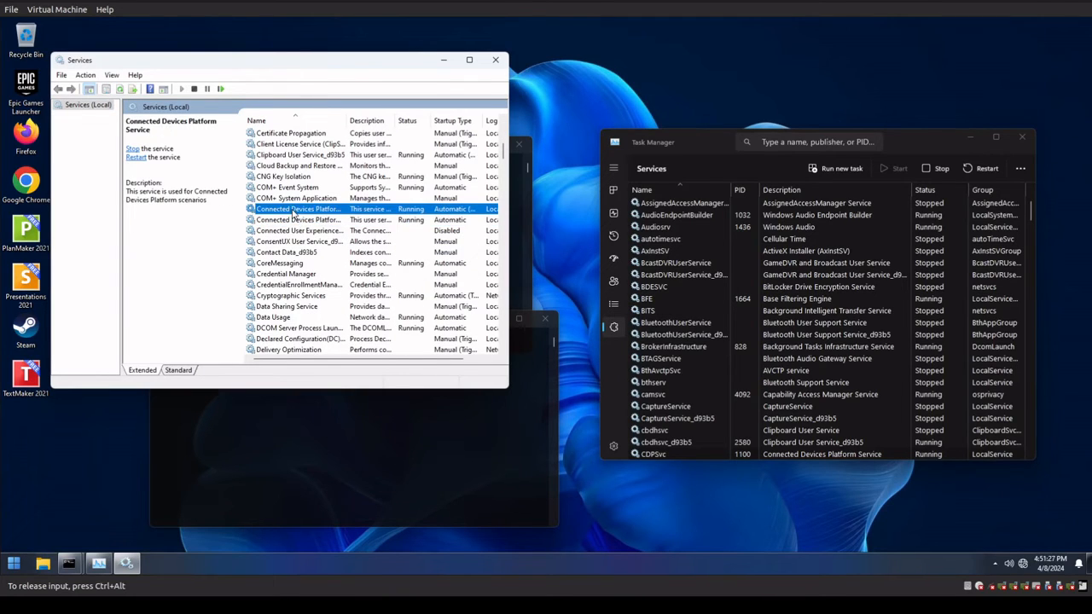
right_click(297, 208)
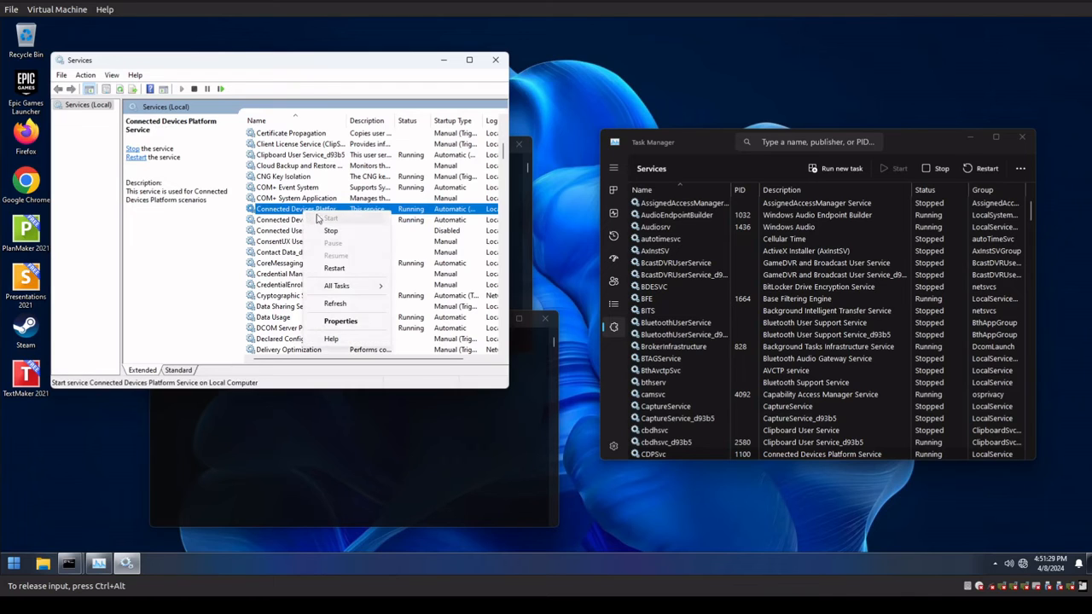
click(341, 321)
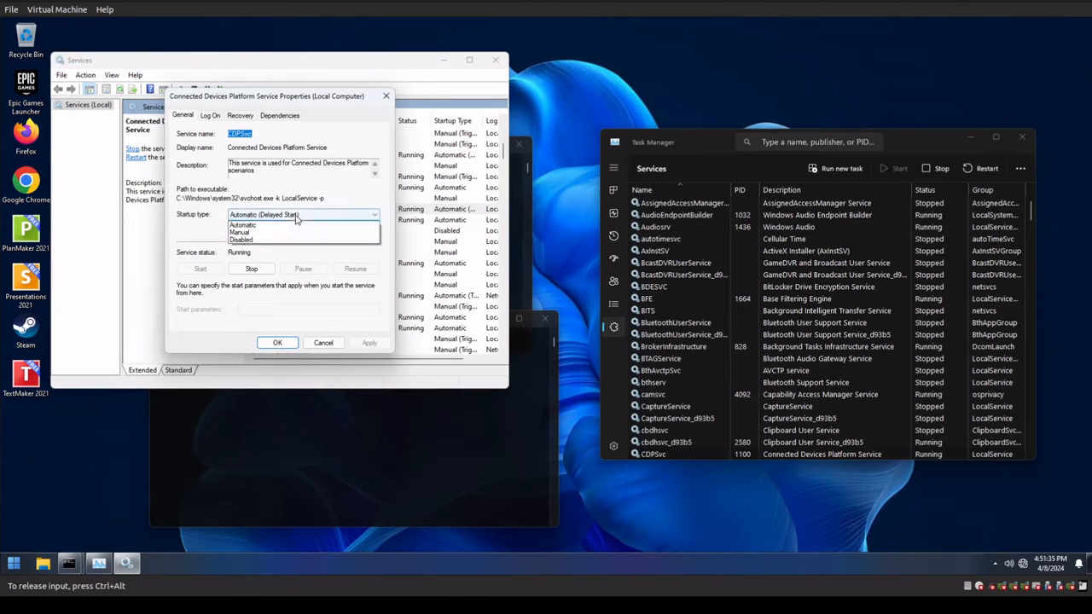
click(242, 238)
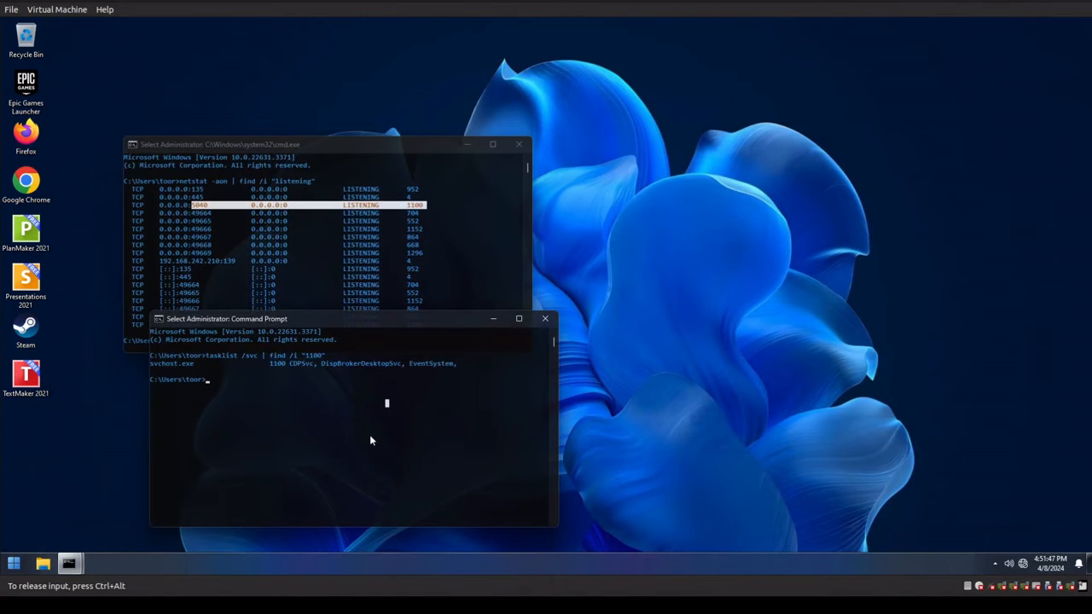
- Run tasklist /svc | find /i "1100" and highlight DispBrokerDesktopSvc and EventSystem in the output
text(tasklist /svc | find /i "1100")
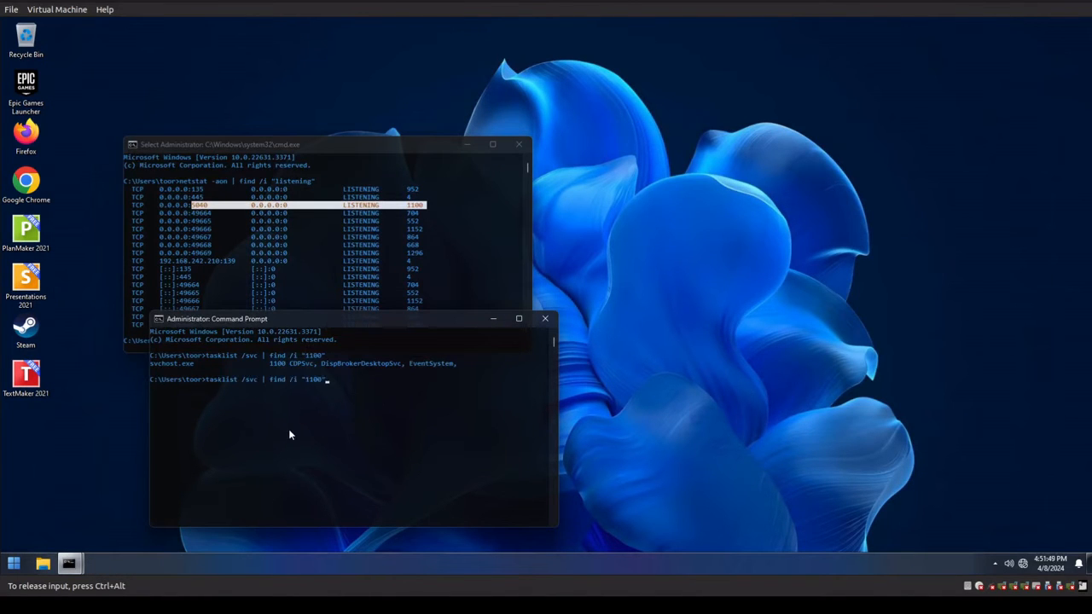
key(enter)
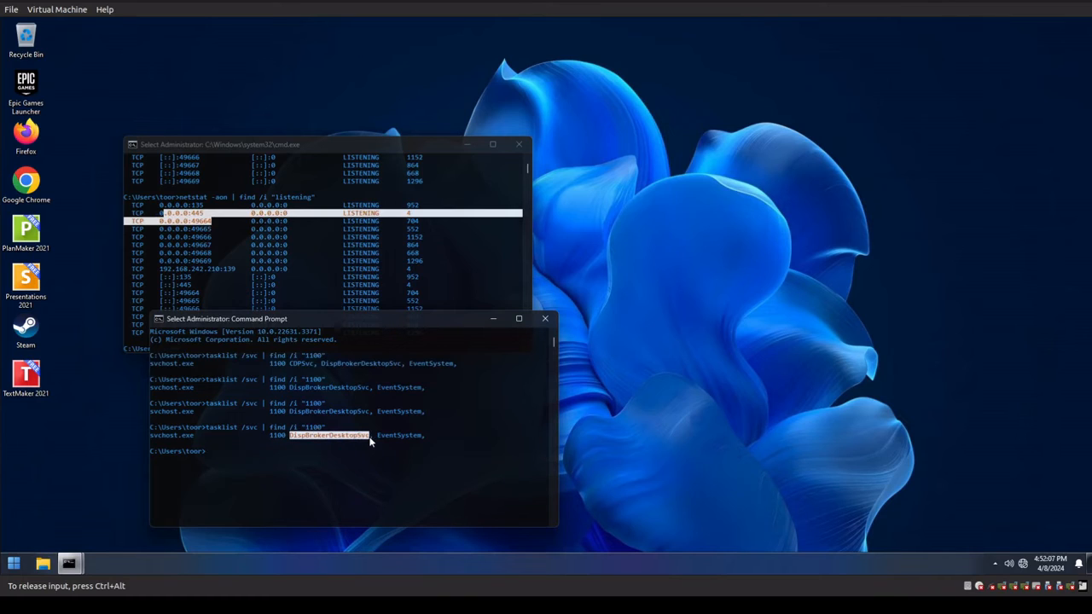
double_click(396, 435)
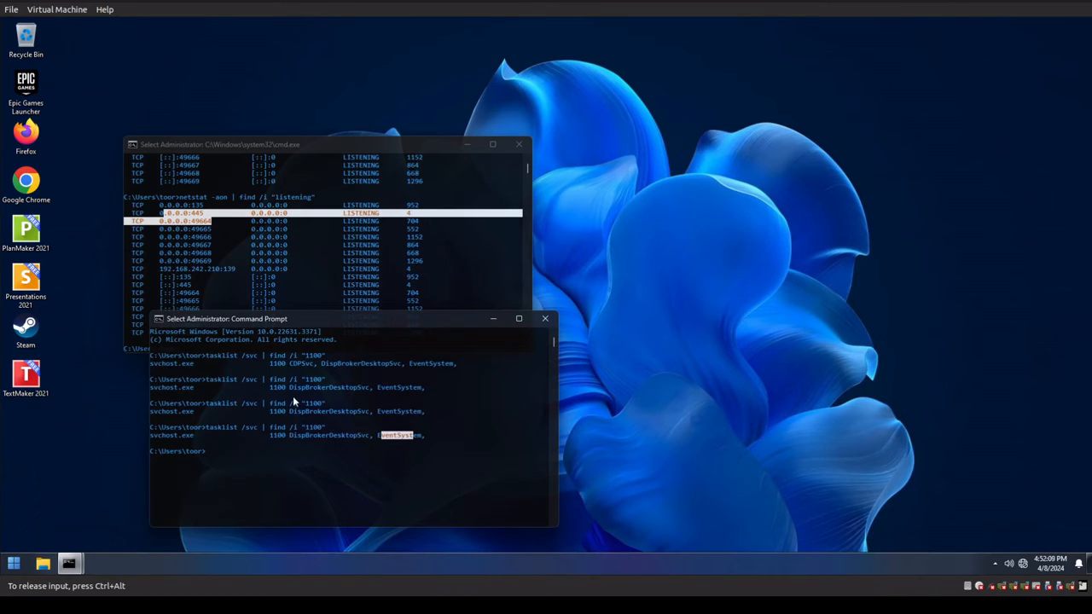
double_click(303, 363)
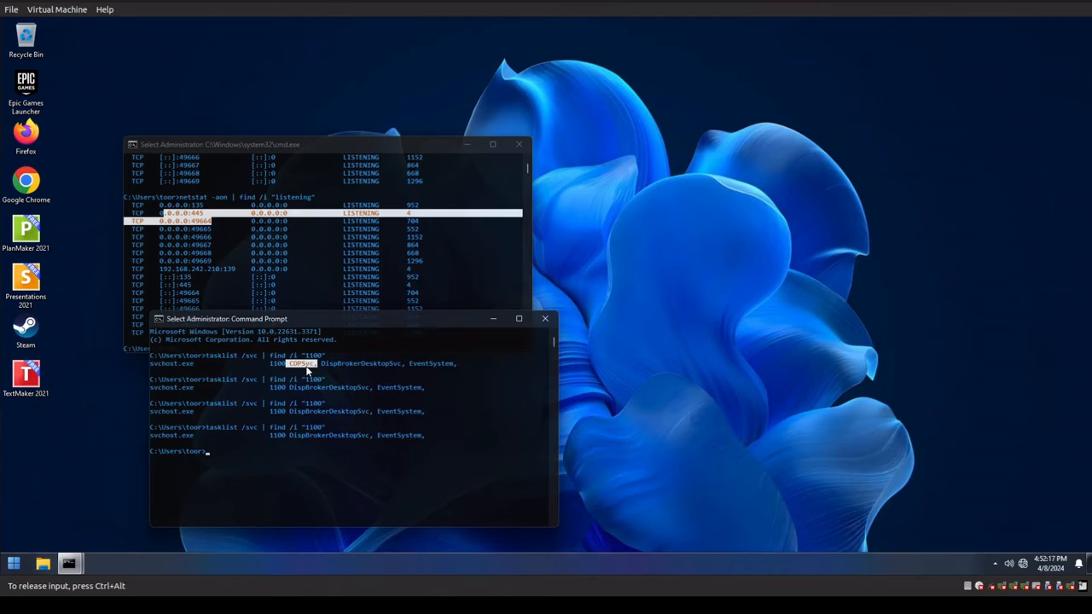
mouse_move(305, 454)
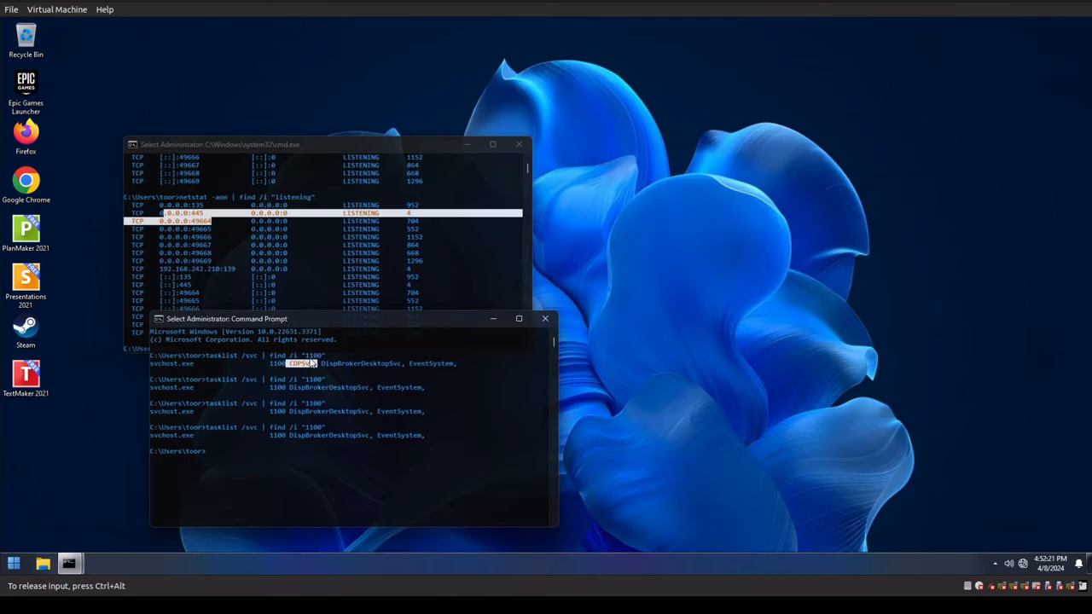
mouse_move(215, 229)
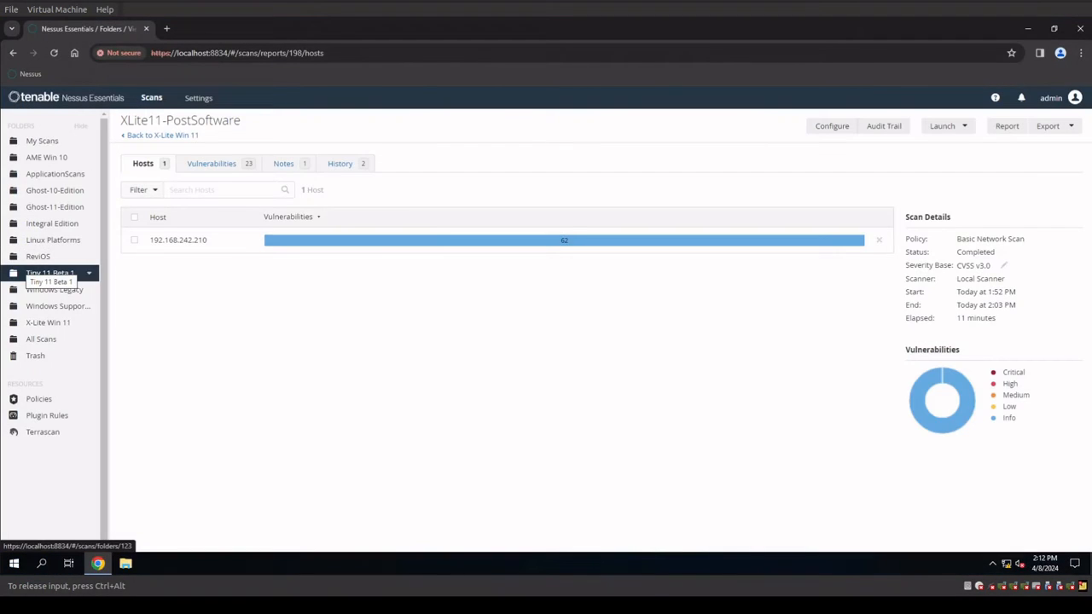
mouse_move(561, 246)
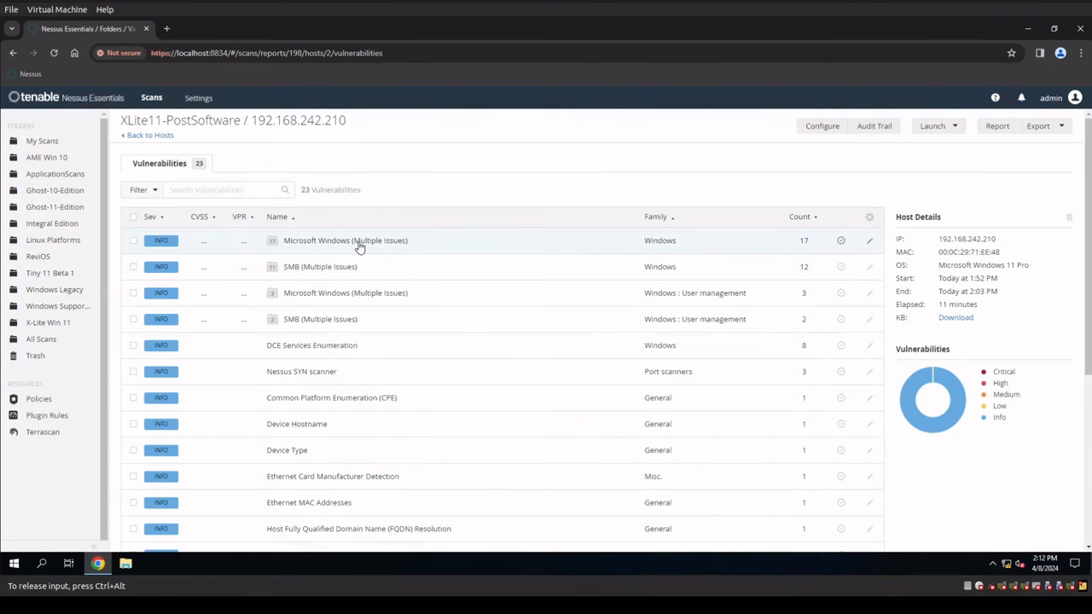
- Browse the Microsoft Windows (Multiple Issues) group, return, then enter the Windows user-management group
click(345, 239)
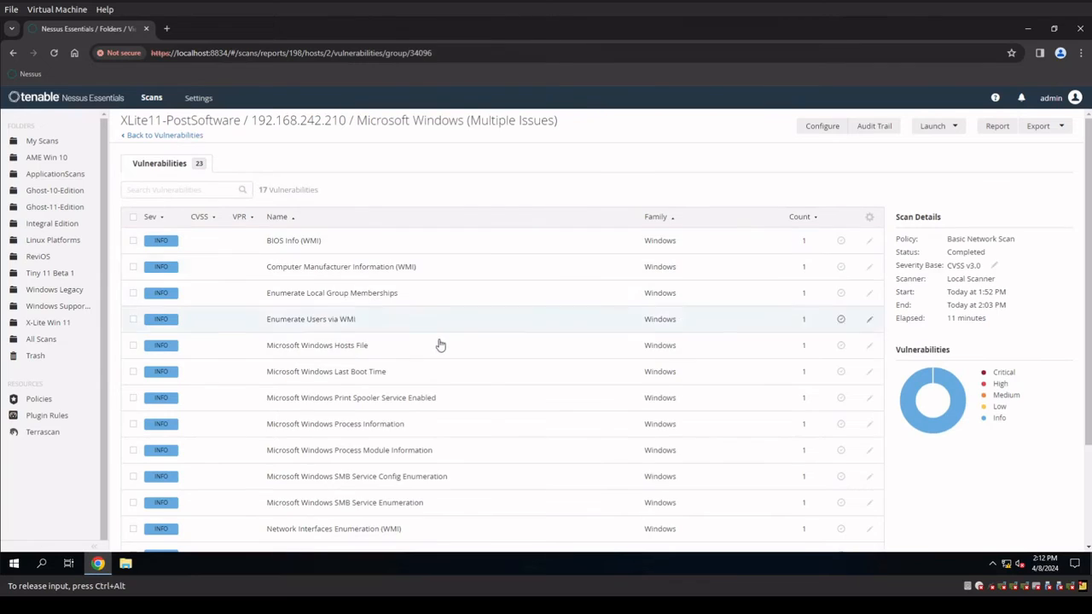
scroll(down, 3)
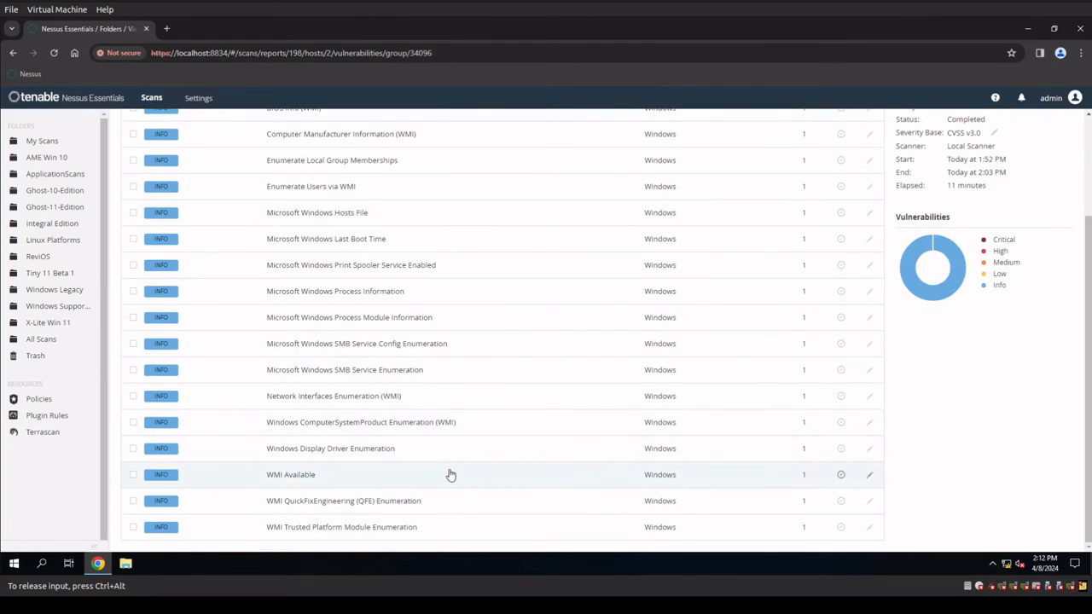
scroll(up, 3)
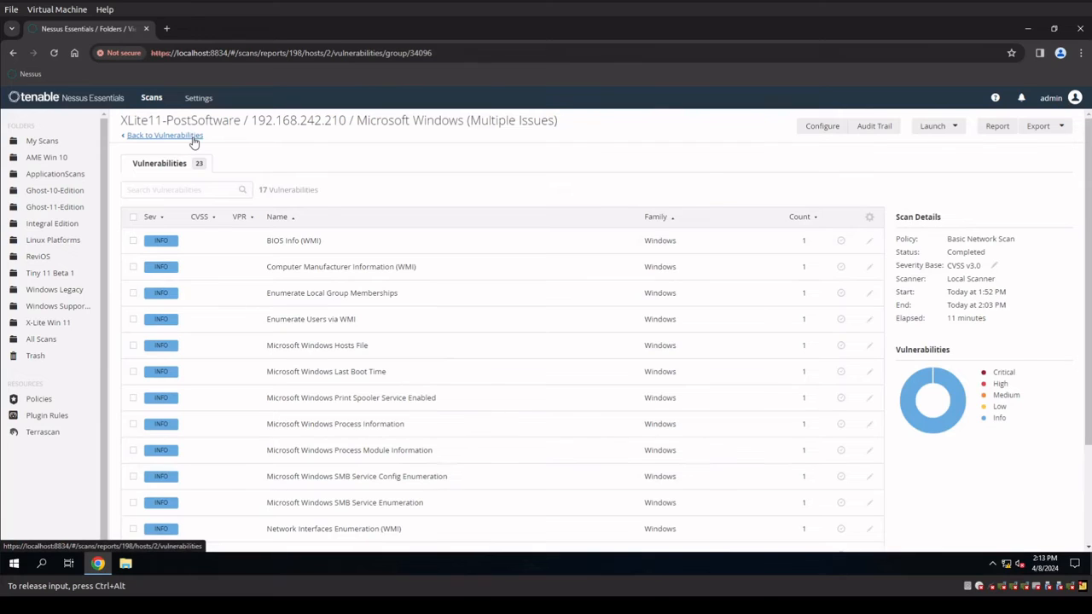
mouse_move(288, 138)
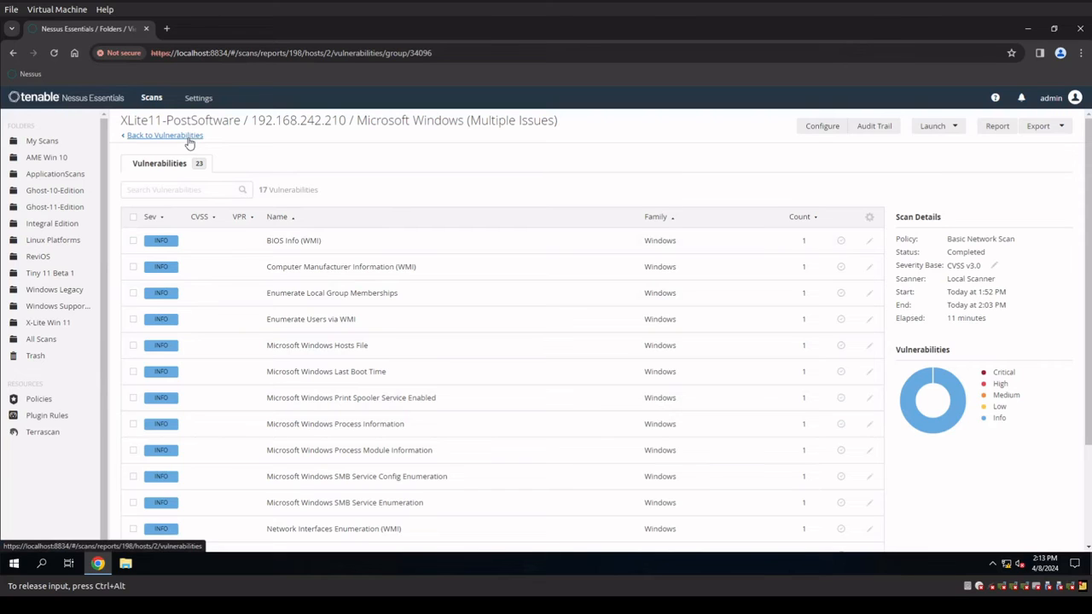
click(164, 135)
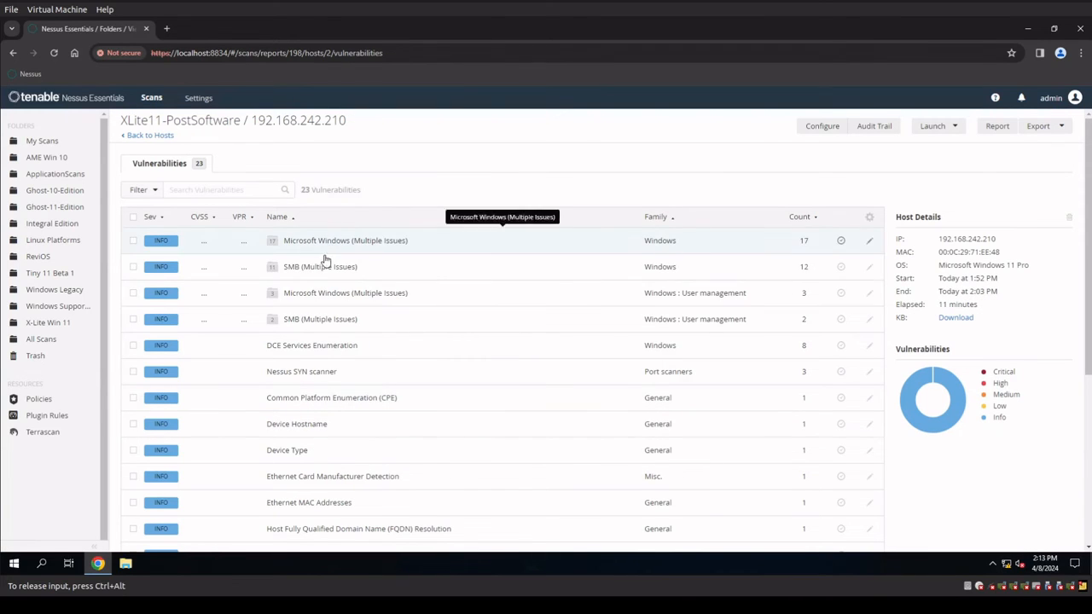
mouse_move(334, 327)
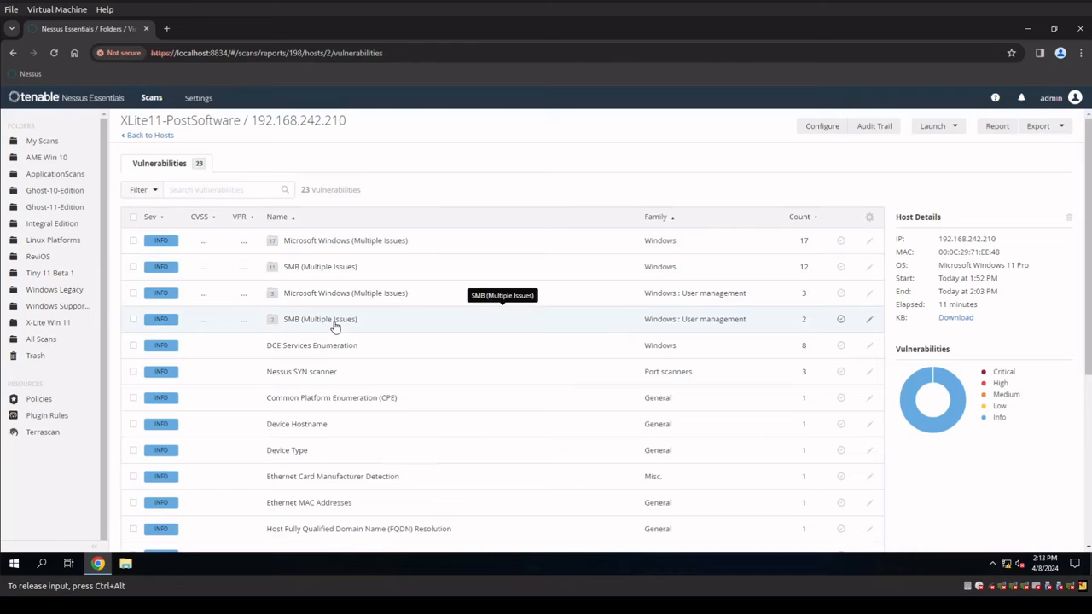
click(344, 239)
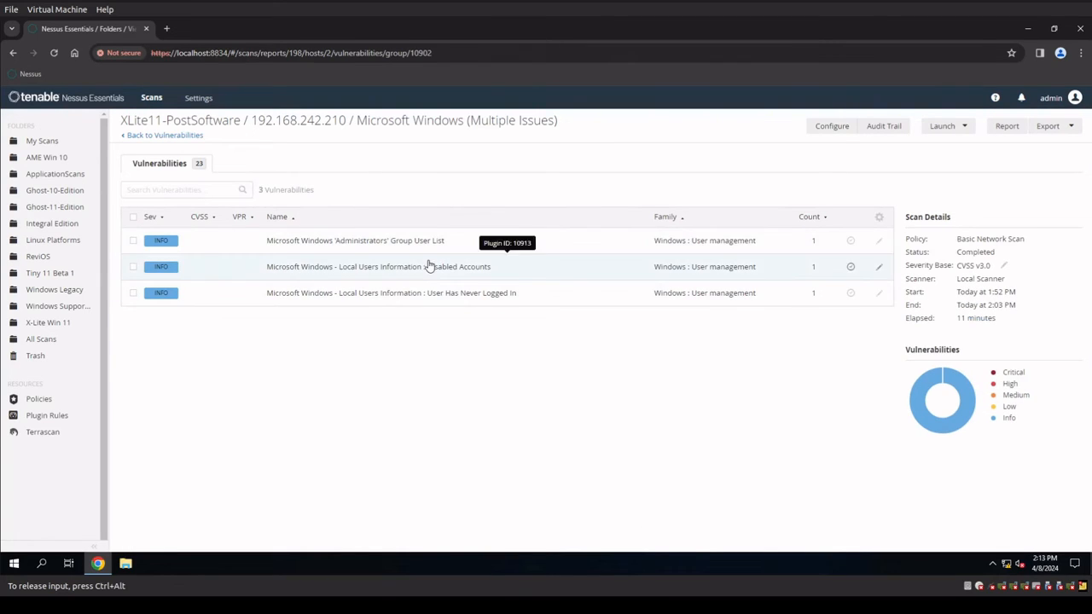
- Review the Disabled Accounts (Guest) and User Has Never Logged In finding details
click(379, 267)
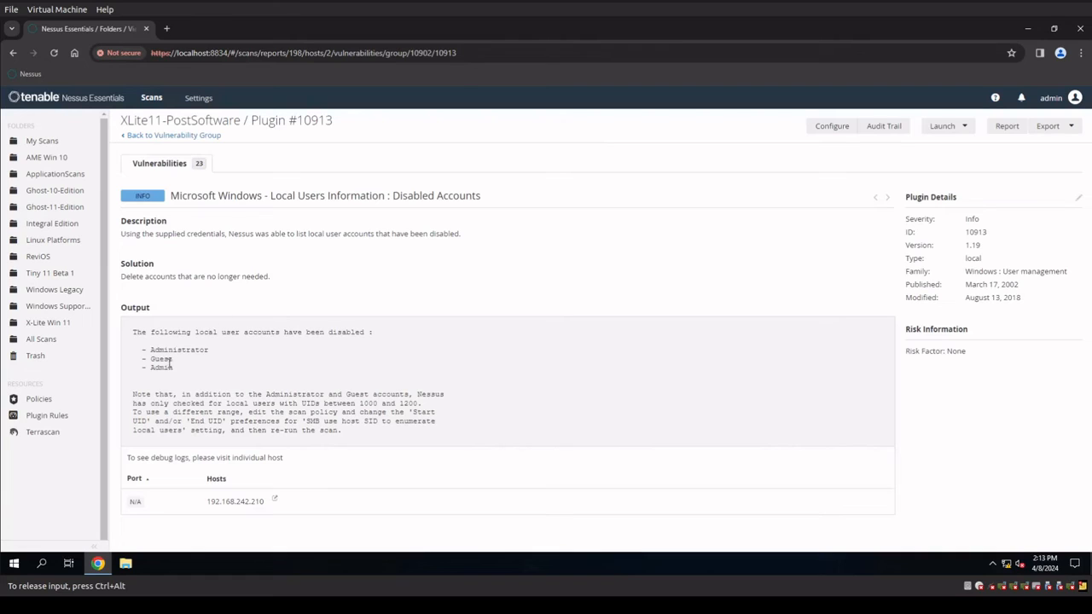
mouse_move(176, 365)
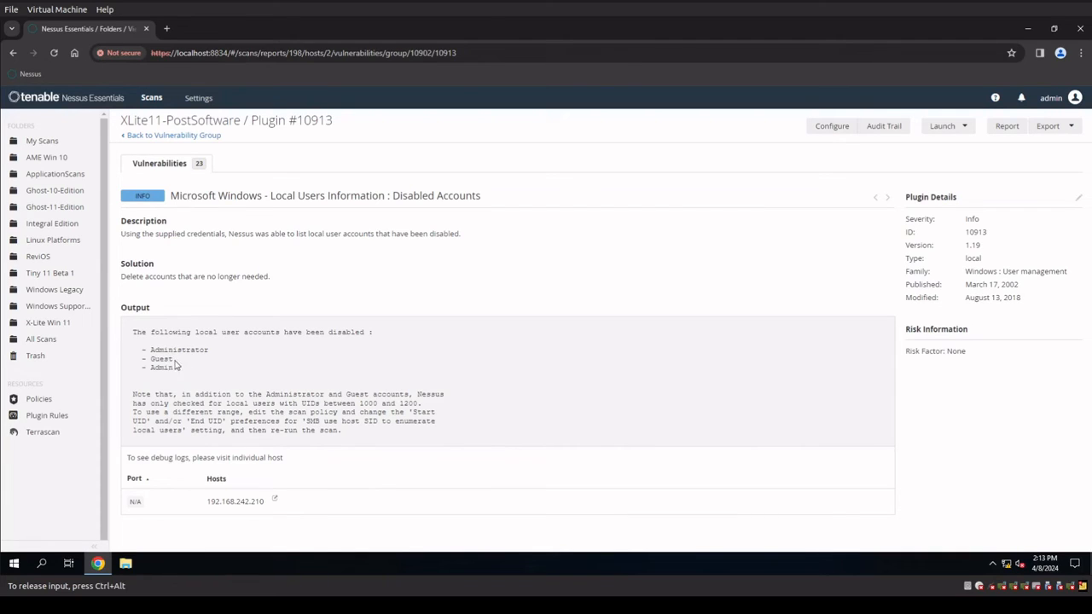
double_click(161, 359)
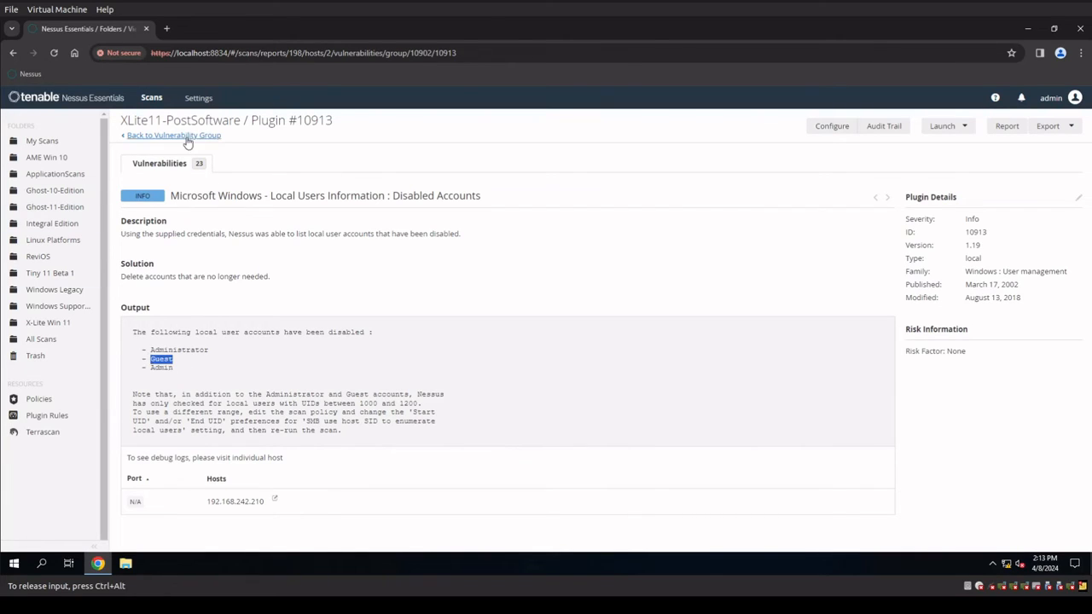
click(174, 137)
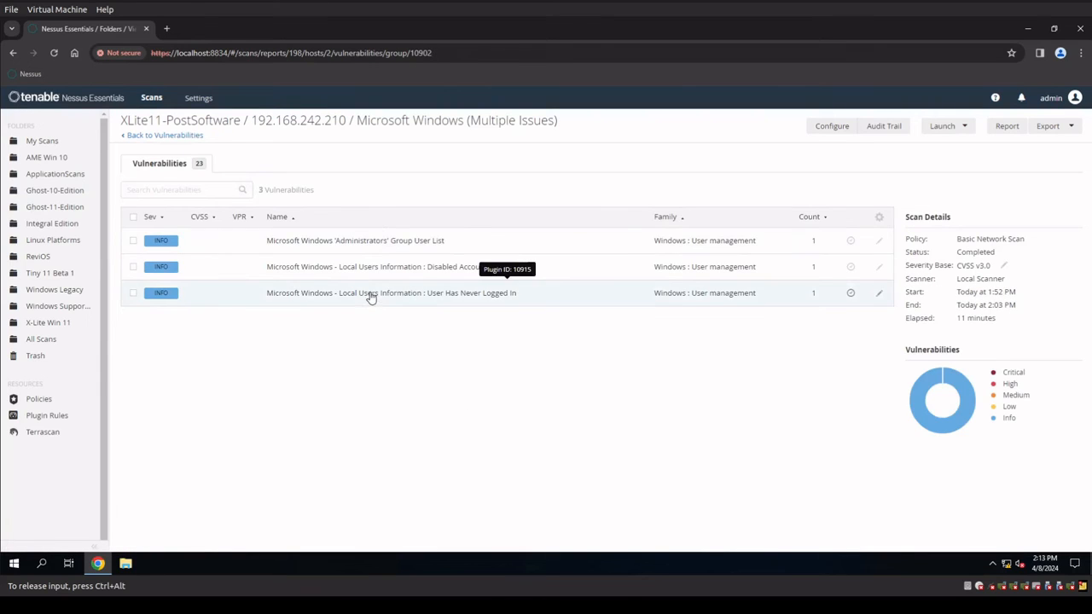
click(391, 293)
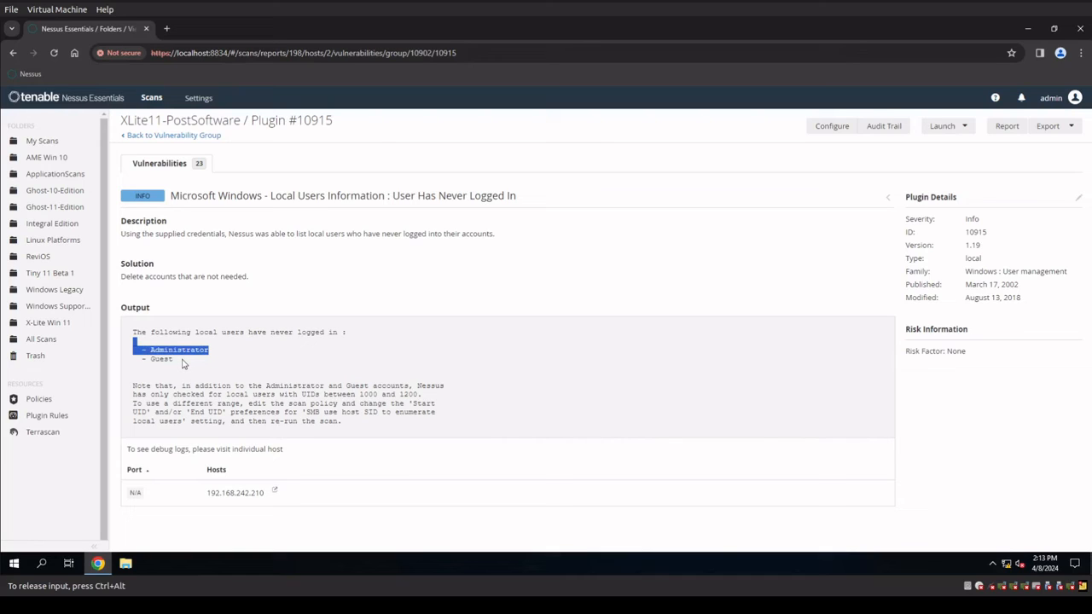
mouse_move(186, 363)
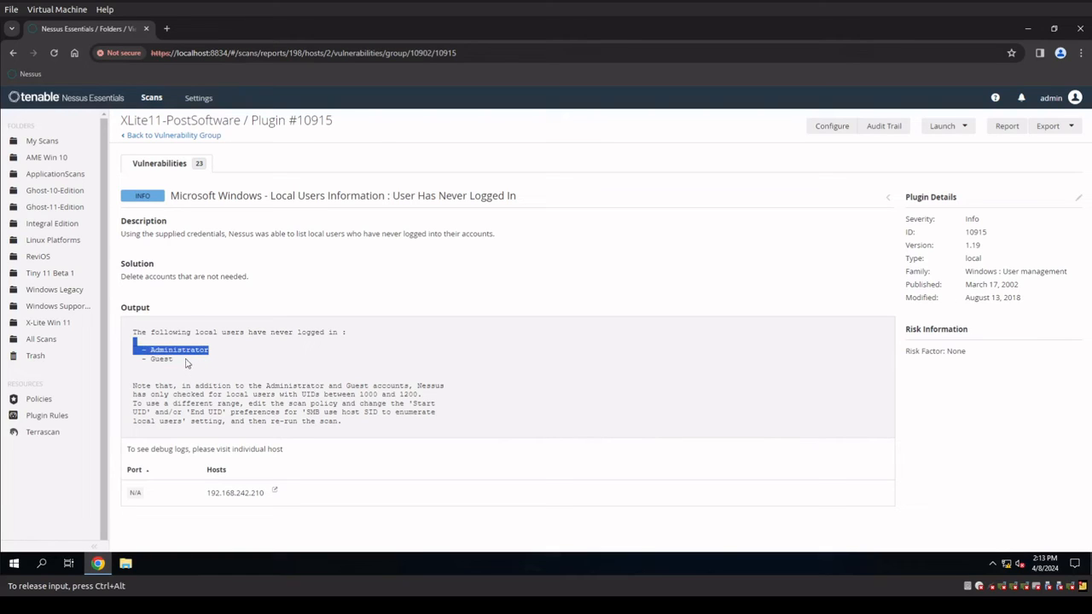
mouse_move(232, 371)
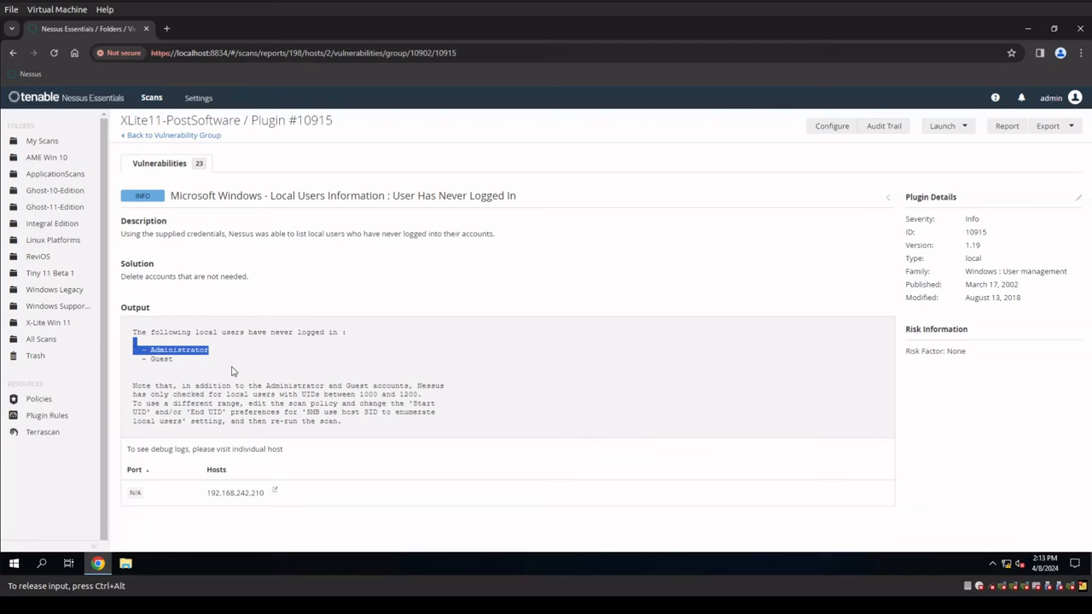
mouse_move(174, 135)
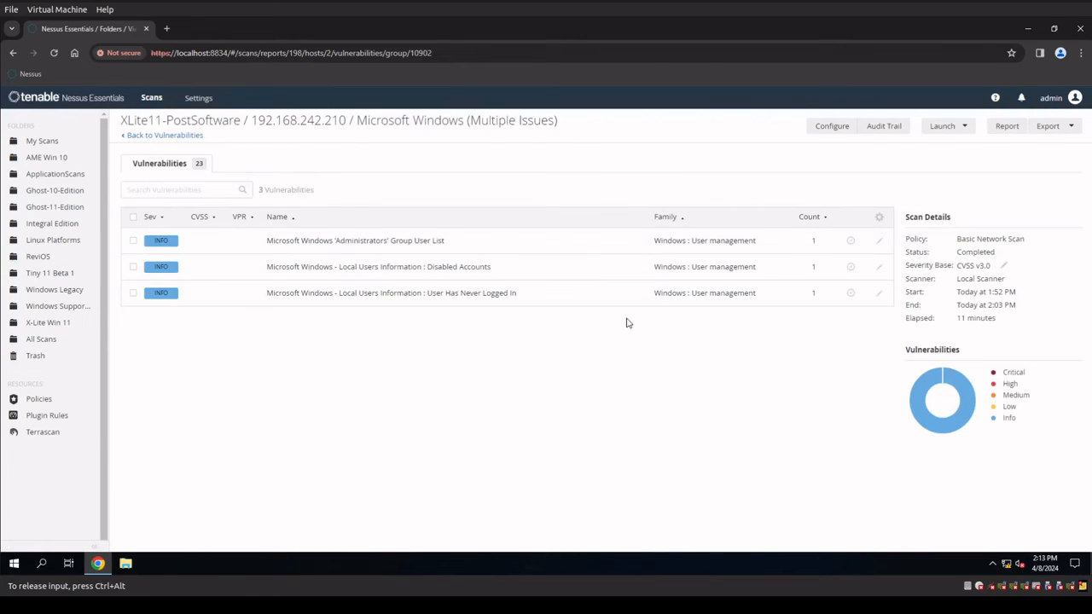
- Mark Disabled Accounts and User Has Never Logged In for snoozing
click(134, 266)
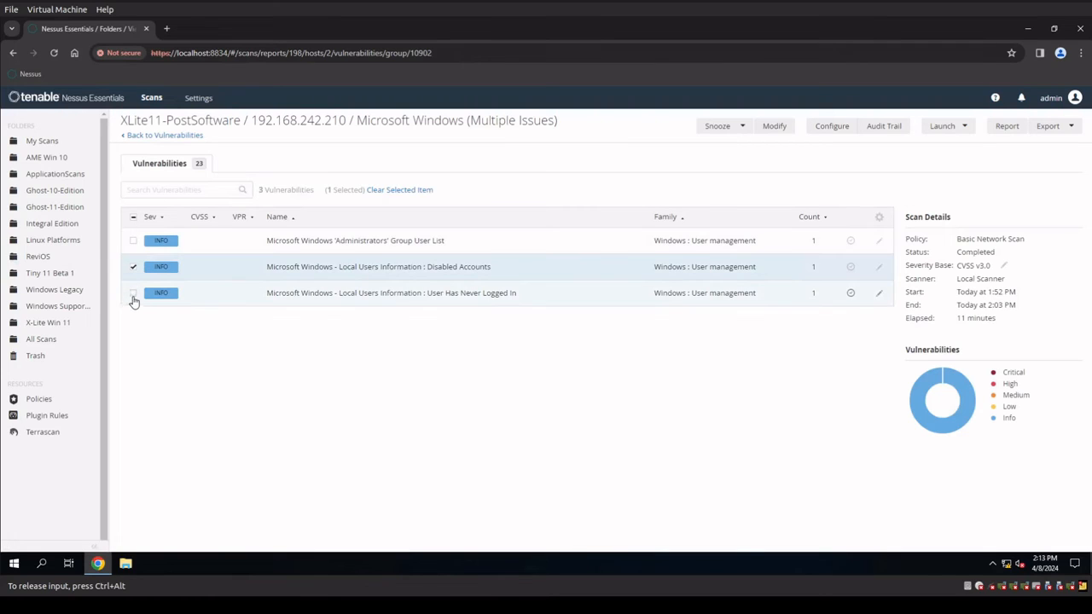
click(724, 126)
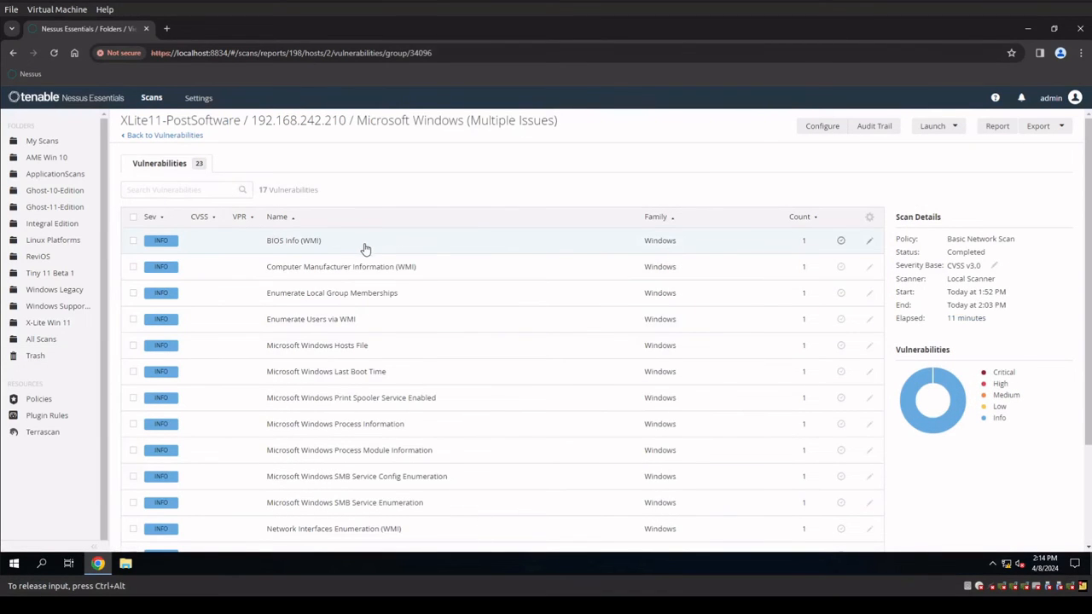
- Select all 17 Microsoft Windows findings and snooze them for a set period
click(134, 217)
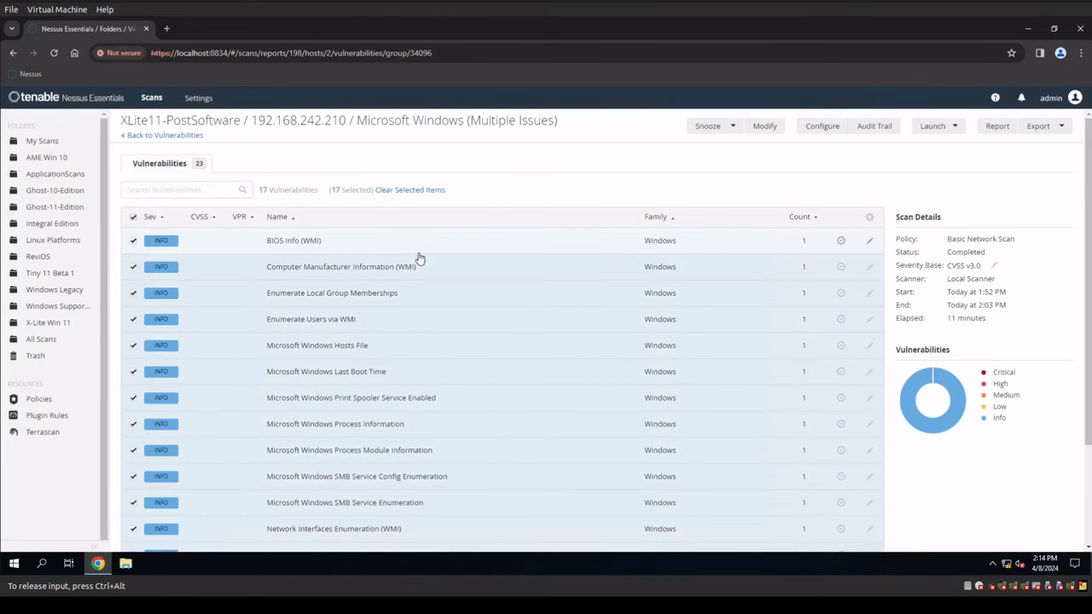
scroll(down, 3)
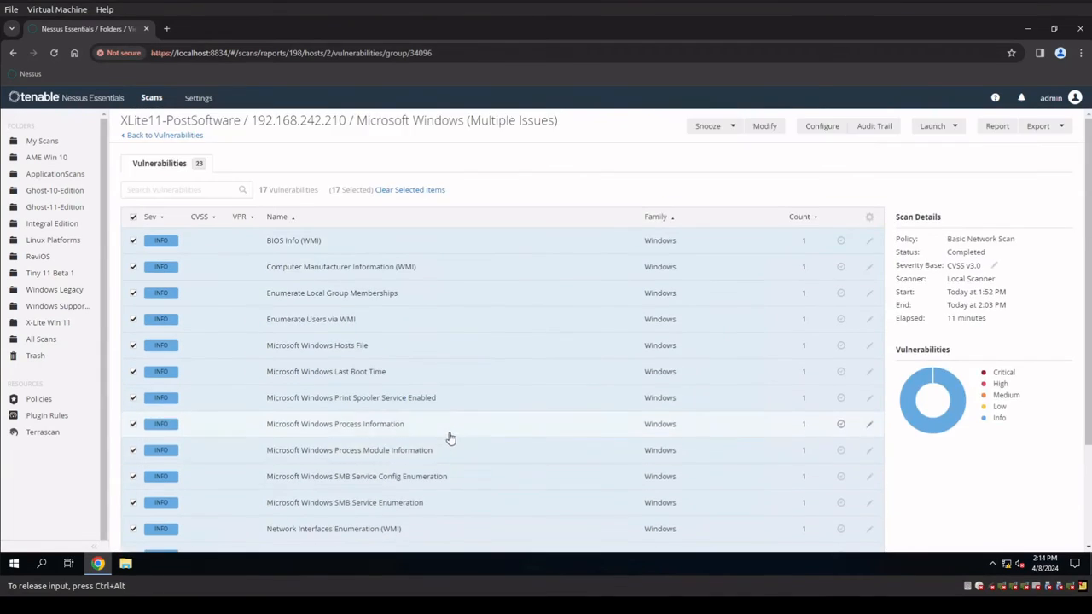
mouse_move(505, 290)
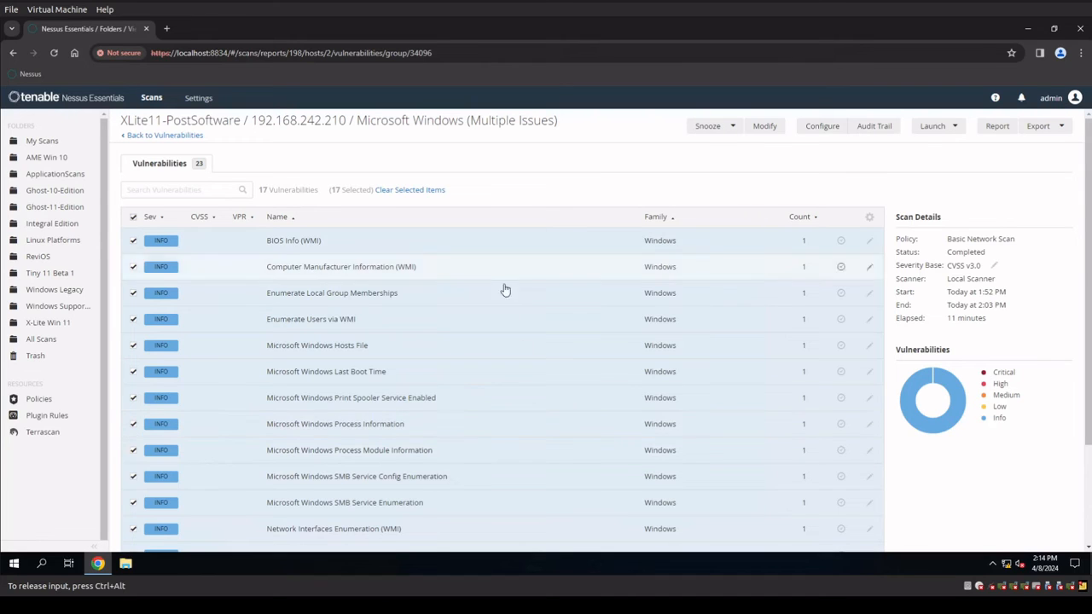
click(708, 126)
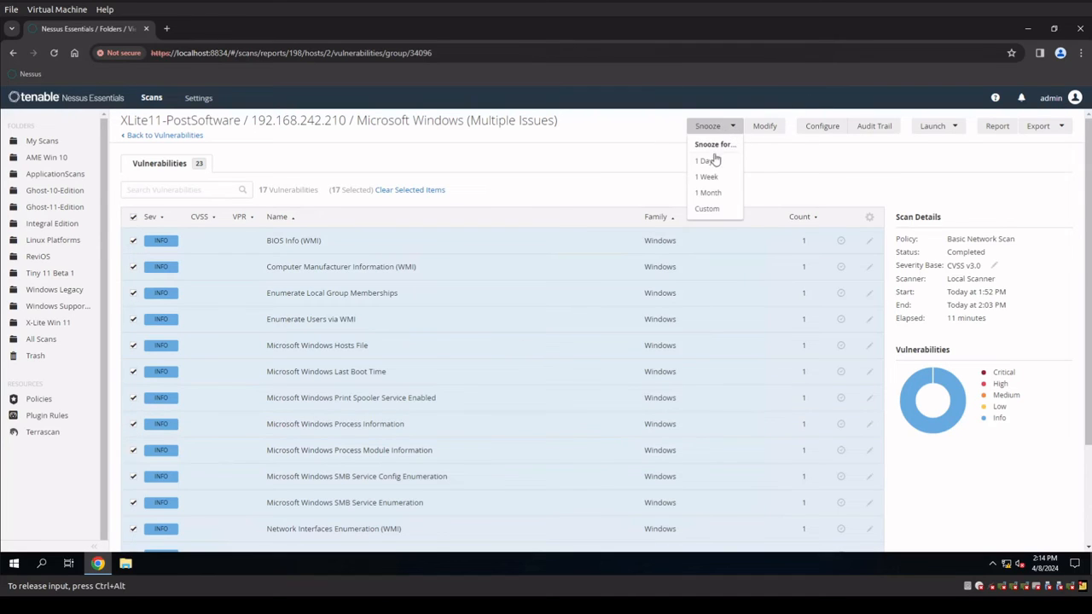
click(703, 161)
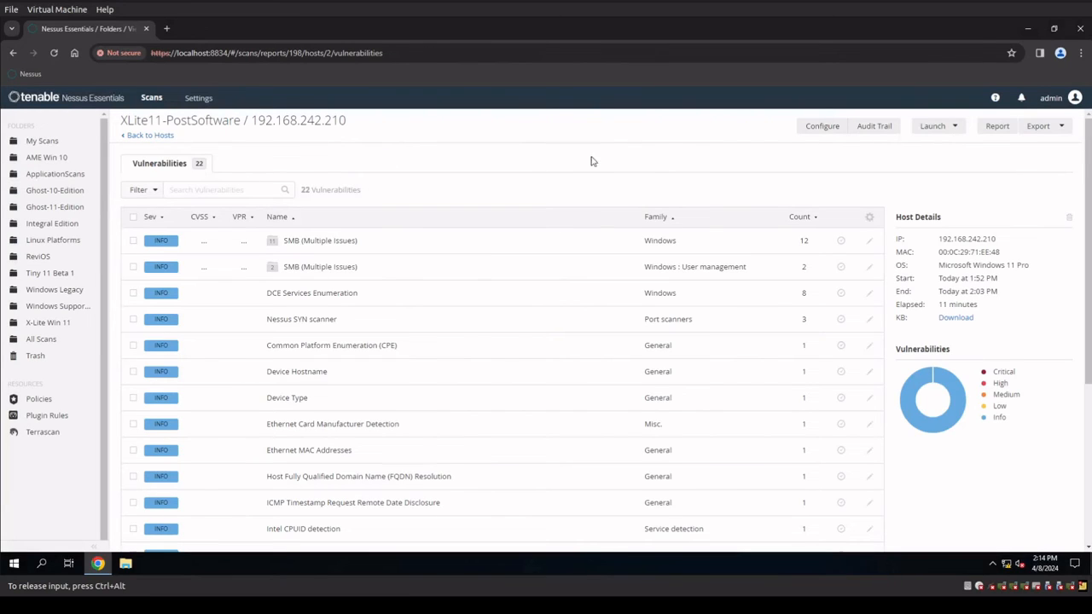
- Go back to the host's remaining 22 findings and scroll through them
click(151, 135)
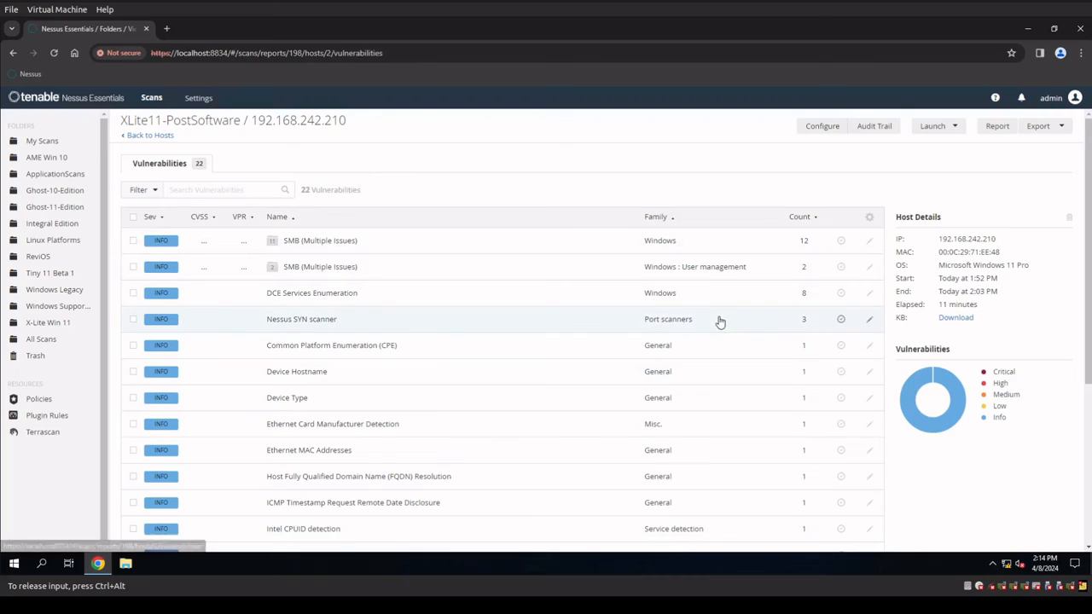
mouse_move(706, 351)
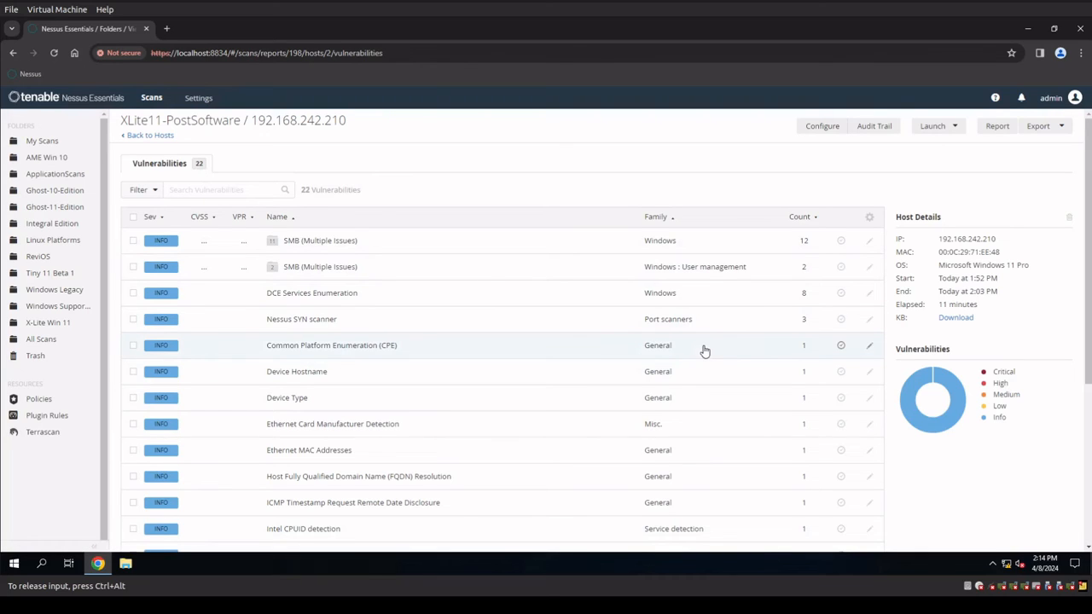
mouse_move(501, 319)
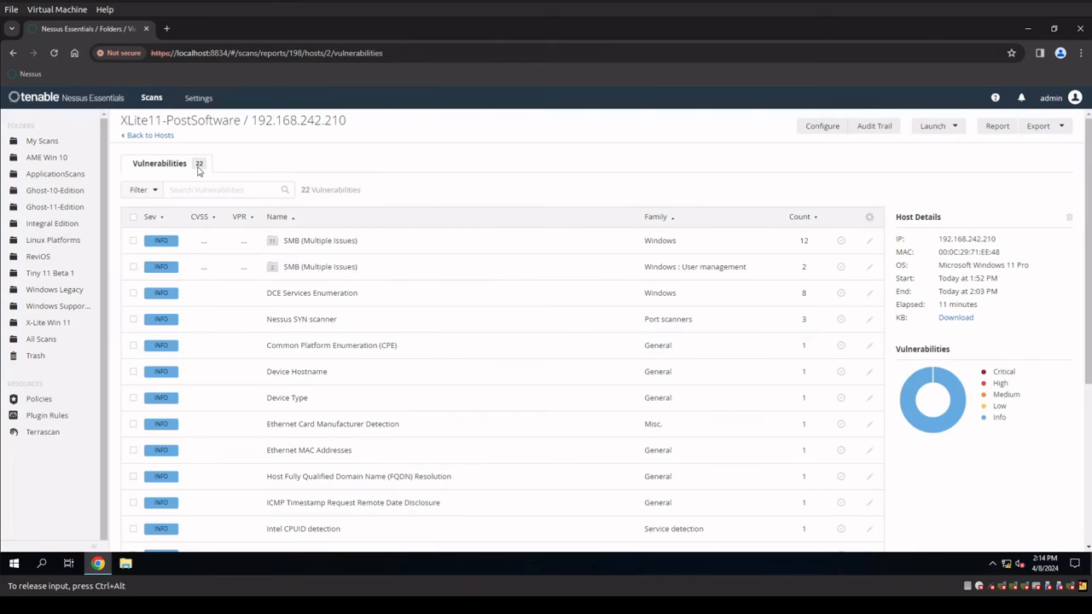
mouse_move(485, 215)
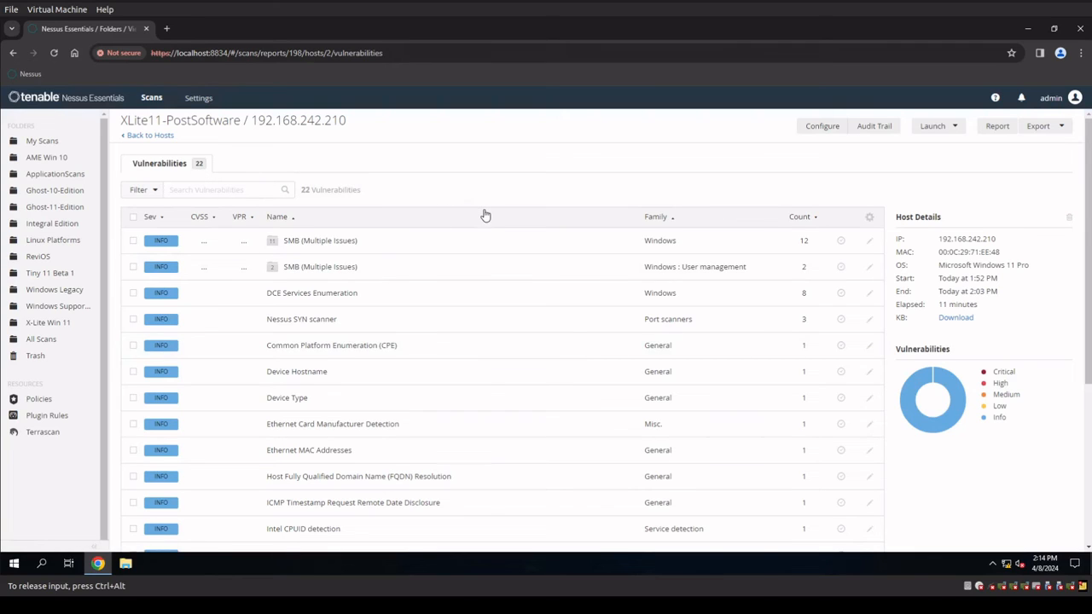
mouse_move(473, 275)
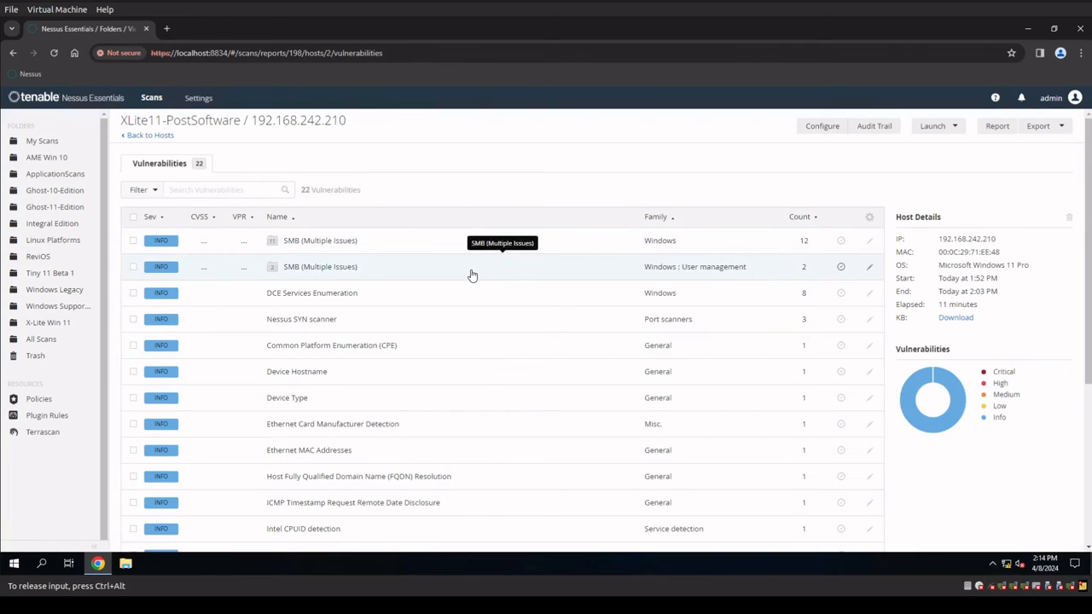
scroll(down, 3)
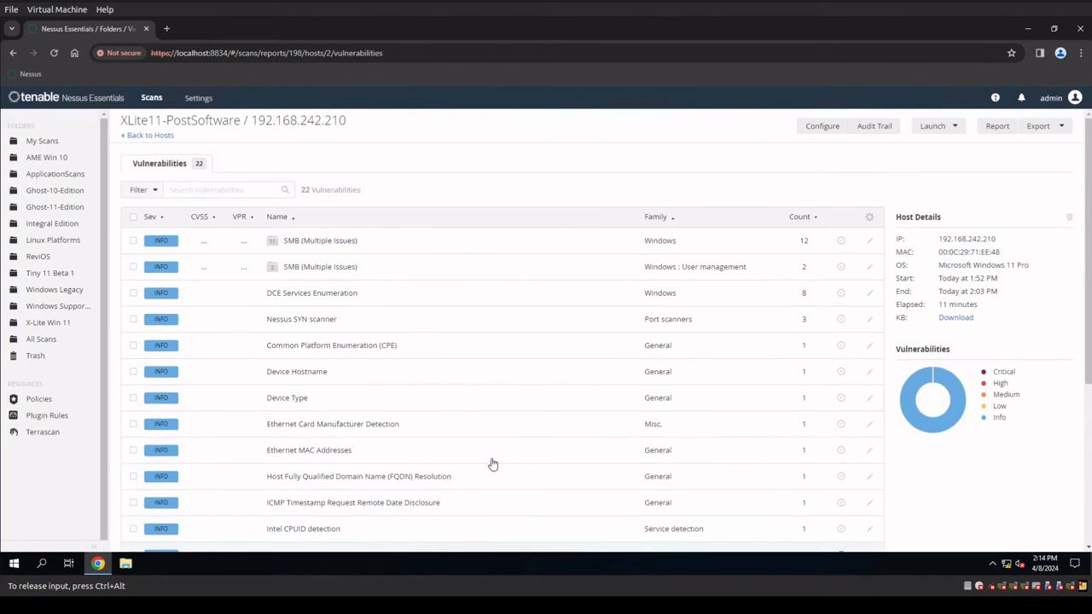
mouse_move(394, 259)
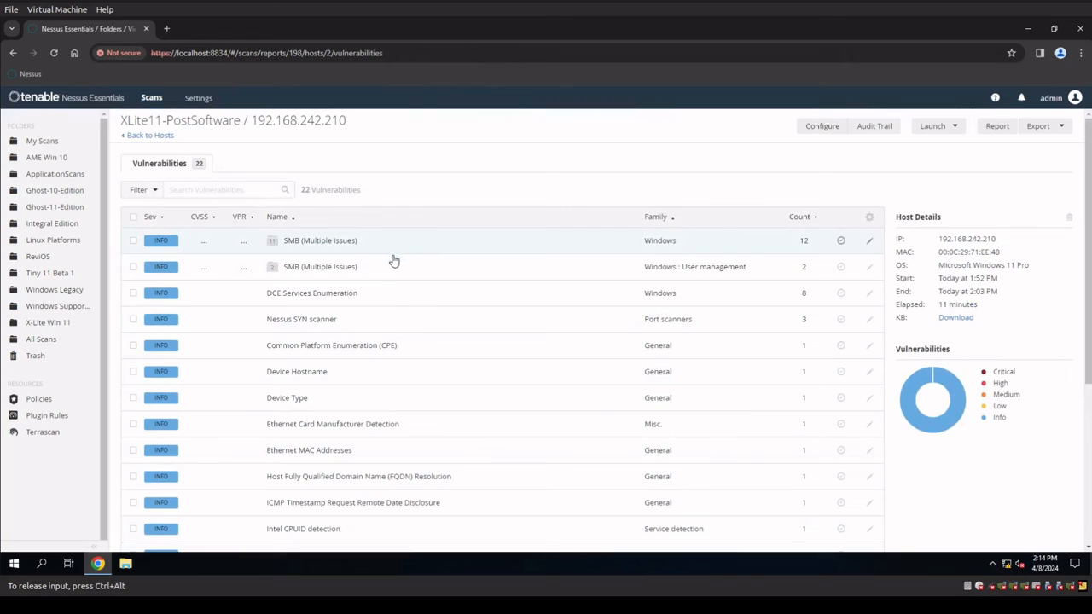
mouse_move(519, 359)
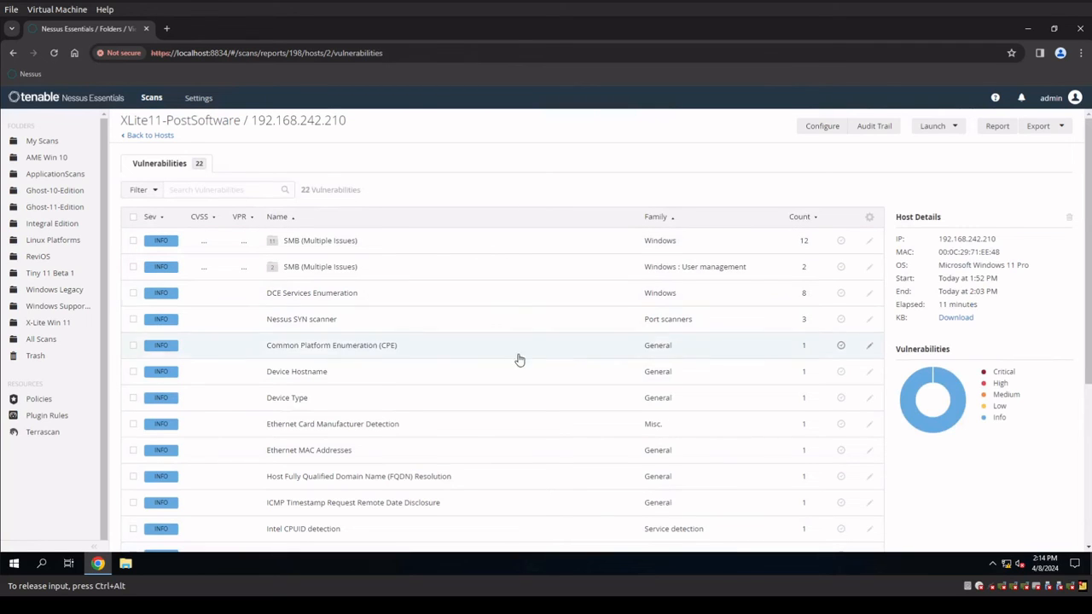
mouse_move(570, 367)
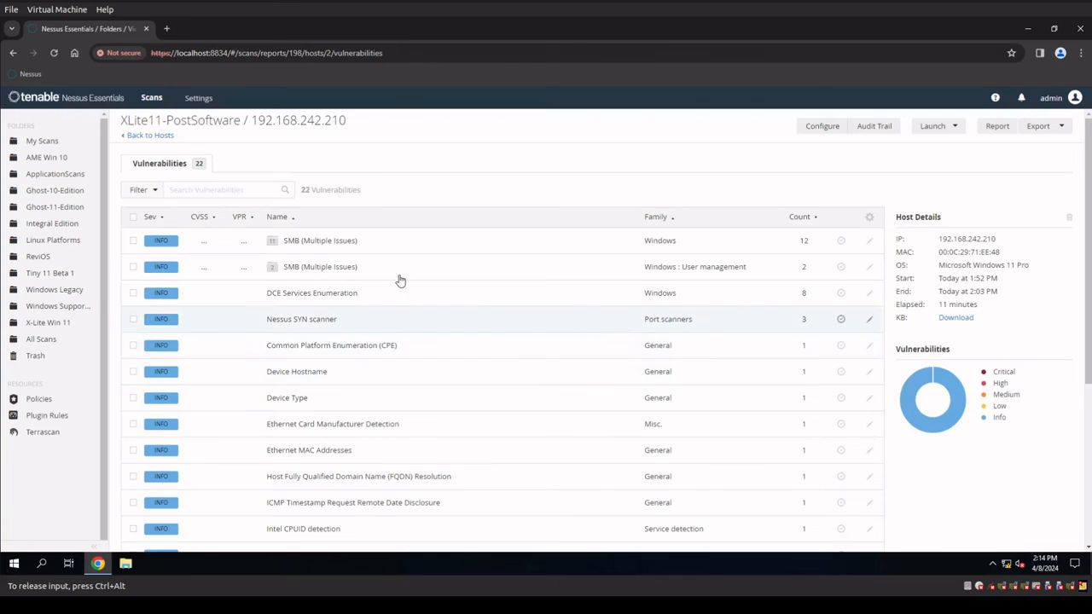
mouse_move(409, 398)
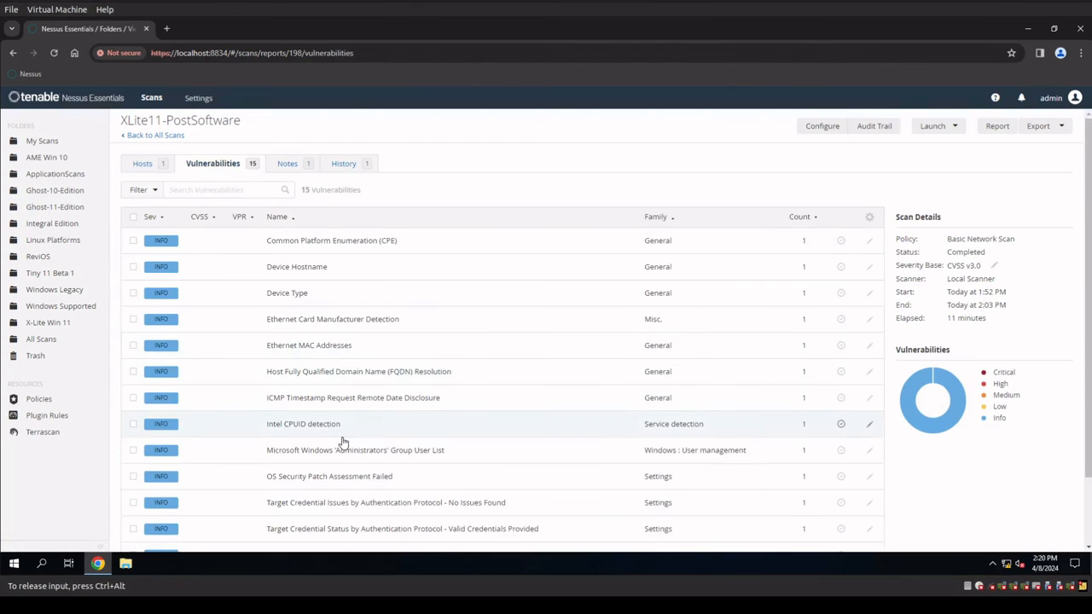
mouse_move(304, 256)
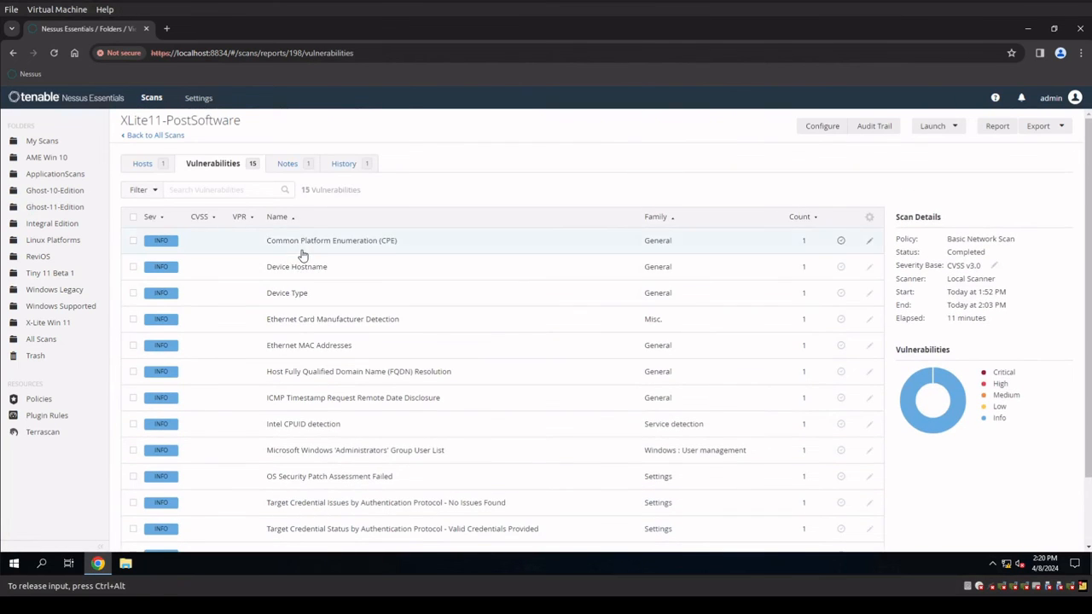
mouse_move(178, 201)
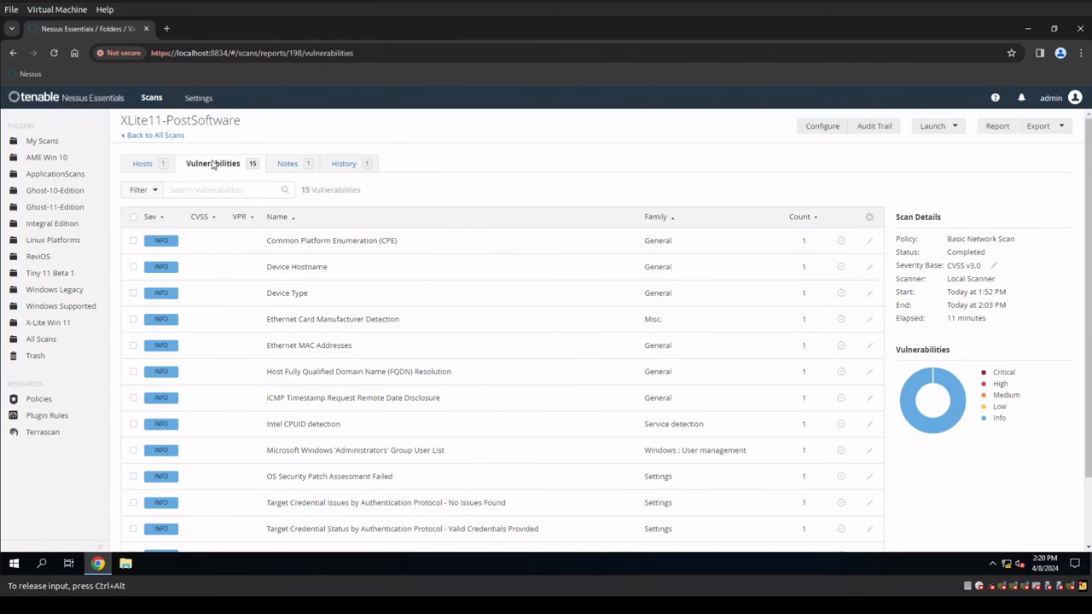
- Return from the scan results to the All Scans list
click(155, 135)
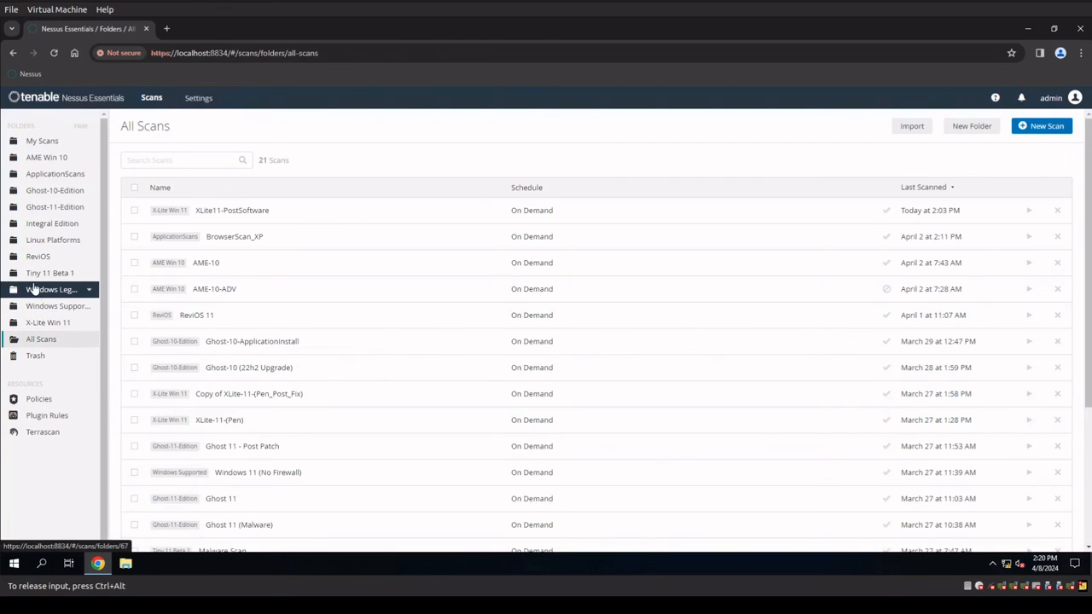
- Reopen the XLite11-PostSoftware scan results from All Scans
click(232, 209)
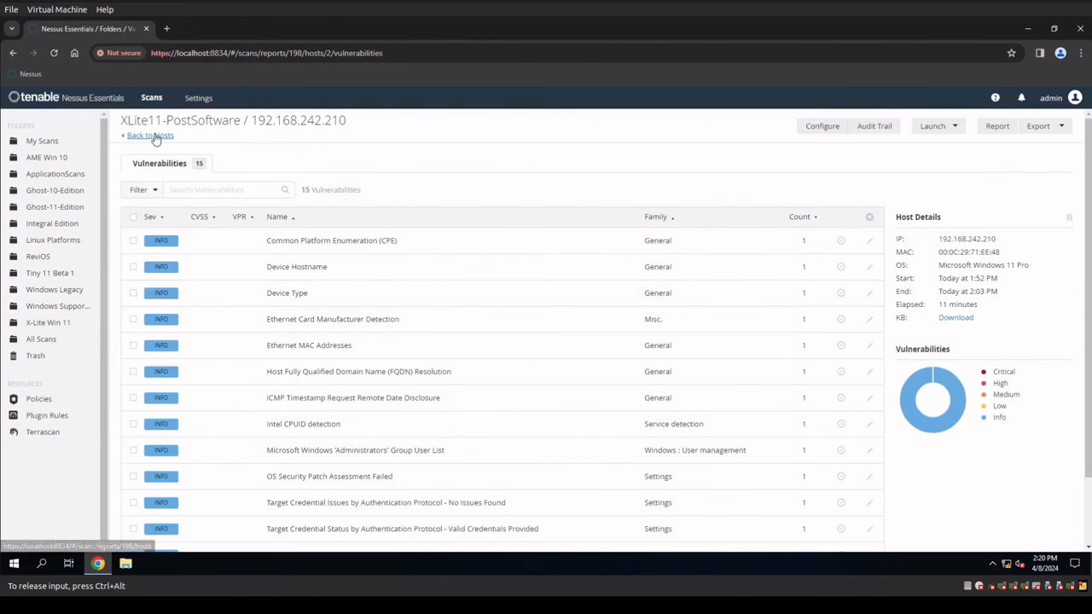
mouse_move(583, 372)
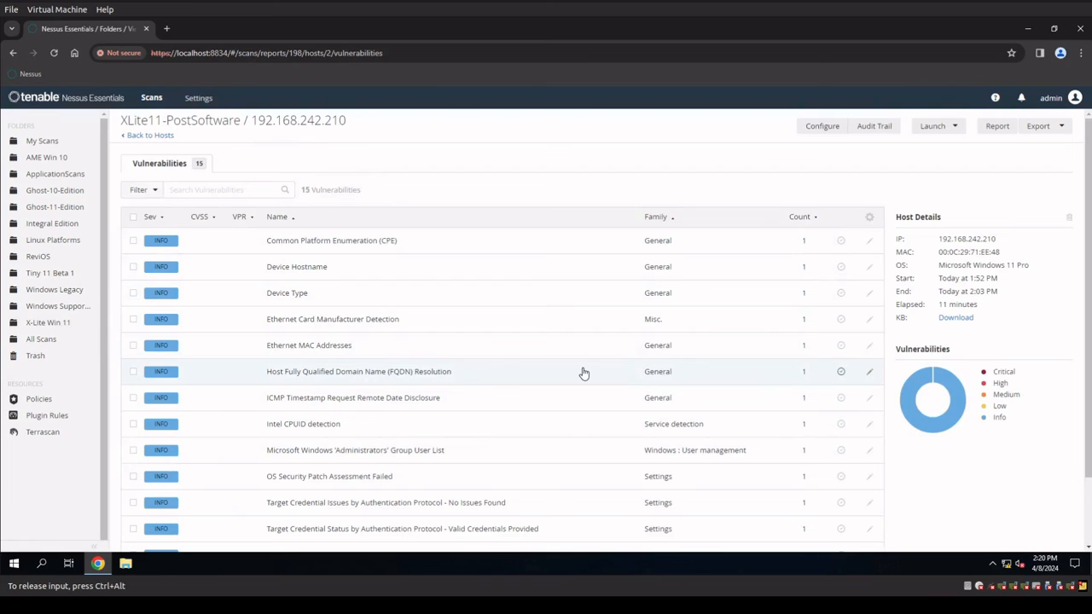
mouse_move(584, 373)
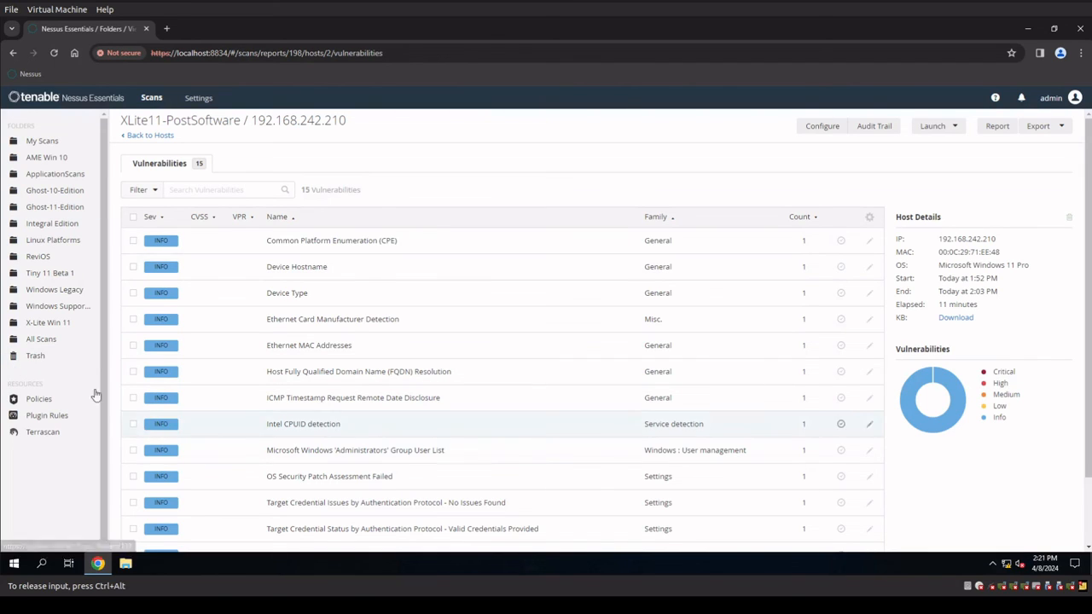
mouse_move(96, 396)
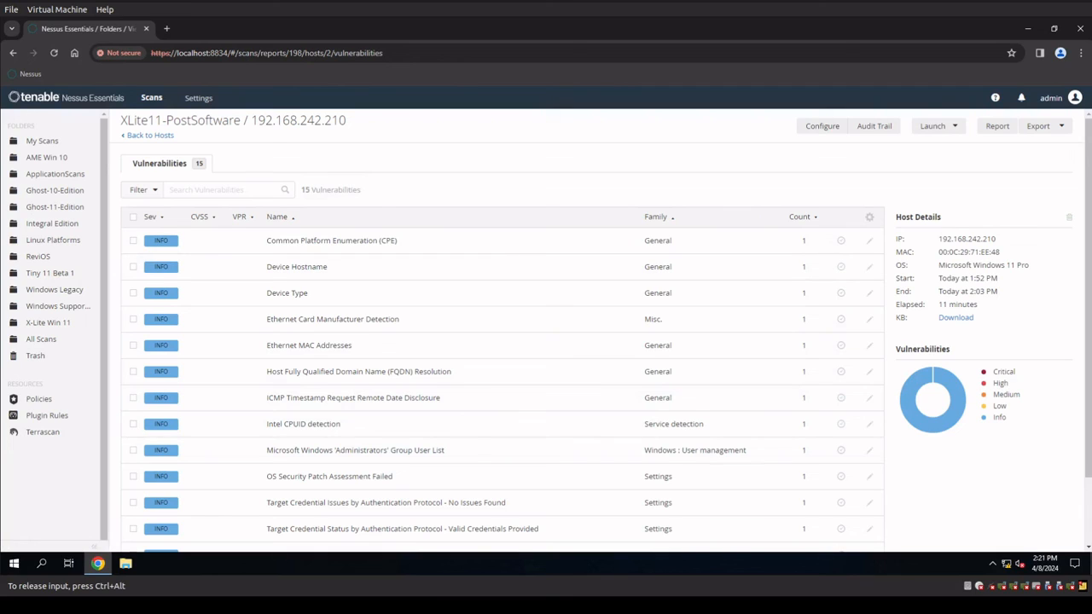